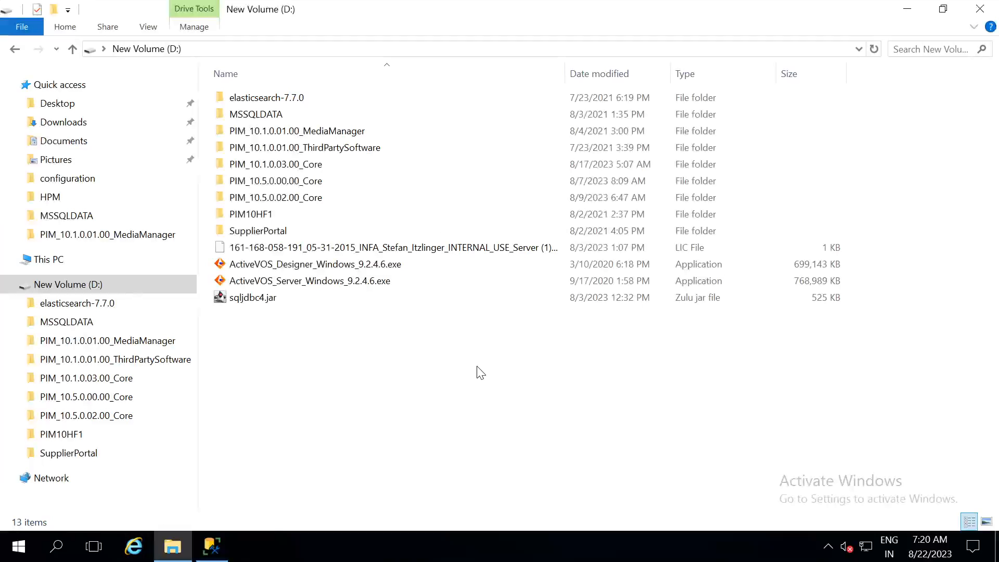
- Create a new folder named ActiveVOS at the root of drive D:
right_click(479, 372)
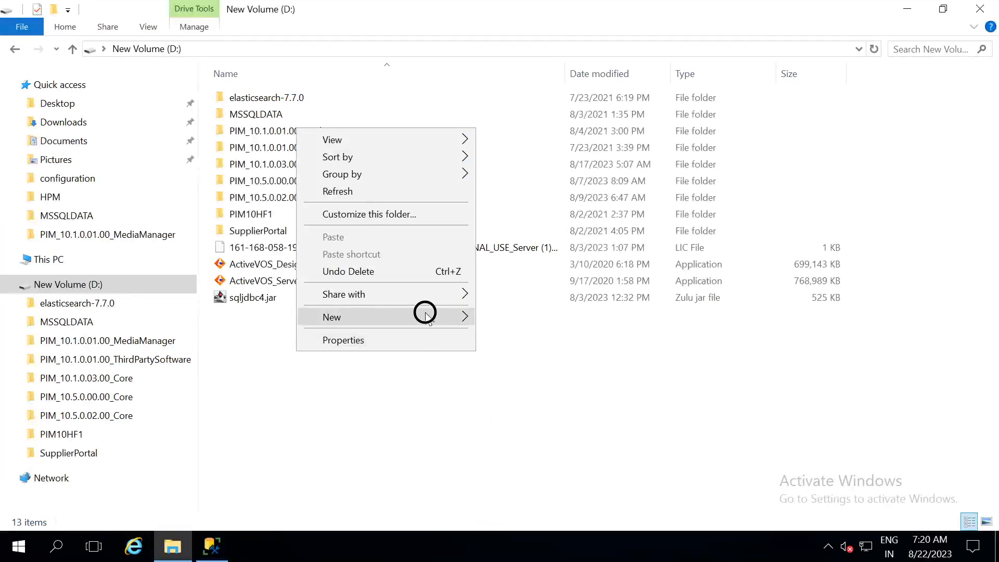
left_click(332, 316)
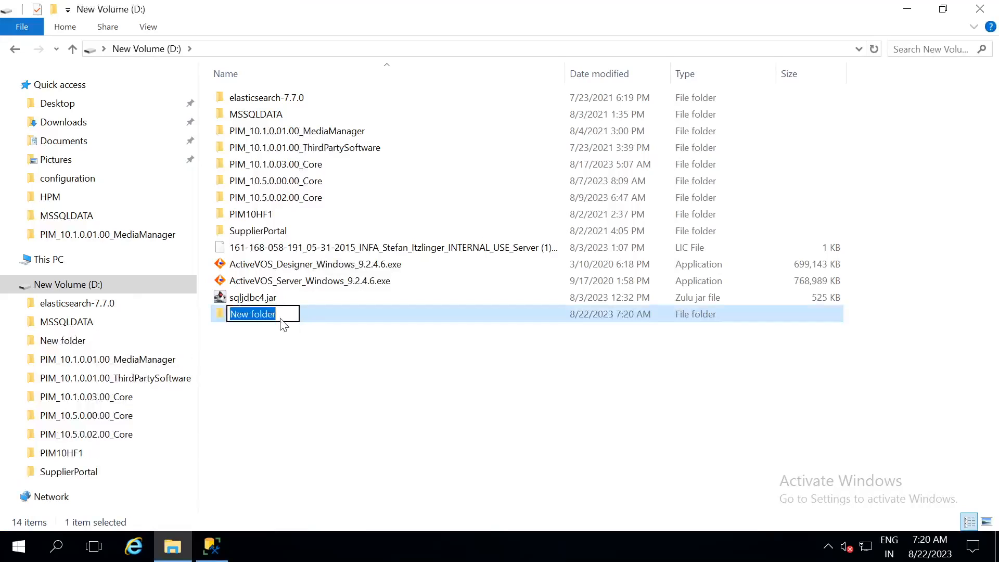
type("ActiveVOS")
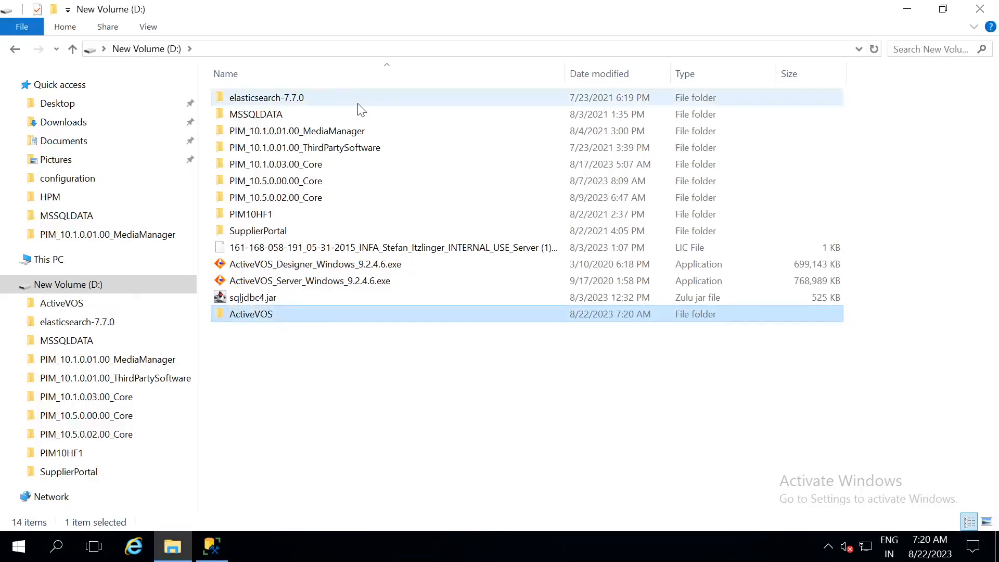
- Launch ActiveVOS_Server_Windows_9.2.4.6.exe and choose the ActiveVOS for Tomcat component
left_click(310, 280)
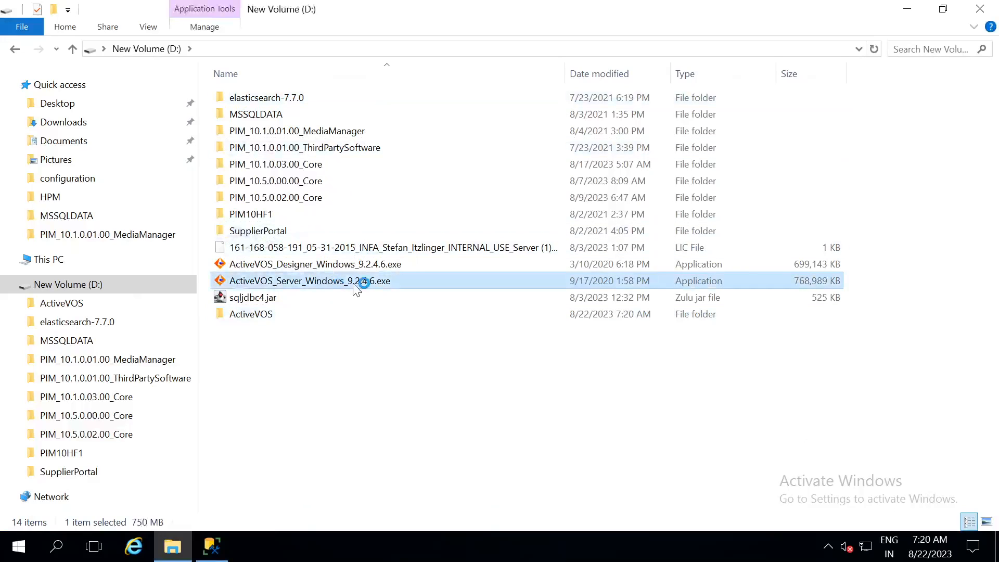
mouse_move(353, 281)
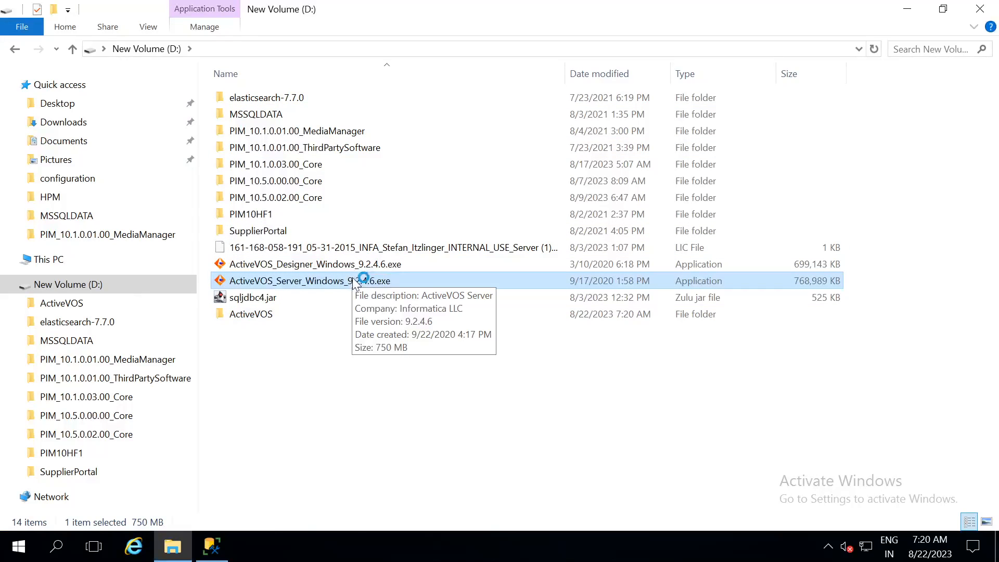
double_click(304, 280)
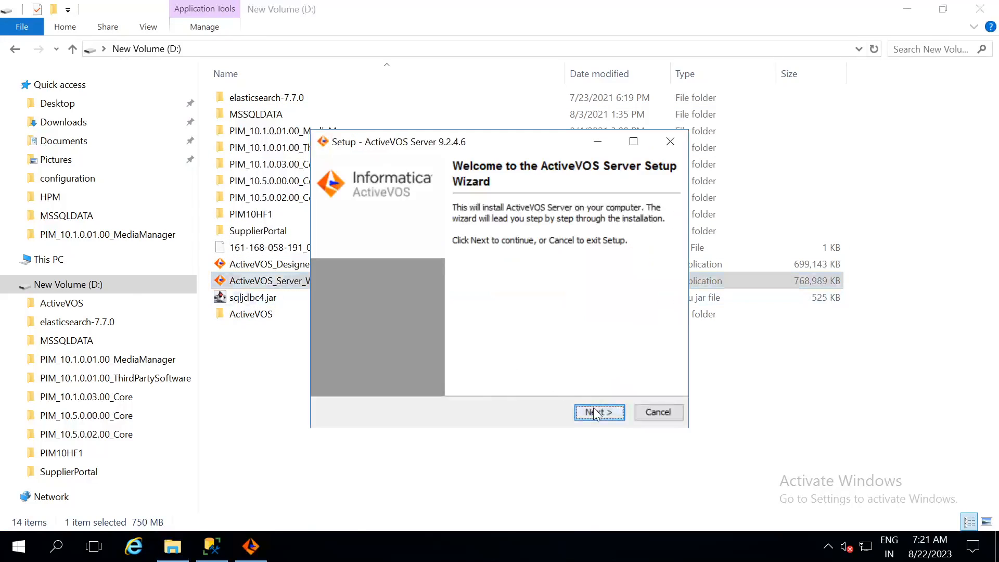
left_click(598, 411)
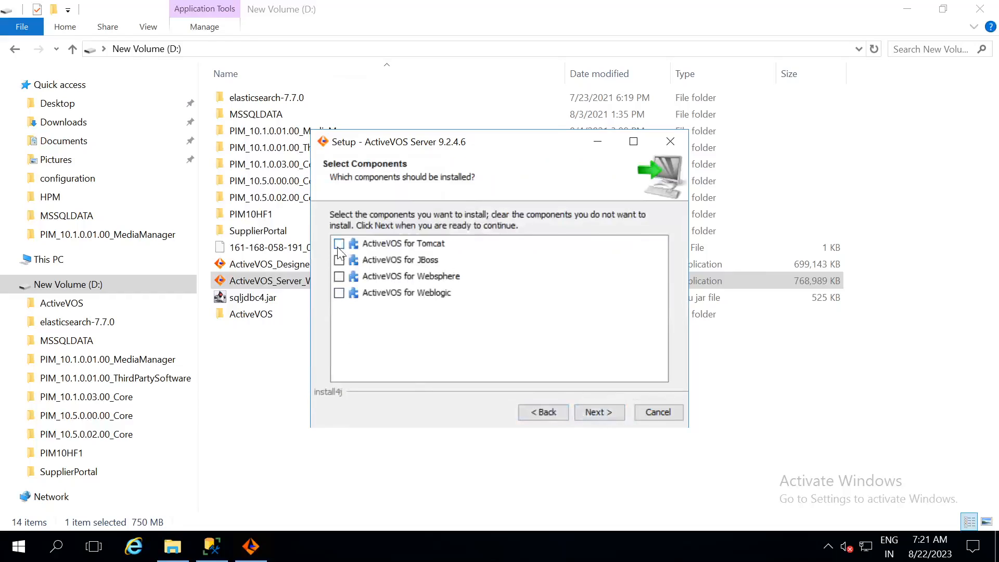
left_click(339, 243)
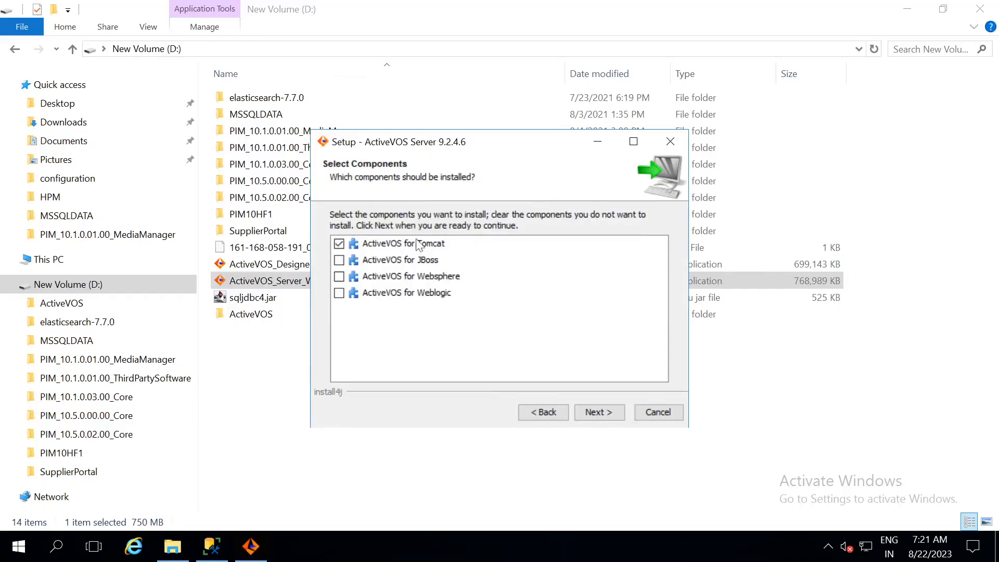
left_click(597, 412)
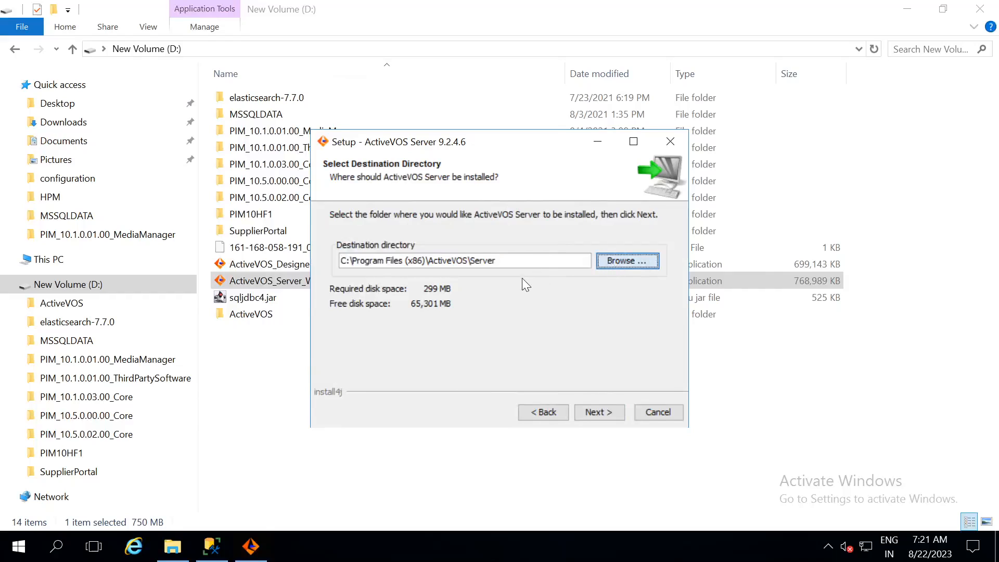
- Install to D:\ActiveVOS\Server with the default Start Menu folder, unticking View quick start guide
left_click(626, 260)
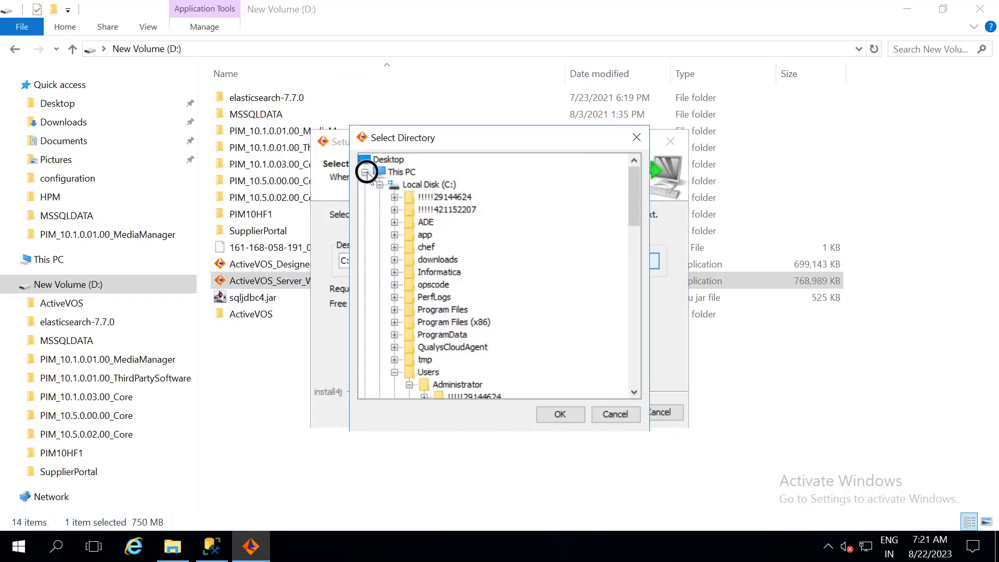
left_click(367, 172)
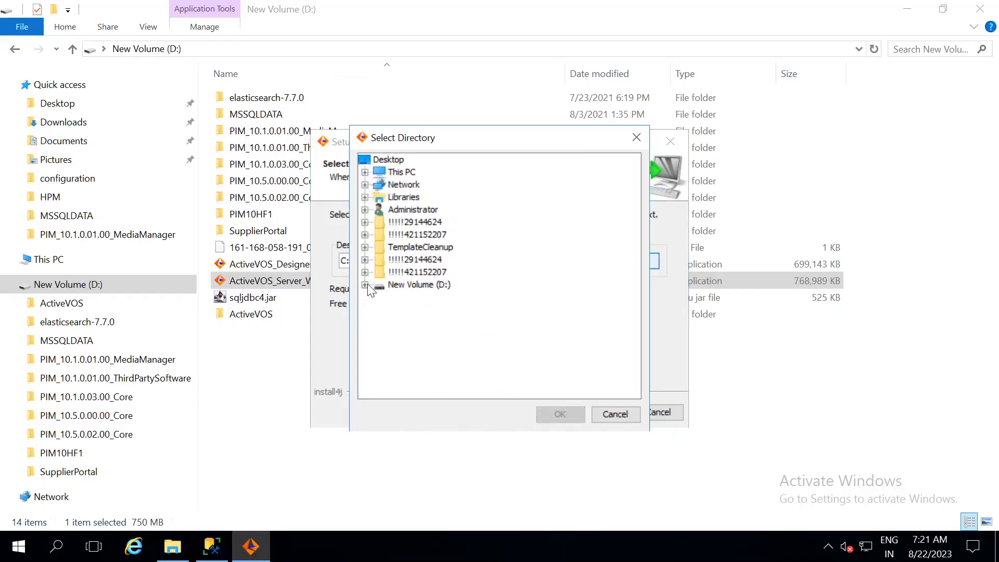
left_click(366, 285)
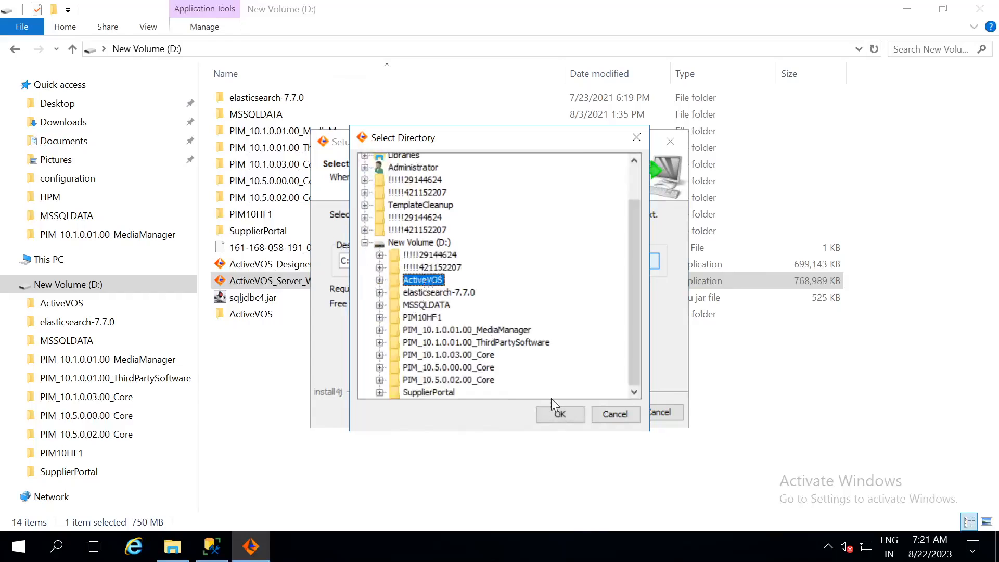
left_click(559, 413)
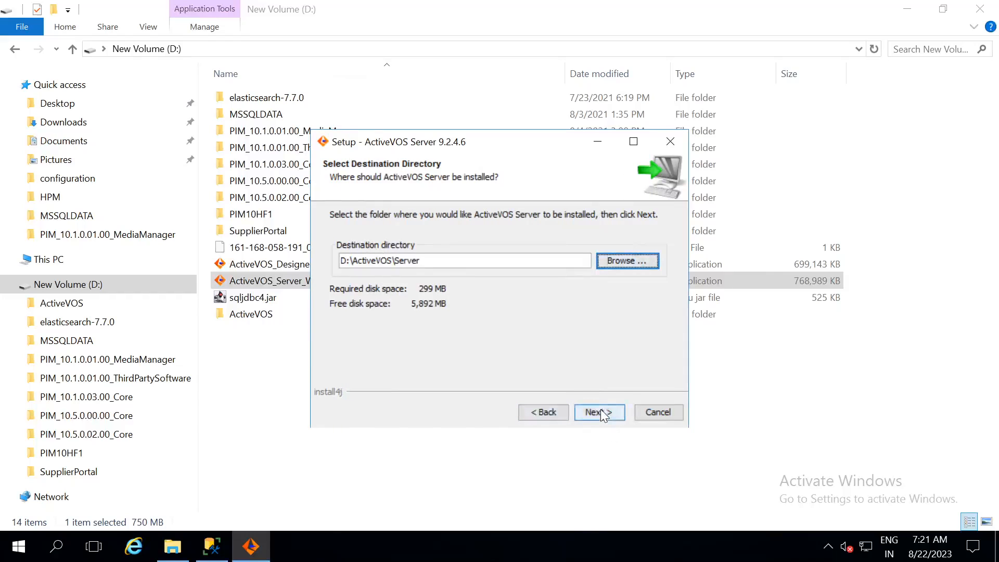
left_click(598, 412)
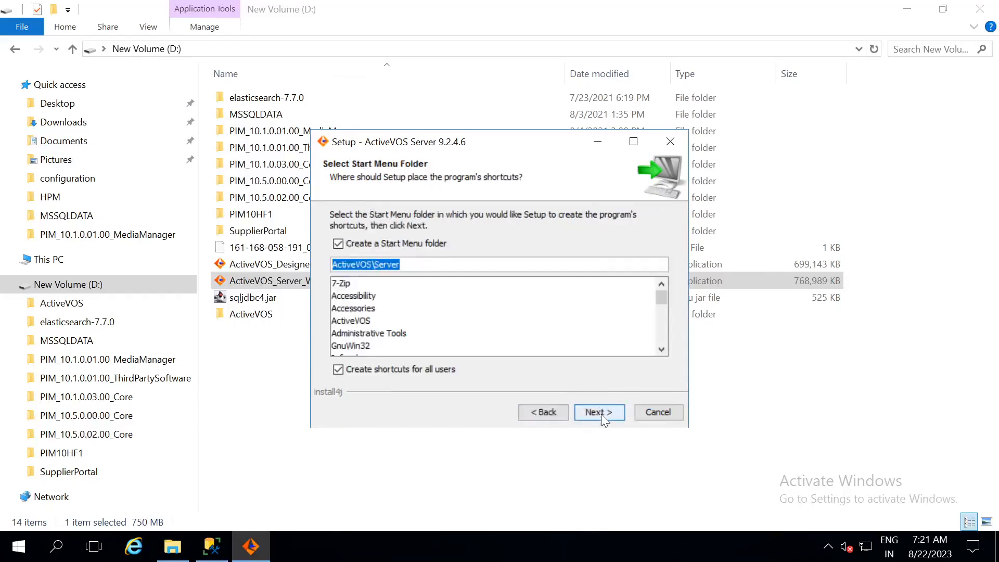
left_click(597, 412)
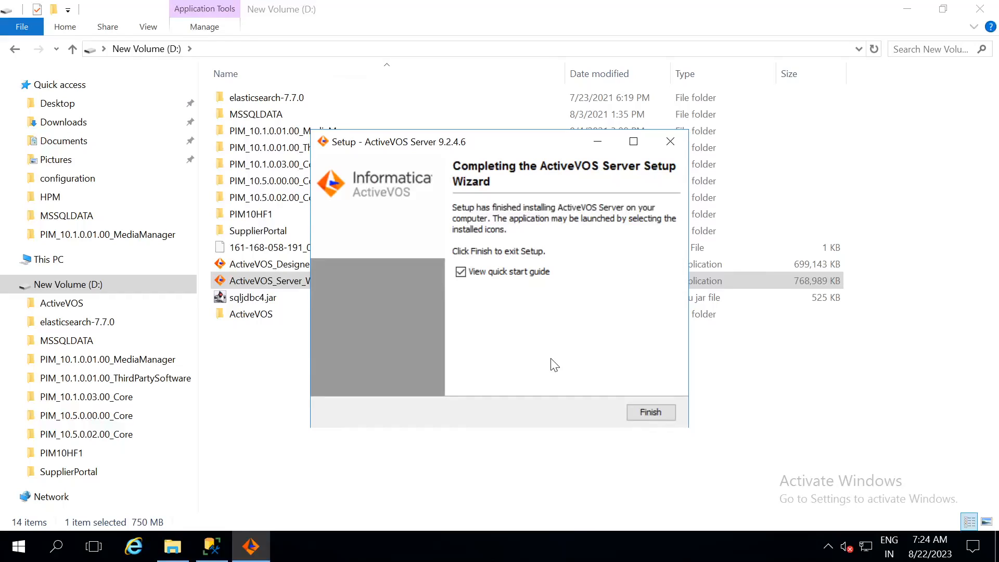
left_click(460, 272)
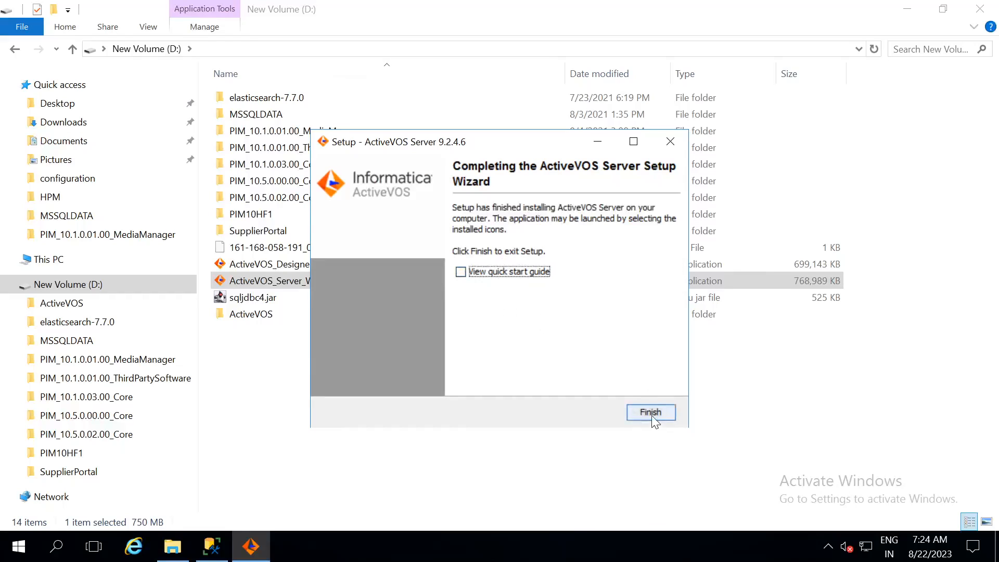
- Finish setup and browse to server-enterprise\tomcat_config\ddls to view the database creation scripts
left_click(649, 412)
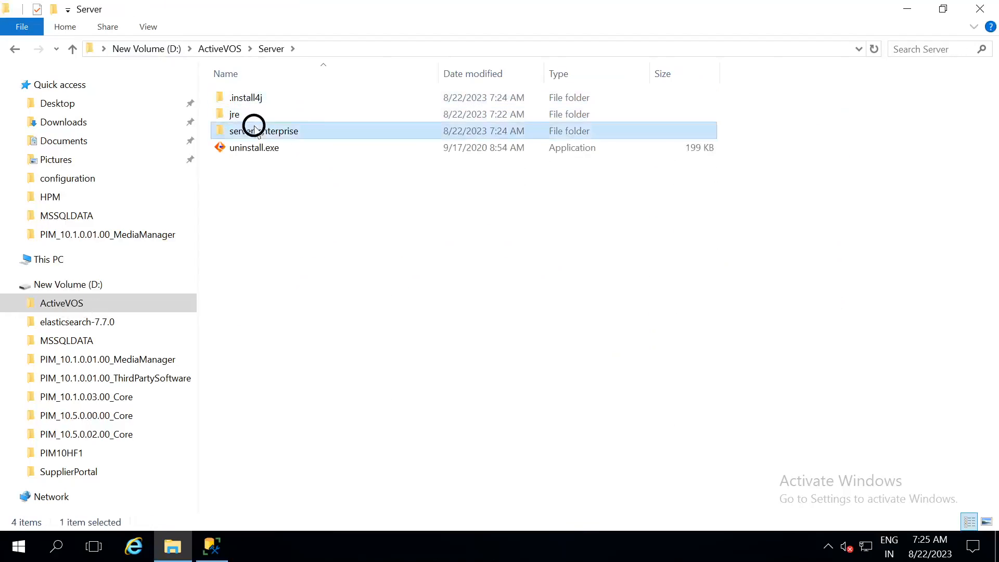
double_click(263, 132)
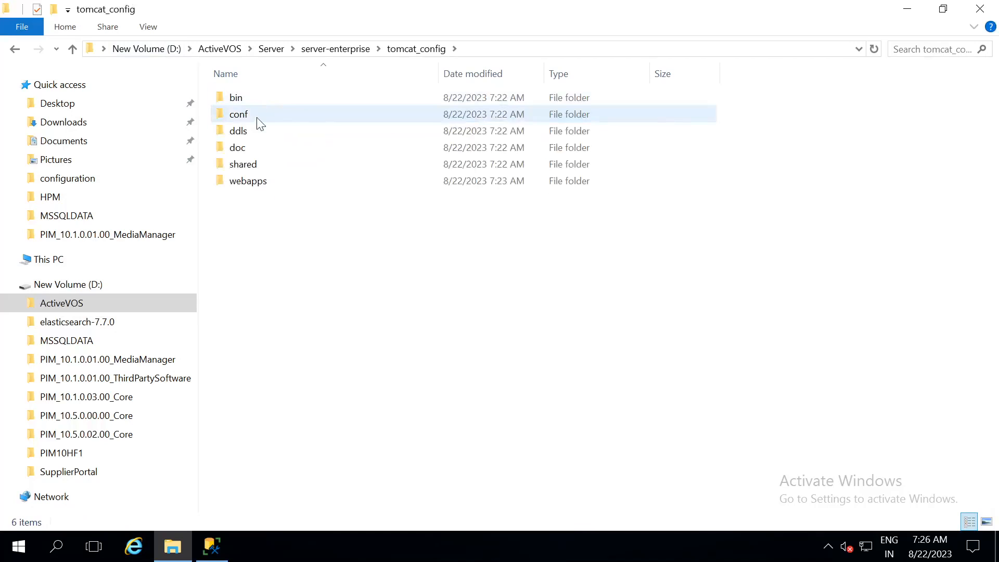
double_click(237, 131)
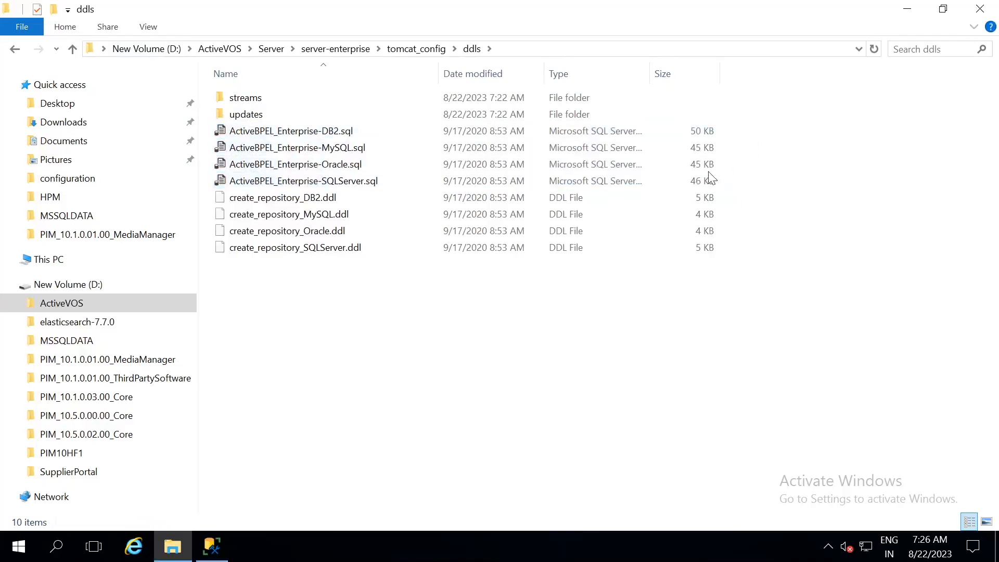
left_click(296, 147)
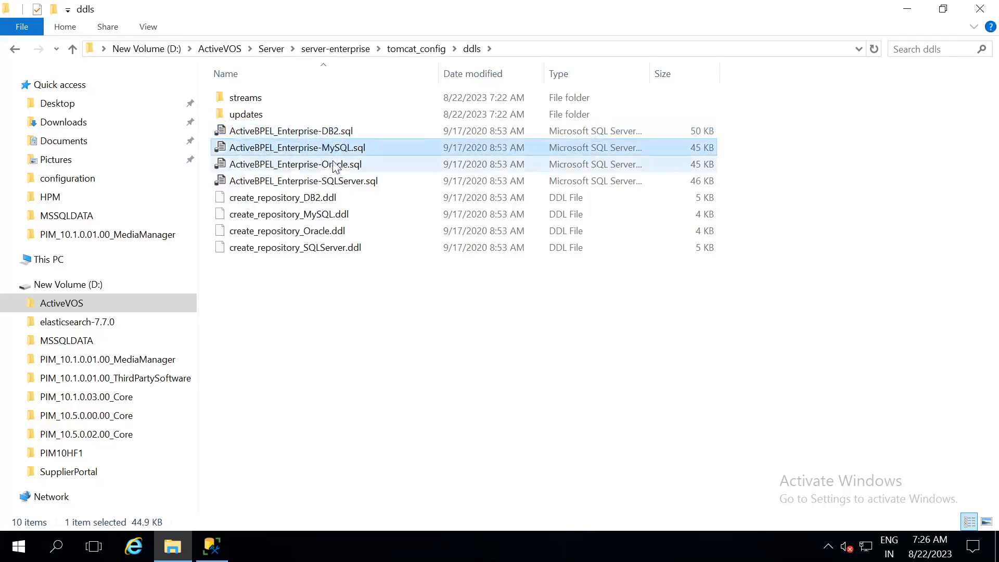
left_click(303, 181)
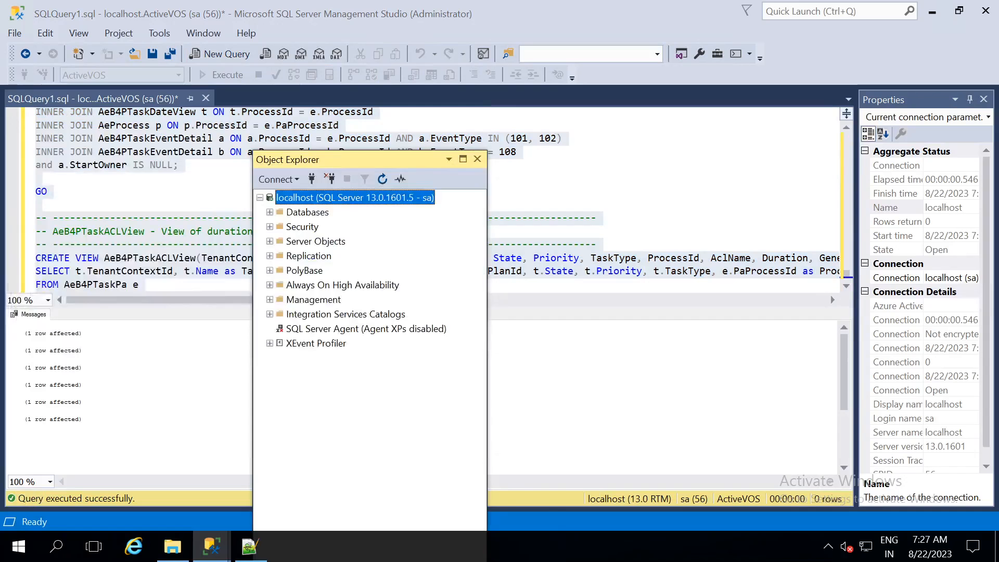
- Verify the ActiveVOS database exists, then expand Security > Logins in Object Explorer
left_click(270, 212)
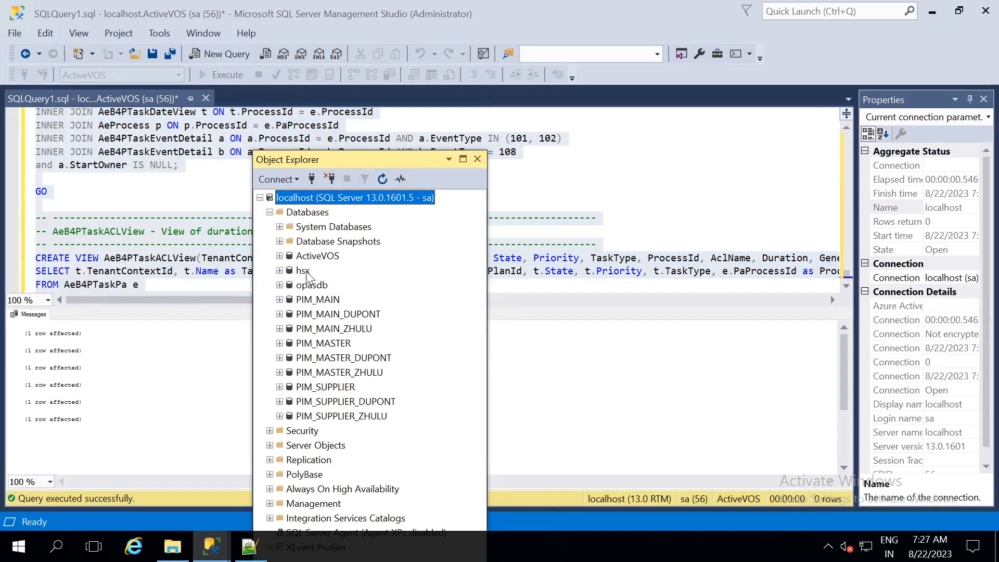
left_click(316, 255)
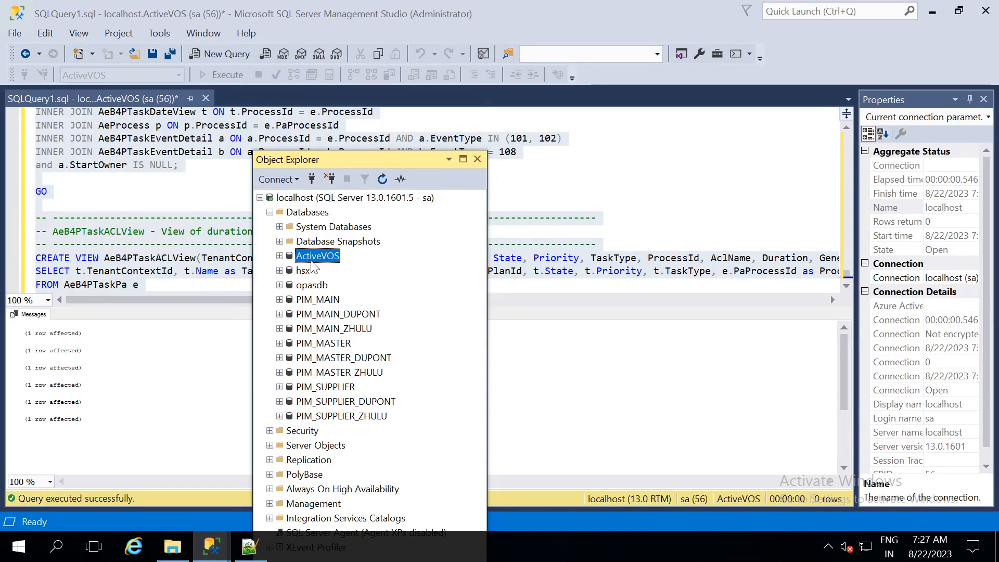
left_click(271, 212)
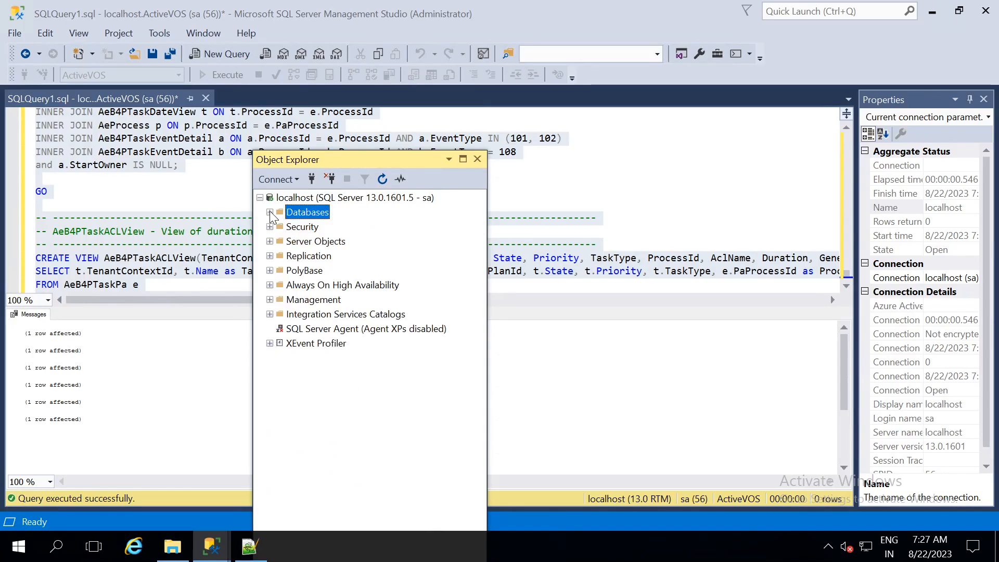
left_click(269, 226)
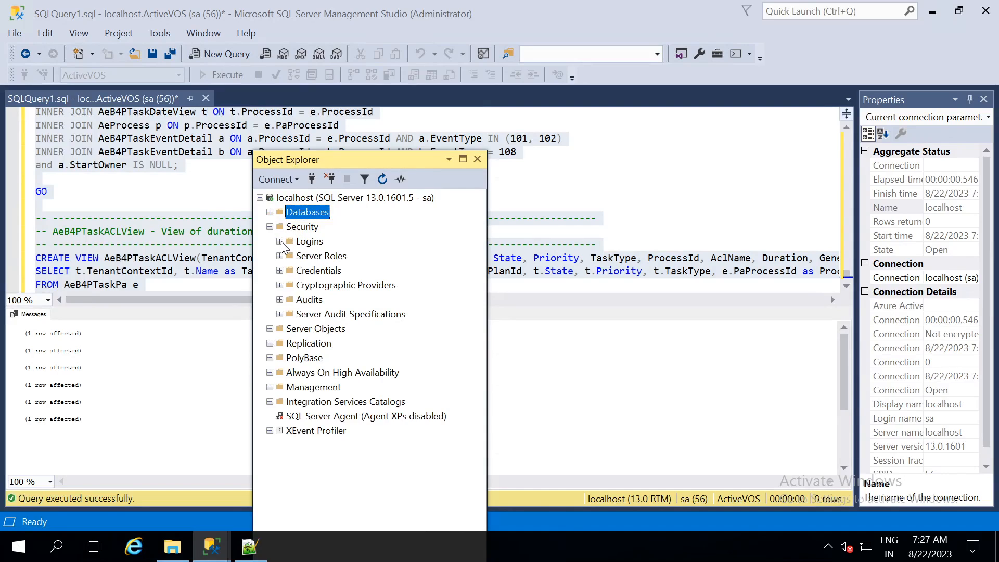
left_click(279, 240)
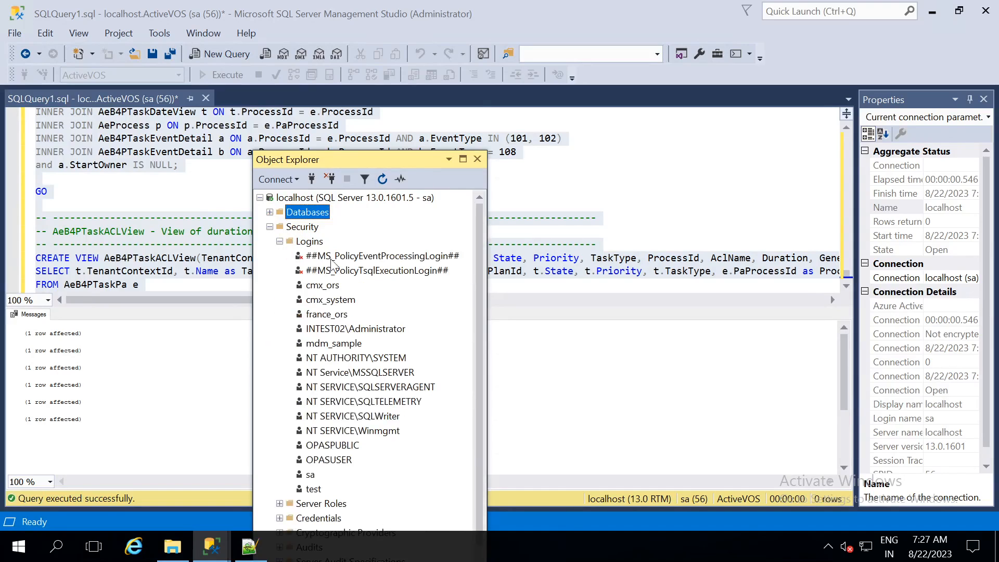
- Start a new login named bpeuser using SQL Server authentication with a password
right_click(309, 241)
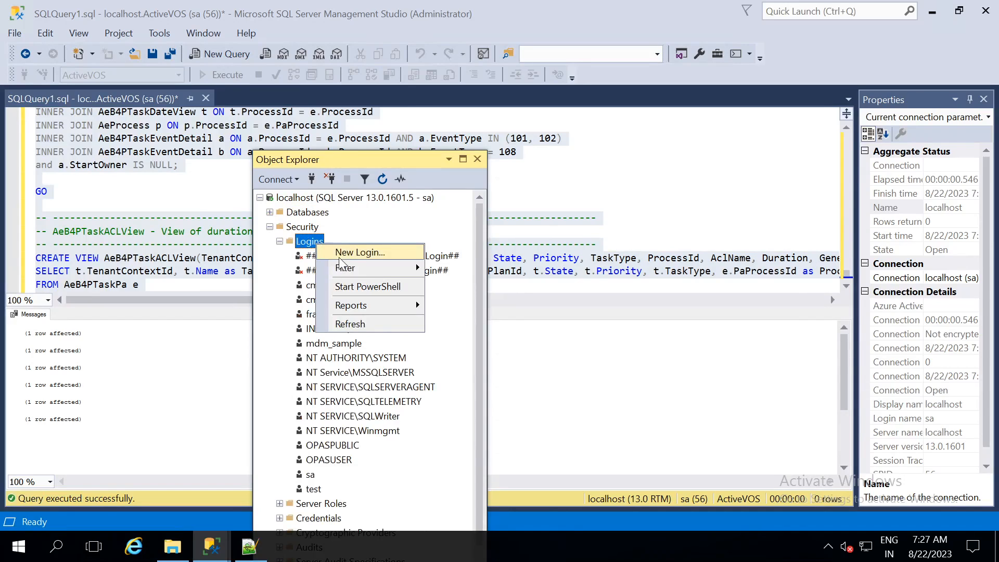
left_click(359, 252)
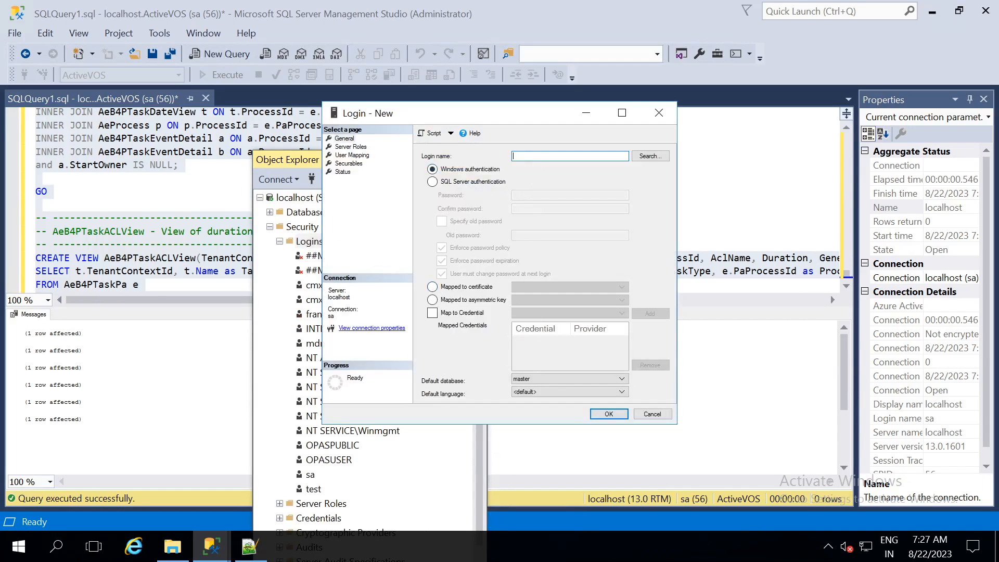
type("bp")
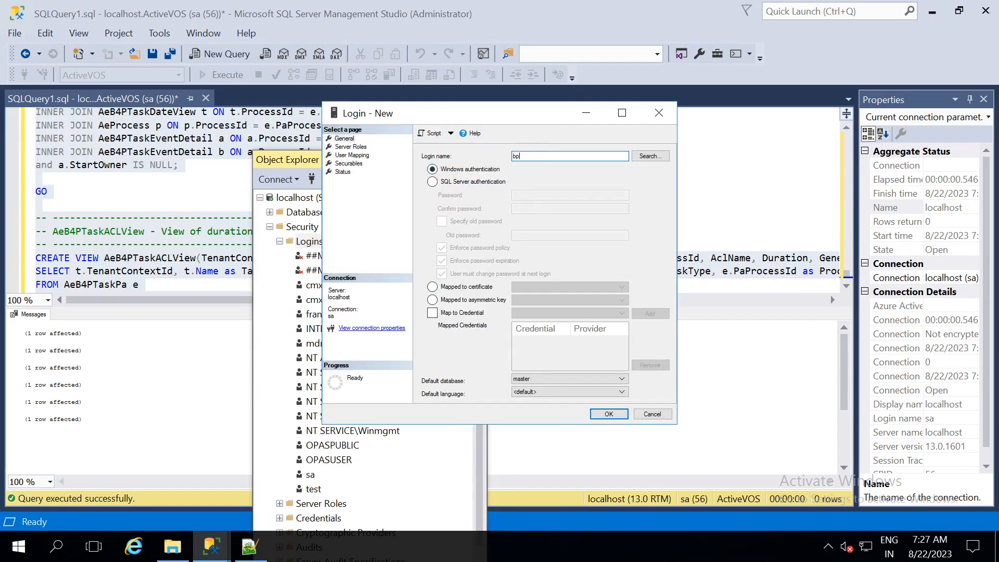
type("eluser")
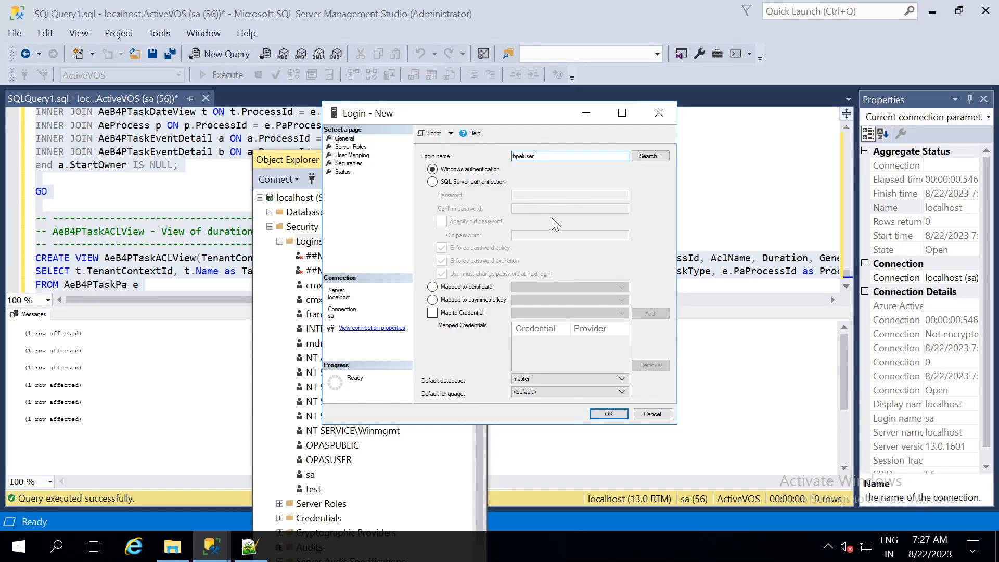
mouse_move(474, 192)
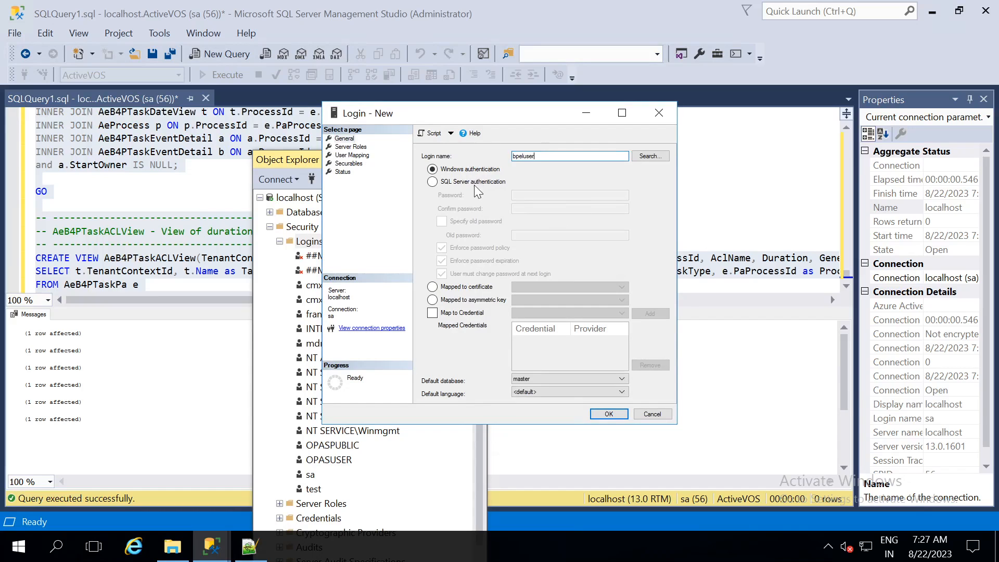
left_click(432, 181)
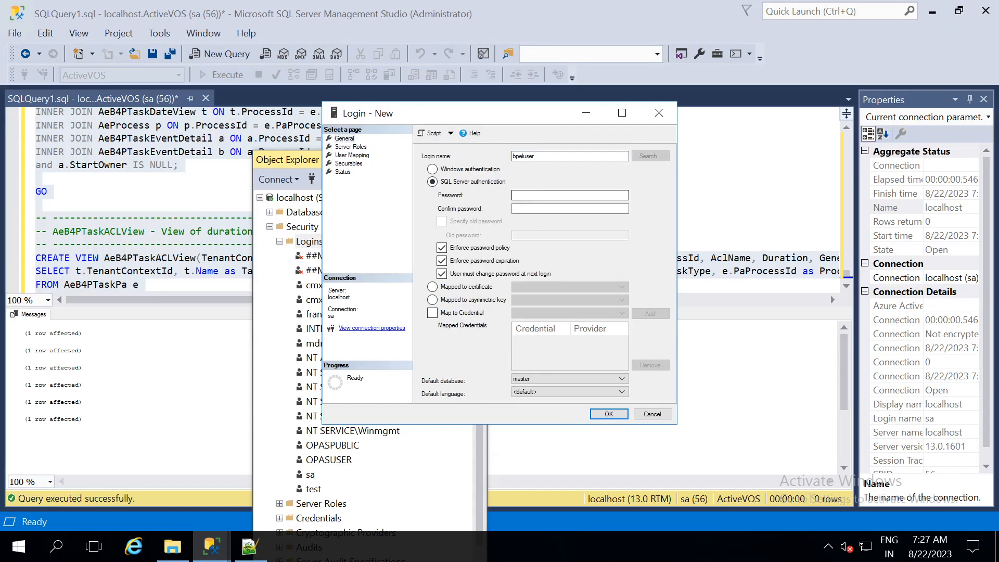
type("••")
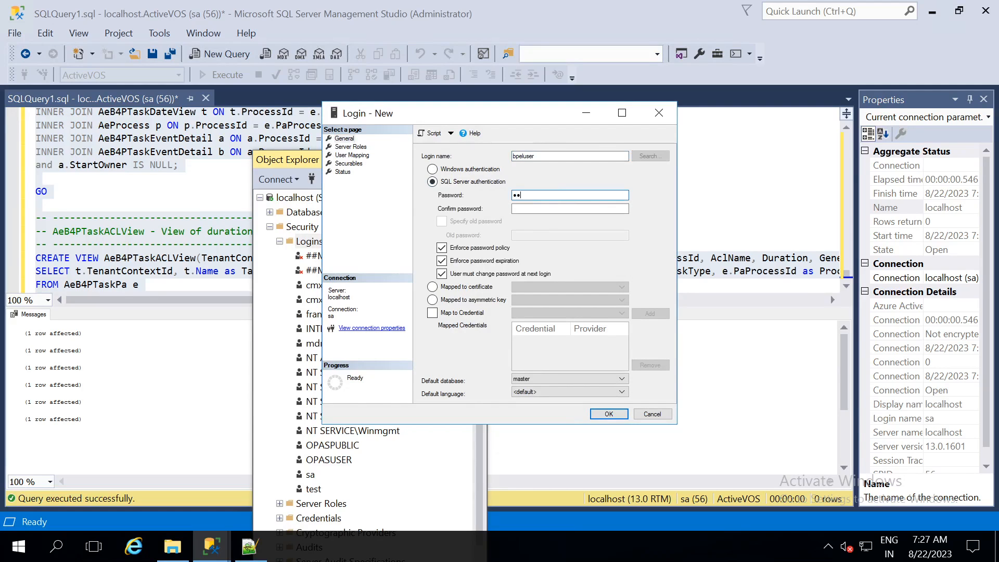
type("•••")
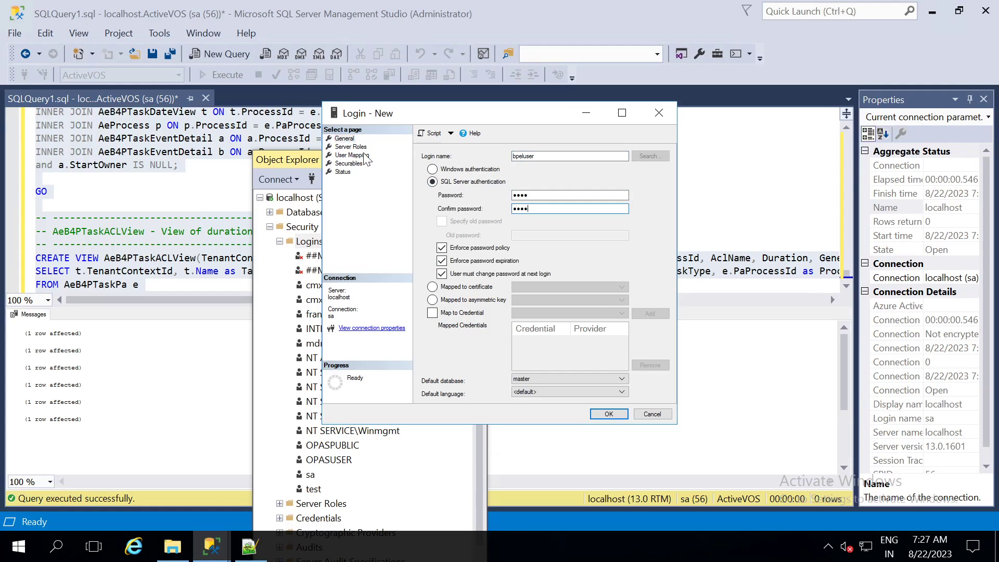
- Grant bpeuser every server role, disable Enforce password policy, and create the login
left_click(350, 147)
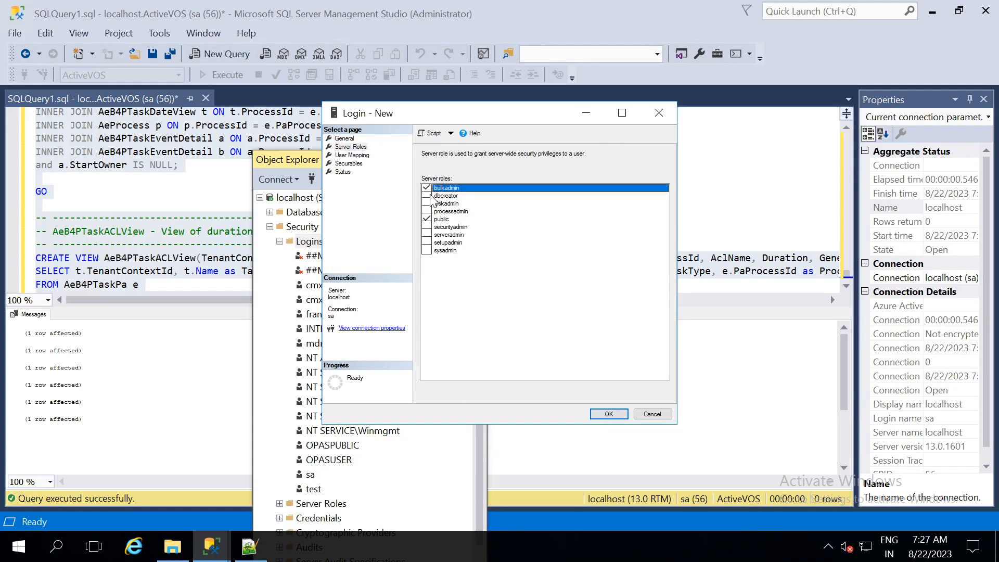
left_click(427, 234)
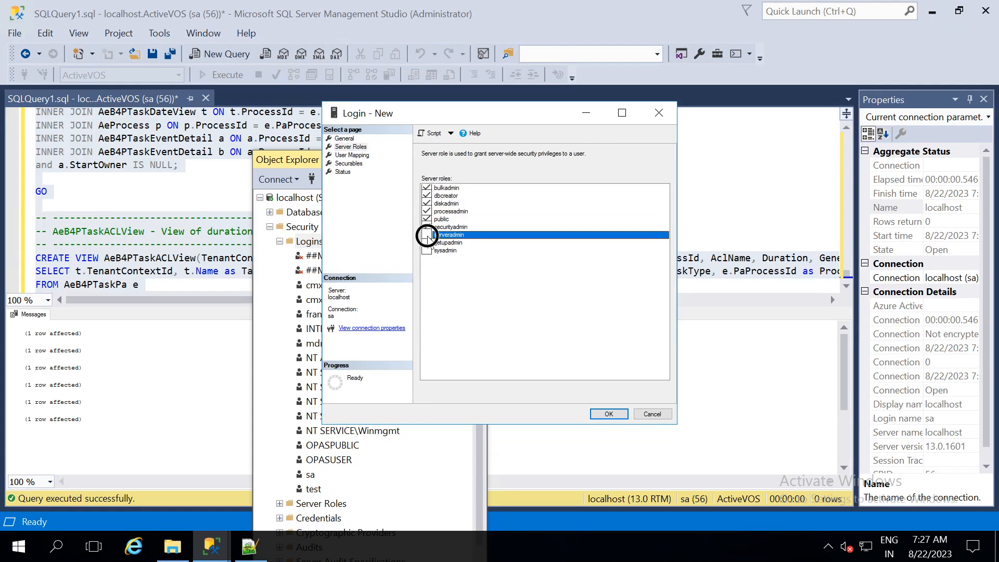
left_click(428, 234)
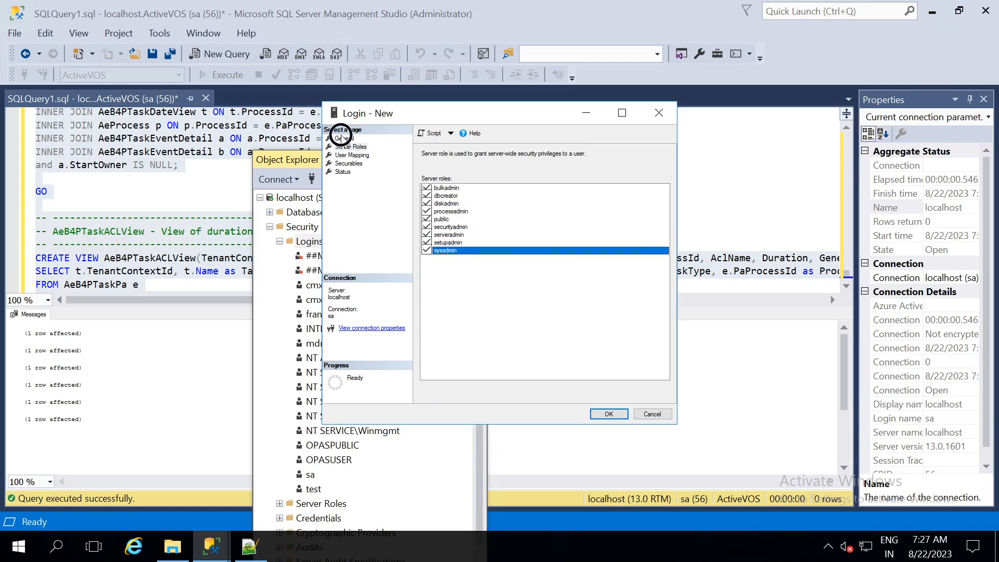
left_click(607, 413)
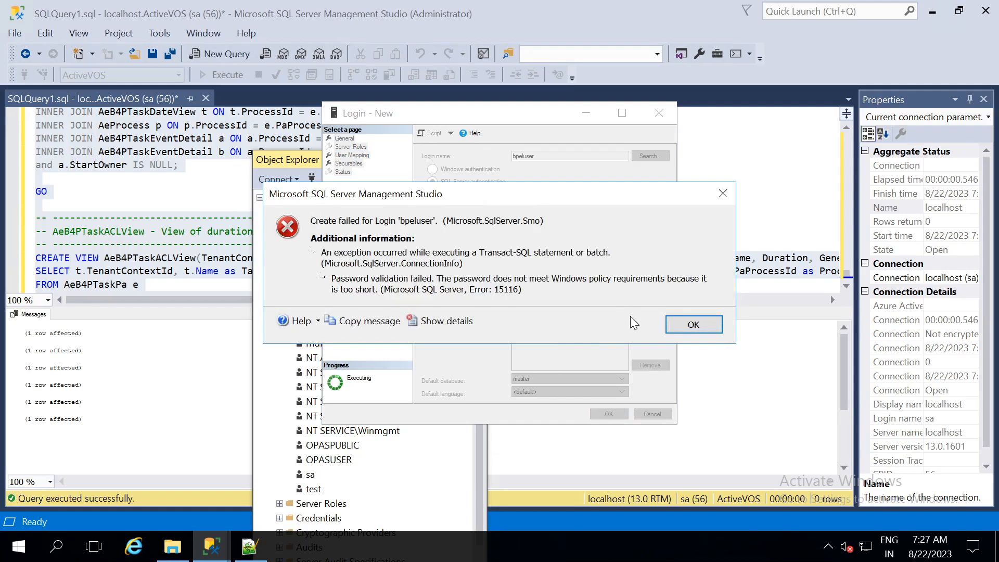
mouse_move(643, 325)
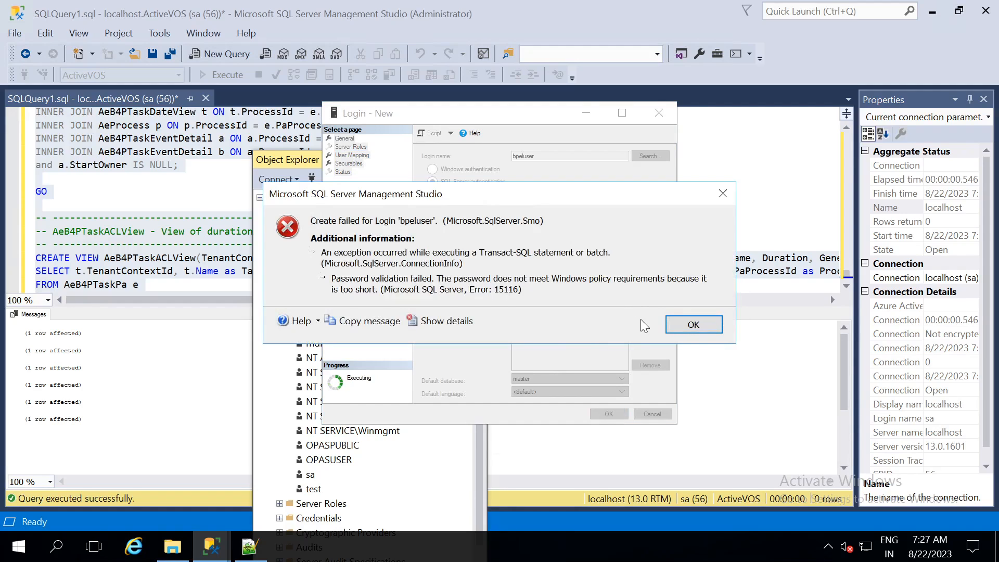
left_click(693, 325)
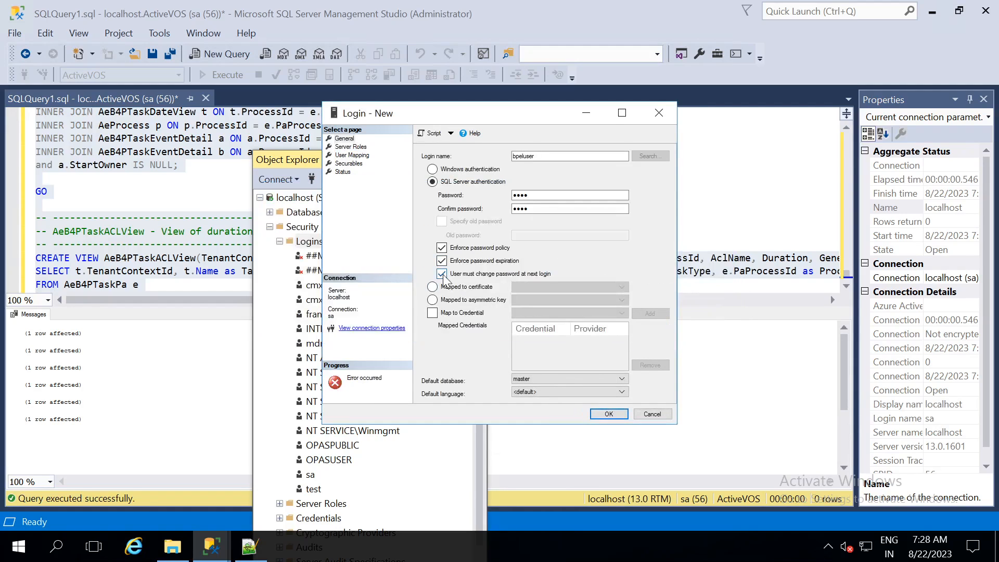
left_click(441, 247)
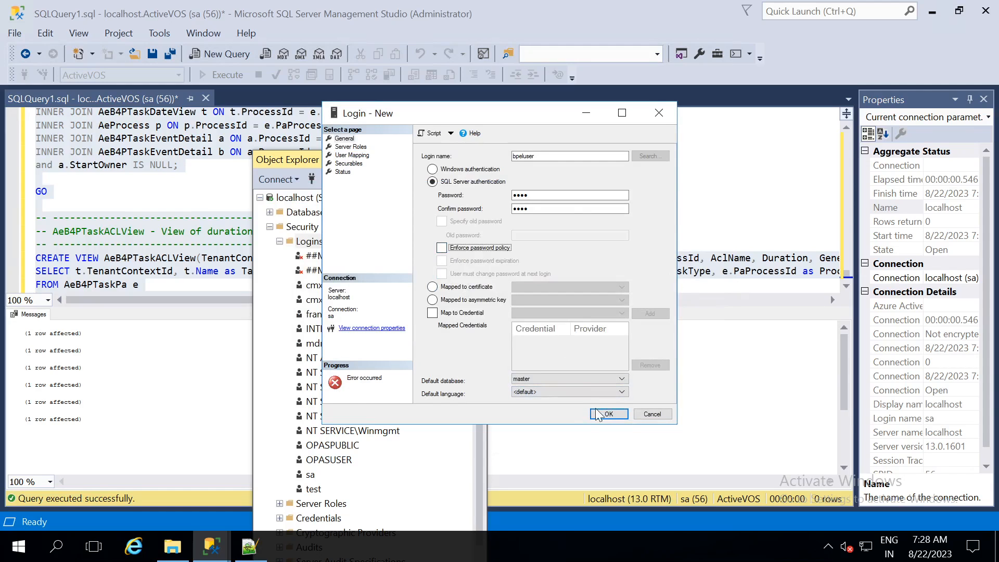
left_click(606, 413)
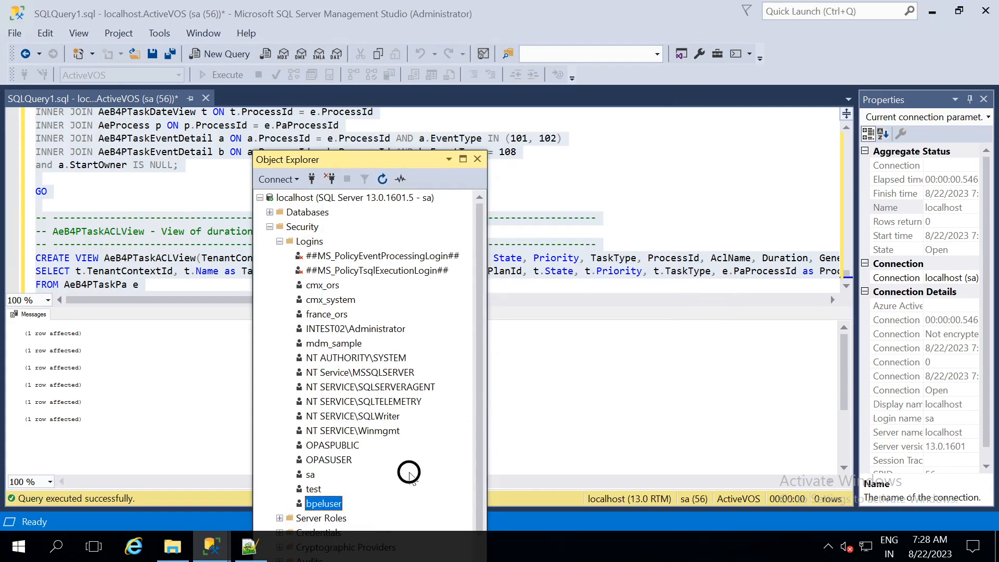
scroll("down", 3)
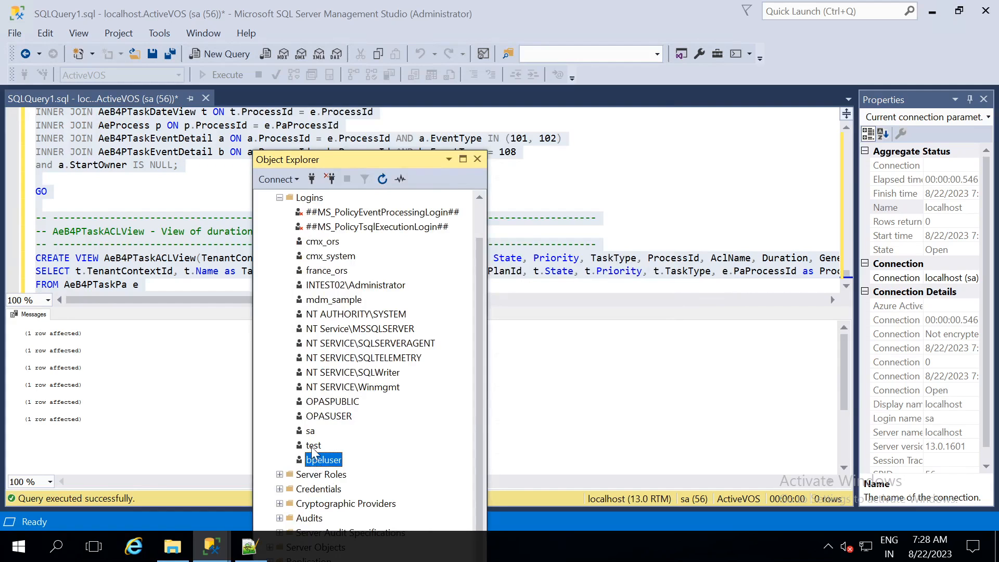
- Browse to D:\ActiveVOS\Server\server-enterprise\tomcat_config\bin and run config_deploy.bat
left_click(172, 546)
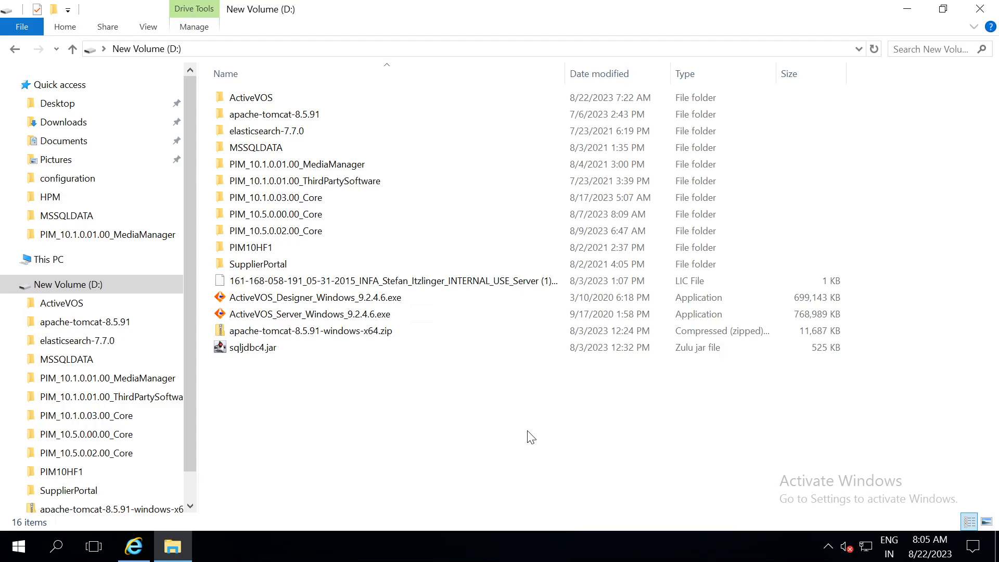
mouse_move(294, 411)
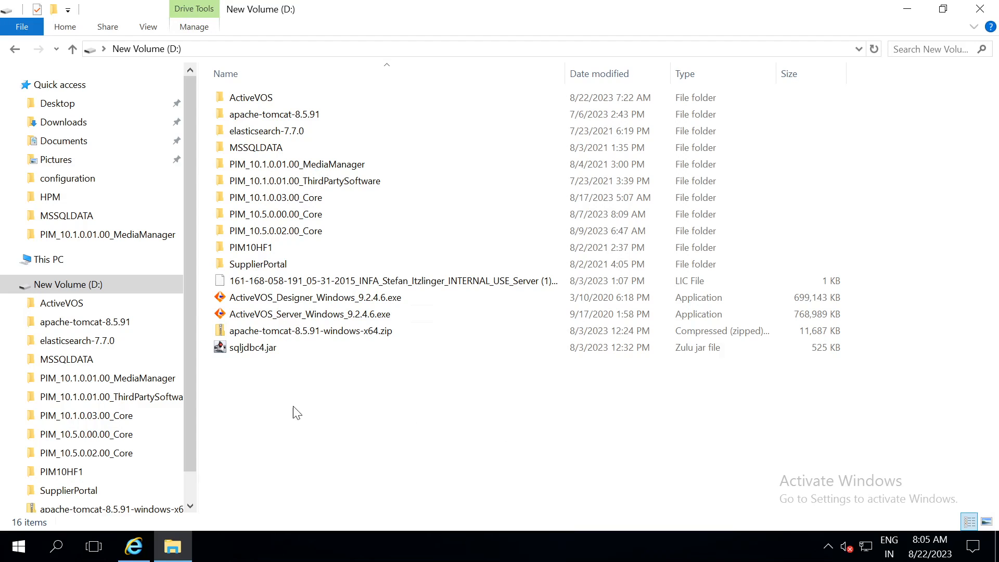
left_click(311, 330)
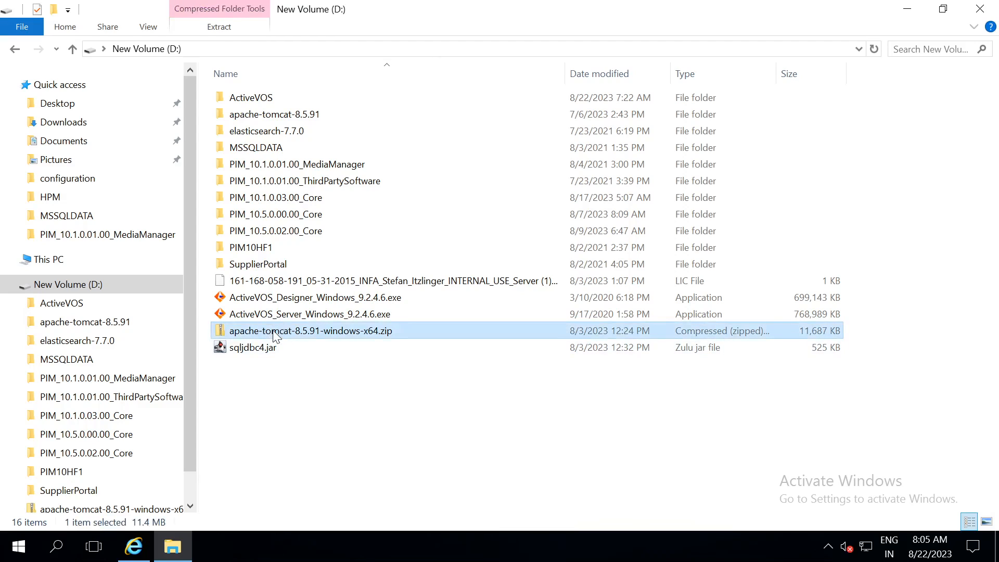
double_click(253, 97)
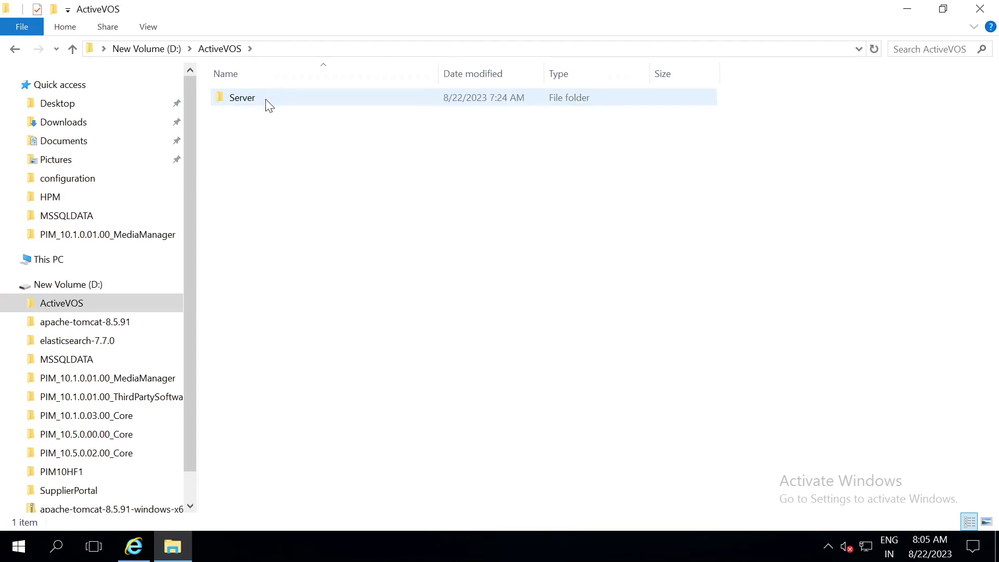
double_click(243, 98)
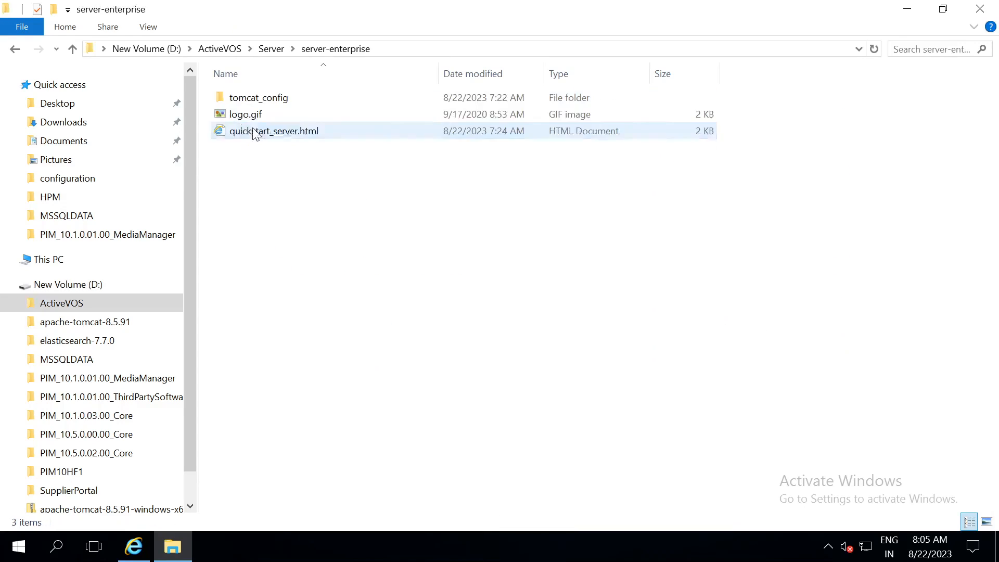
double_click(259, 98)
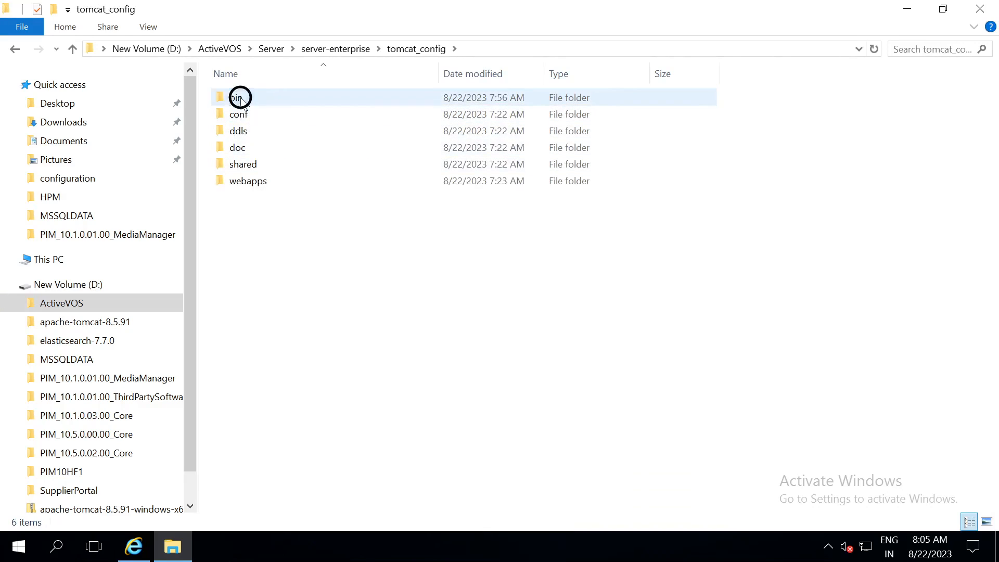
double_click(237, 98)
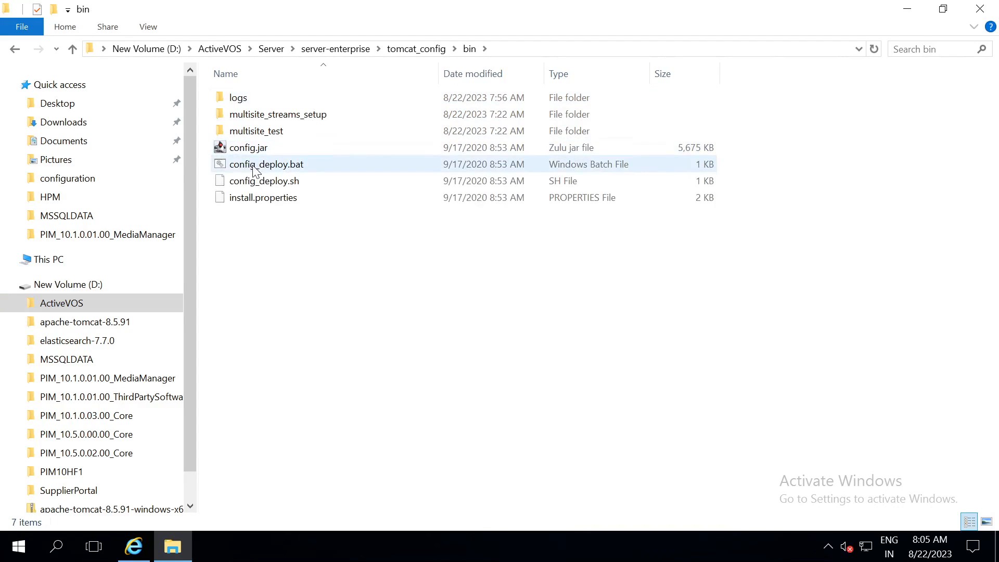
double_click(266, 163)
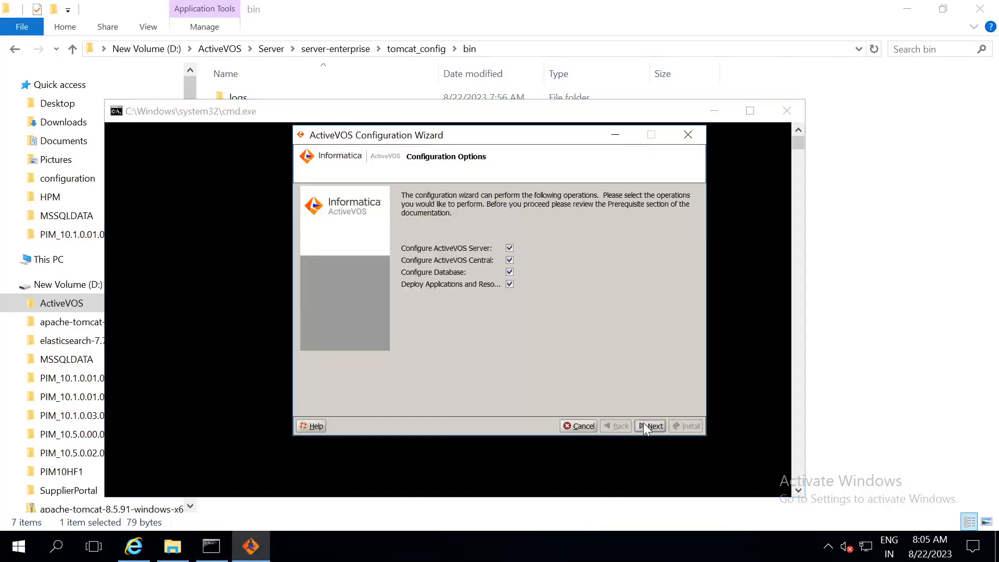
- Select SQLServer as the database and accept default JNDI, security, cluster and Central settings
left_click(653, 426)
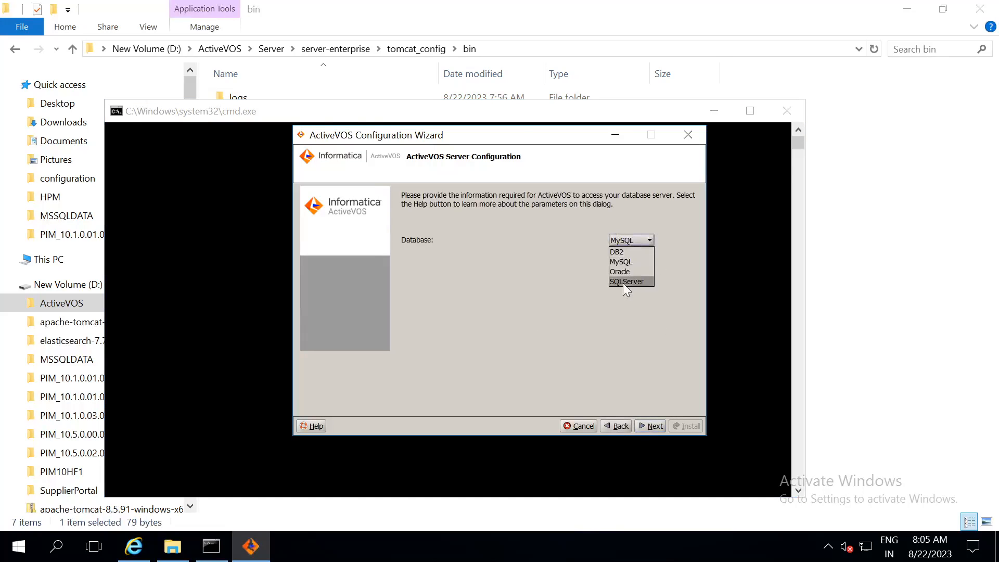
left_click(649, 425)
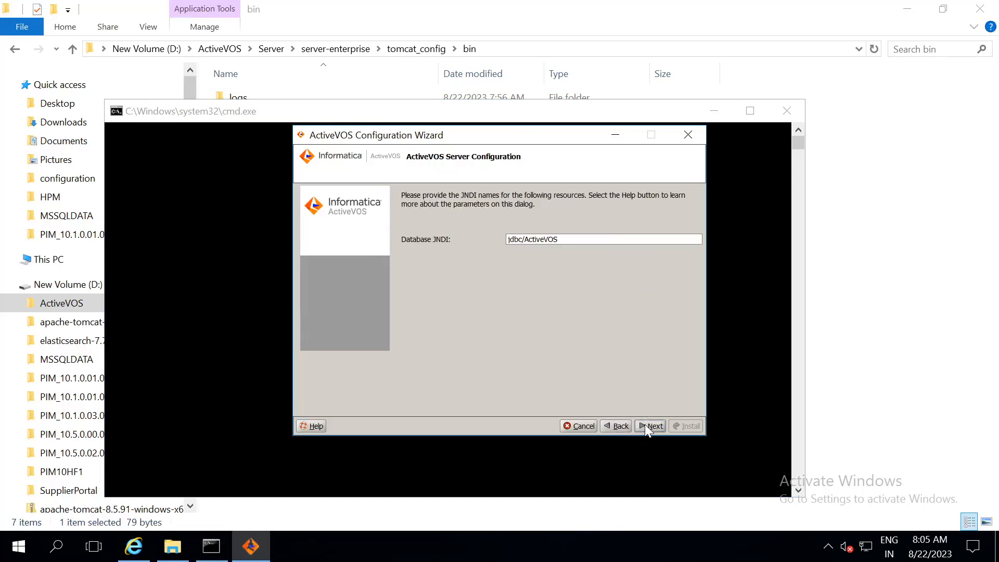
left_click(649, 426)
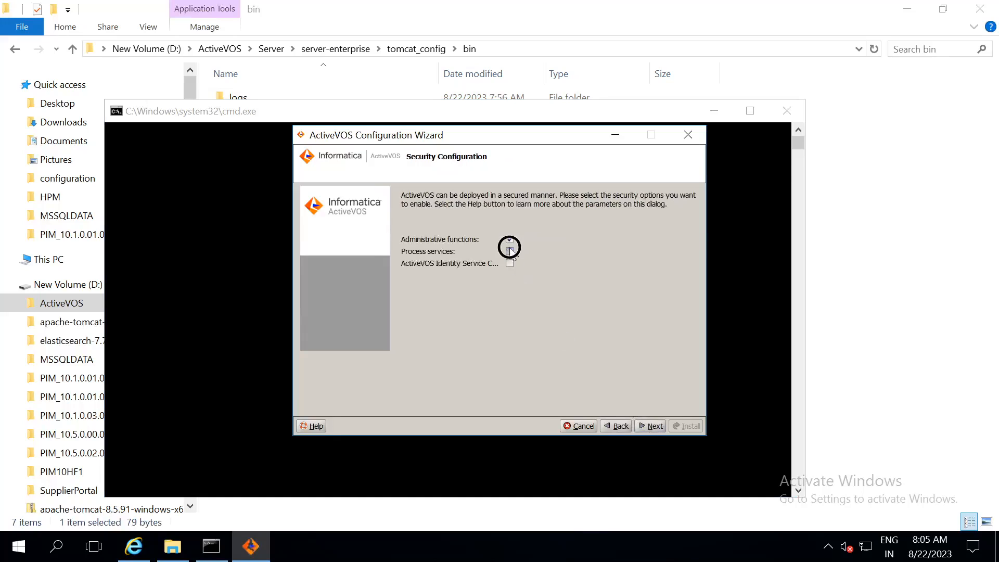
left_click(653, 426)
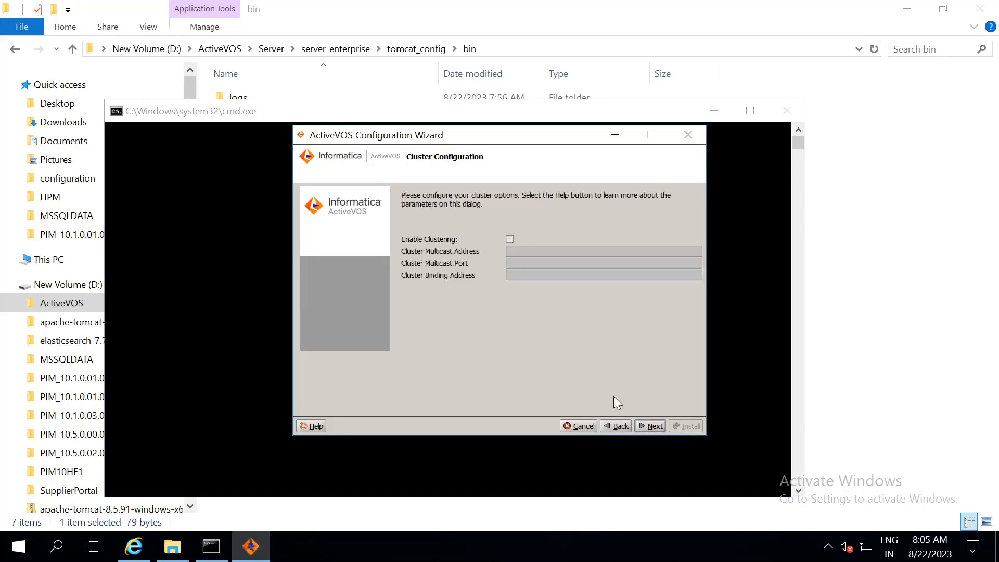
mouse_move(586, 287)
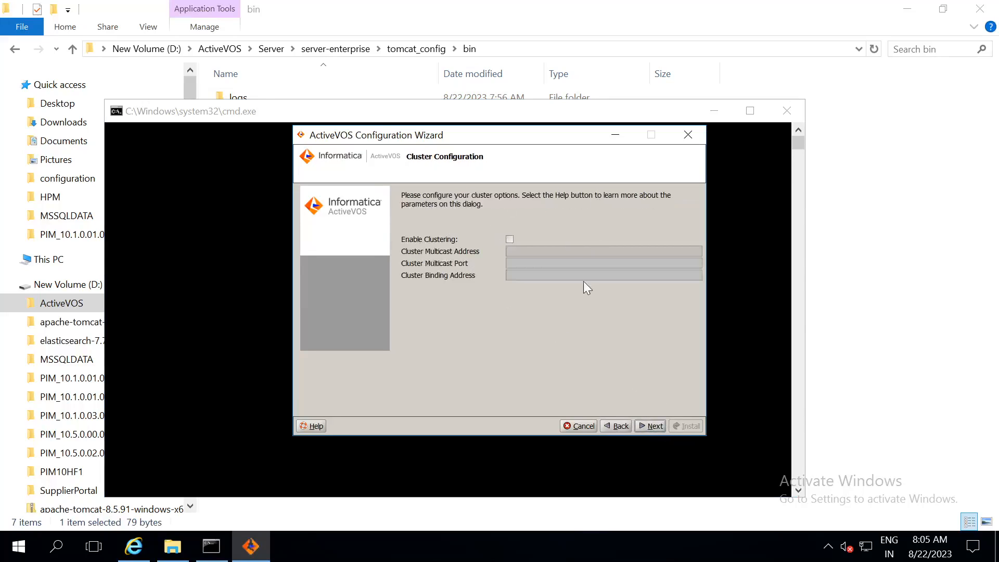
mouse_move(633, 376)
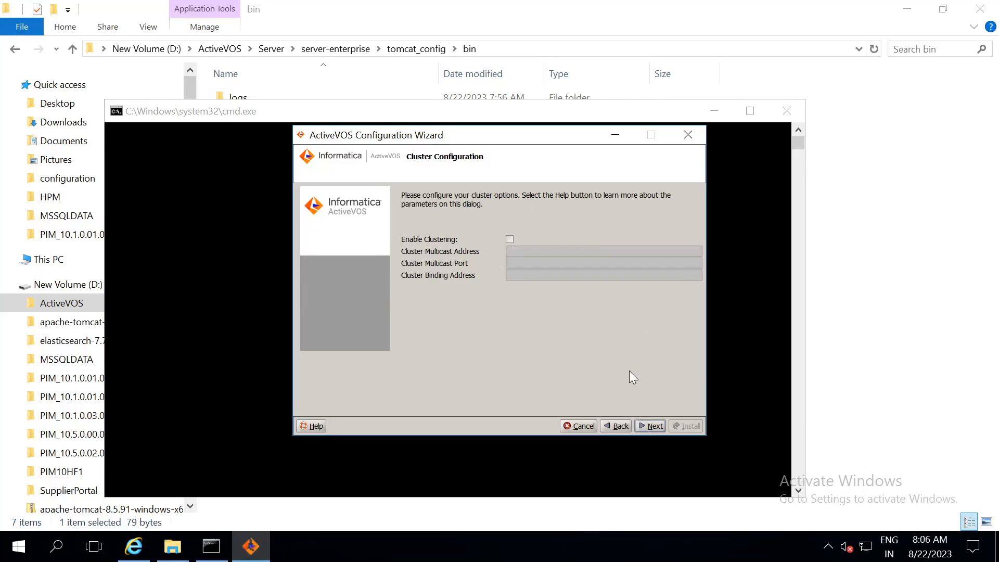
left_click(655, 425)
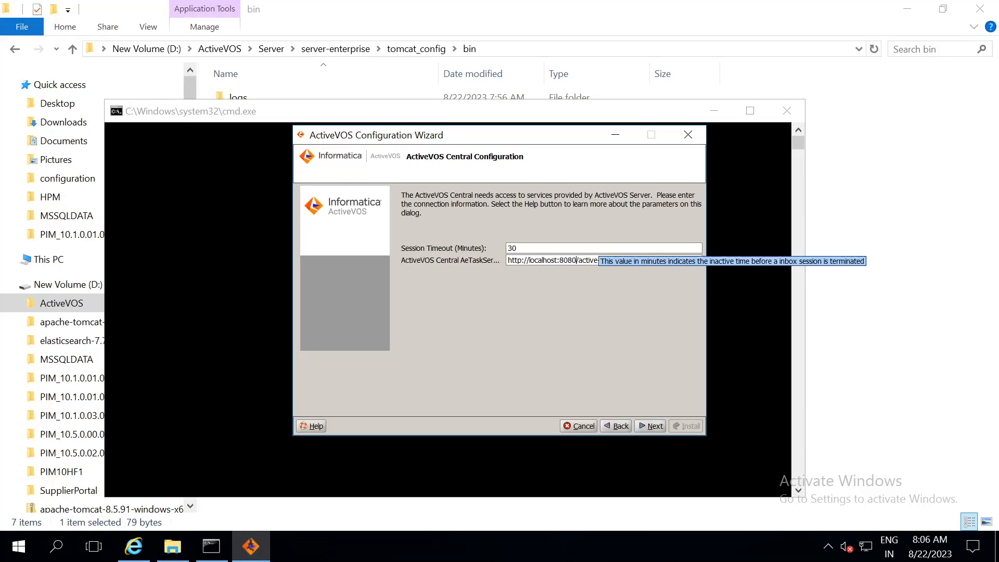
left_click(654, 426)
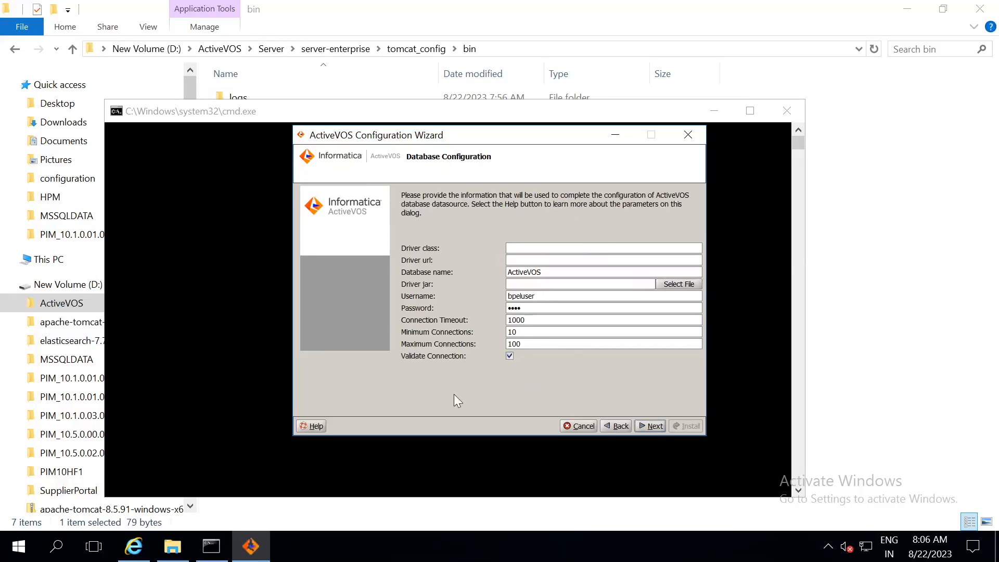
mouse_move(134, 546)
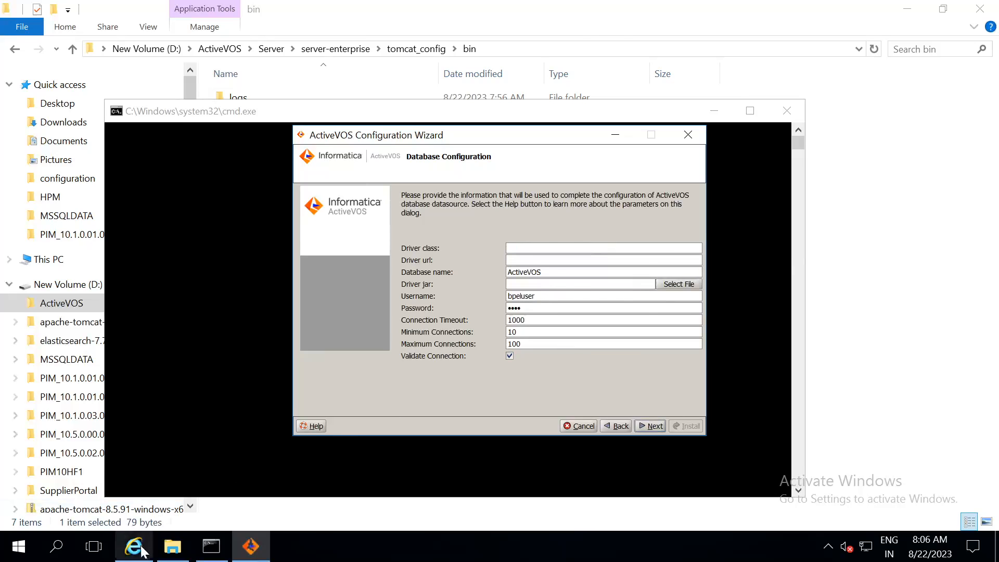
- Take com.microsoft.sqlserver.jdbc.SQLServerDriver from the help page as the wizard's driver class
left_click(314, 425)
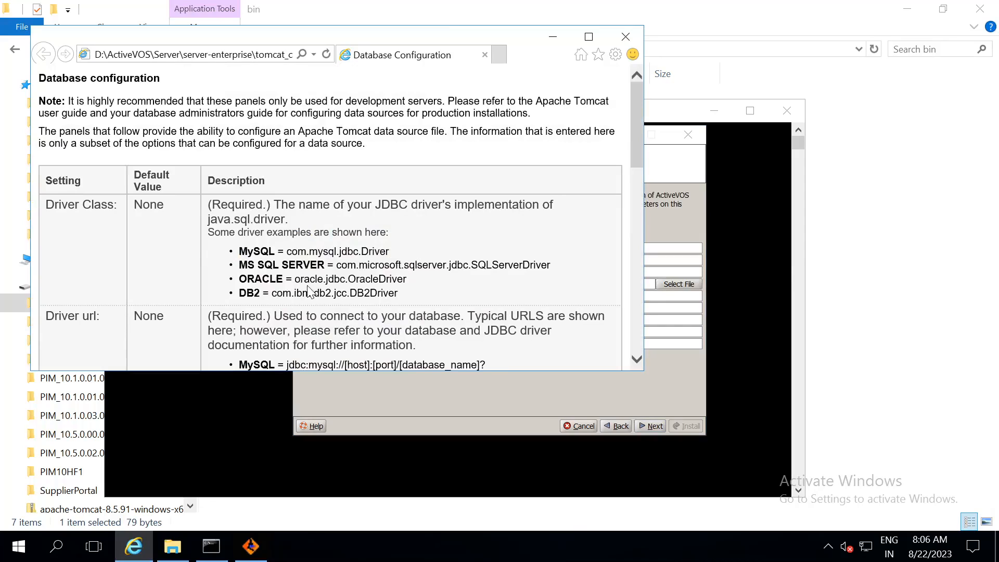
mouse_move(310, 292)
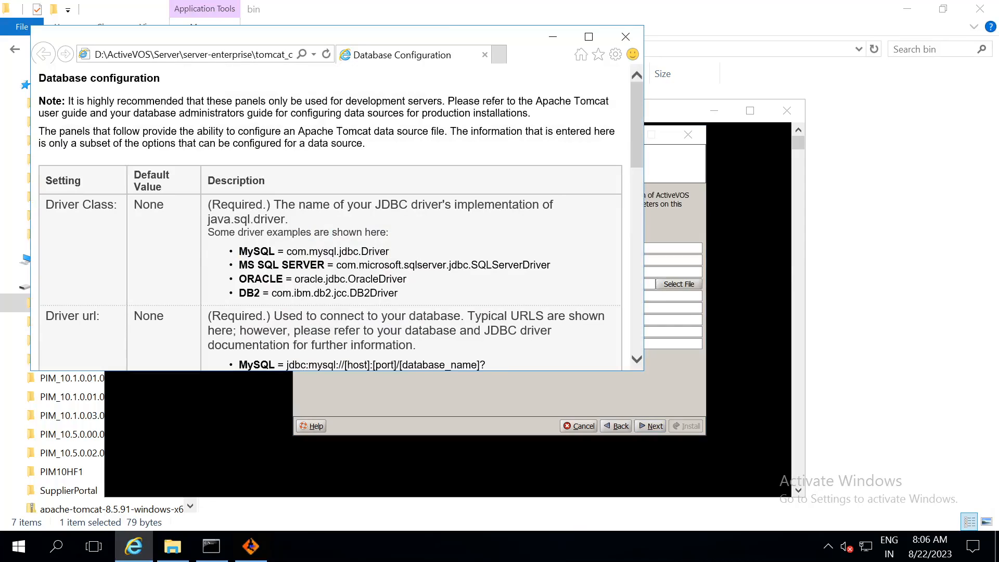
double_click(441, 265)
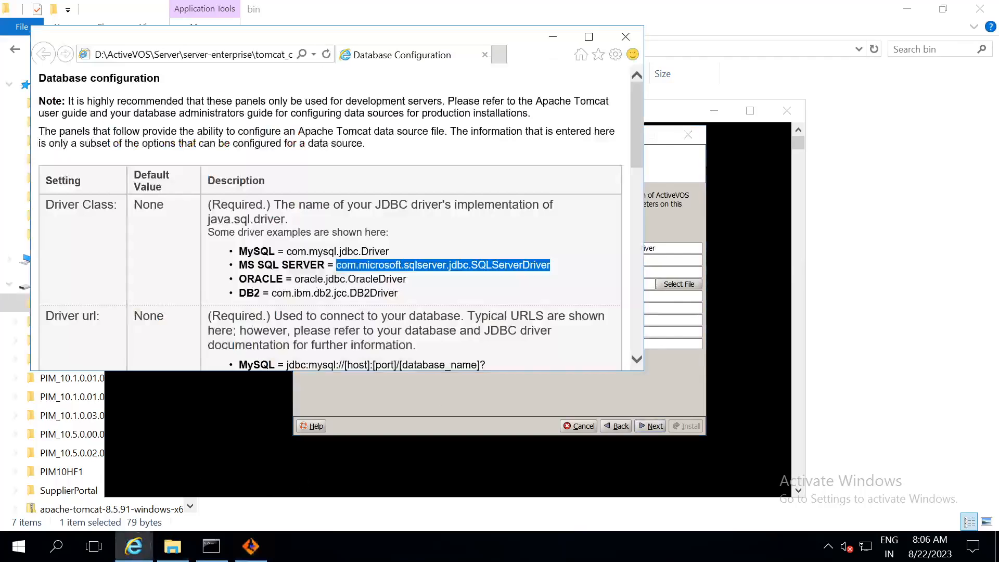
scroll("down", 3)
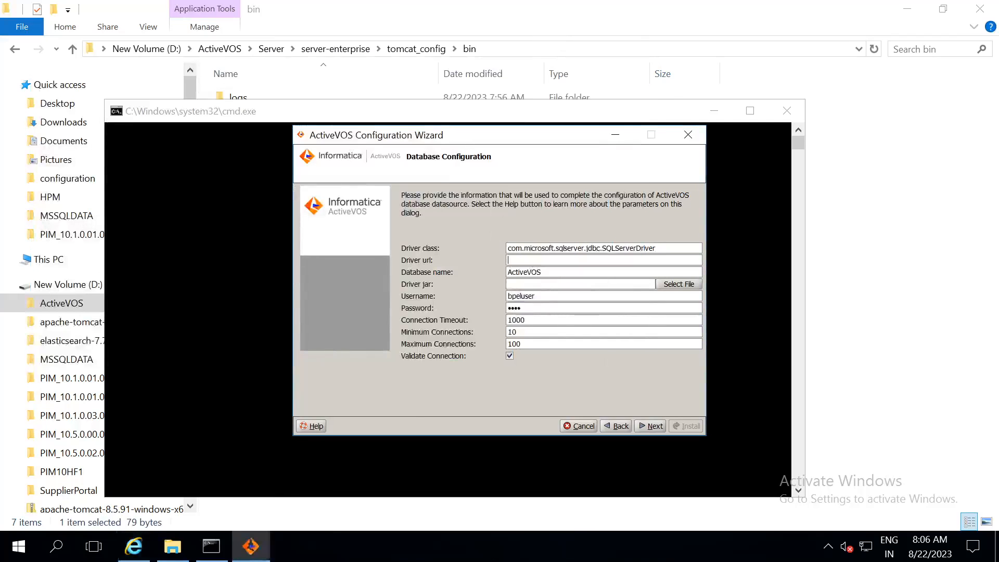
- Set the driver URL to jdbc:sqlserver://localhost:1433;databaseName=ActiveVOS
type("c:sqlserver://[host]:[port];databaseName=[database_name]")
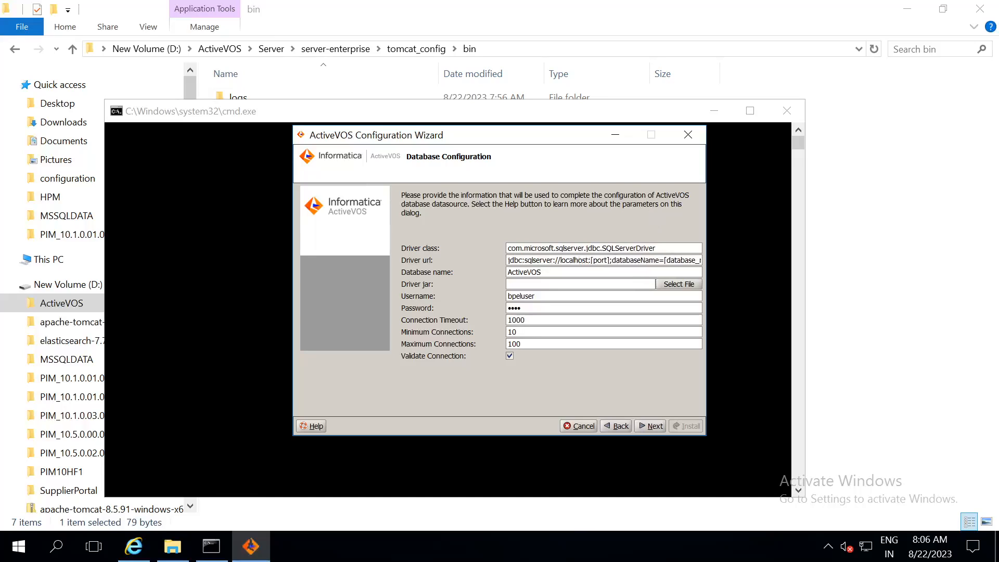
mouse_move(602, 260)
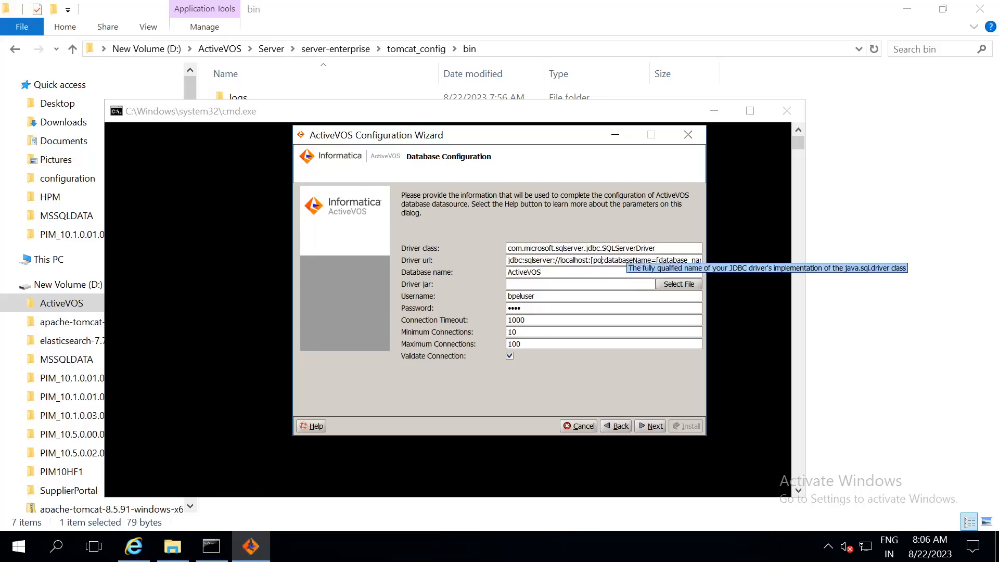
type("1433")
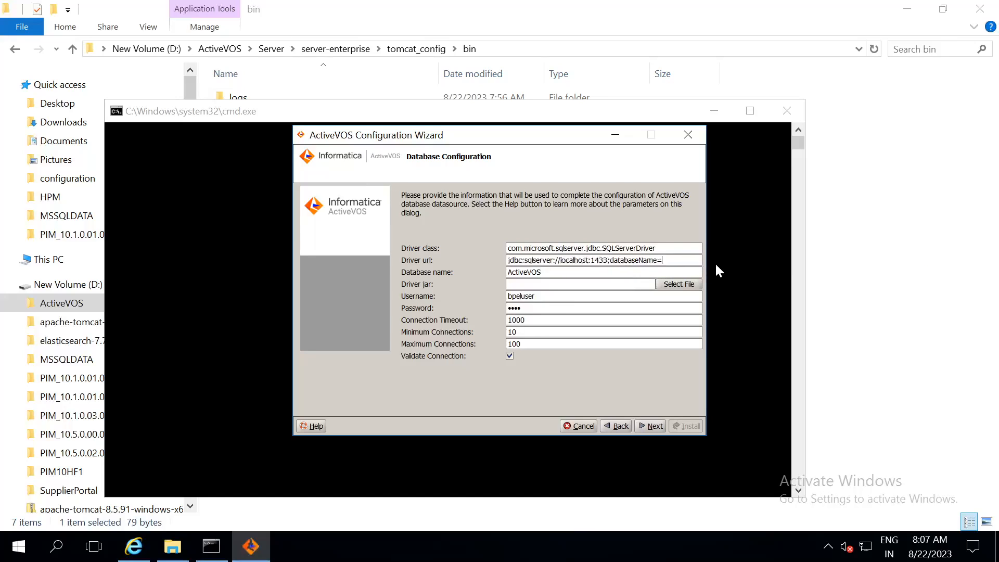
type("ActiveVOS")
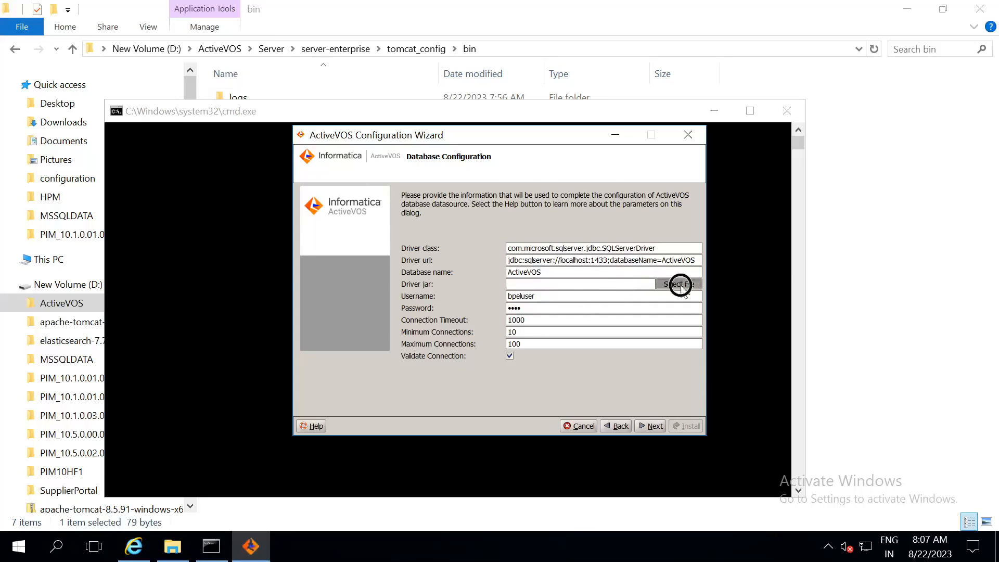
- Choose D:\sqljdbc4.jar as the driver jar and confirm the database connection test succeeds
left_click(678, 284)
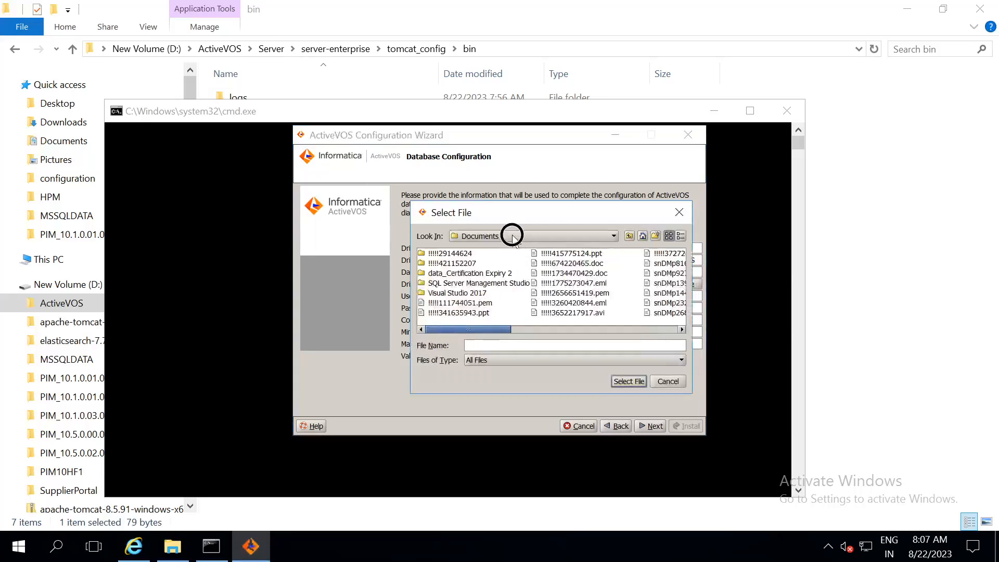
left_click(611, 236)
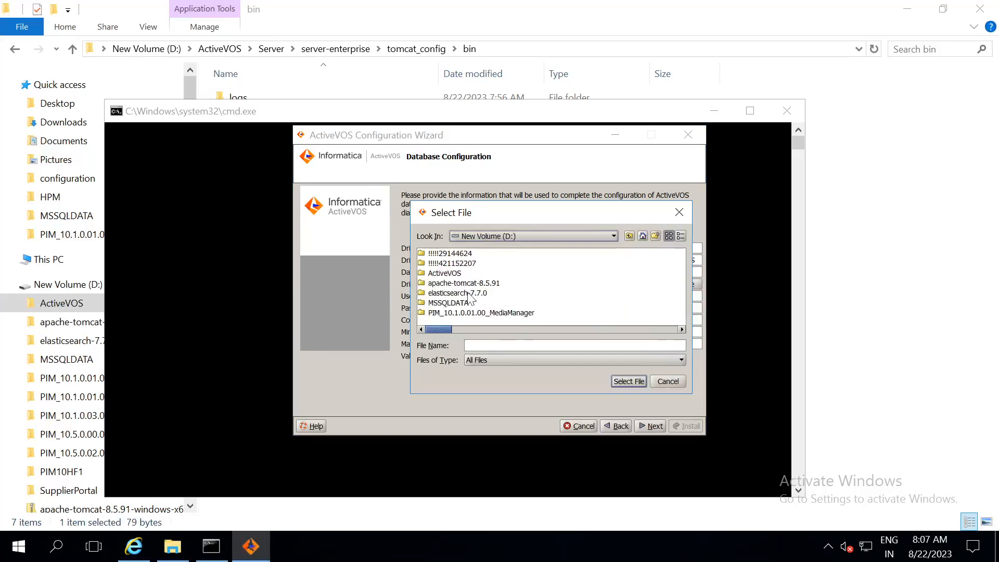
left_click(444, 272)
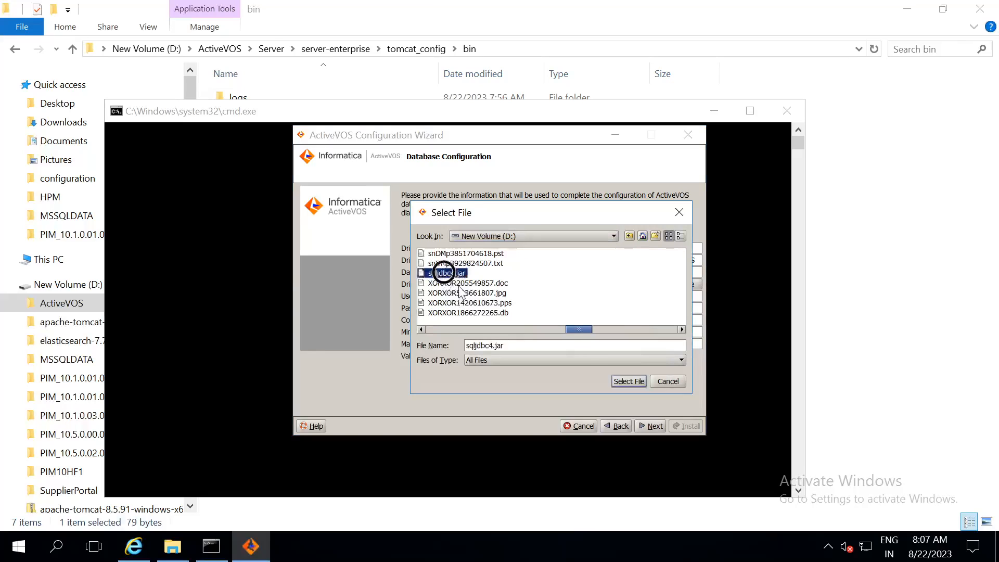
left_click(628, 381)
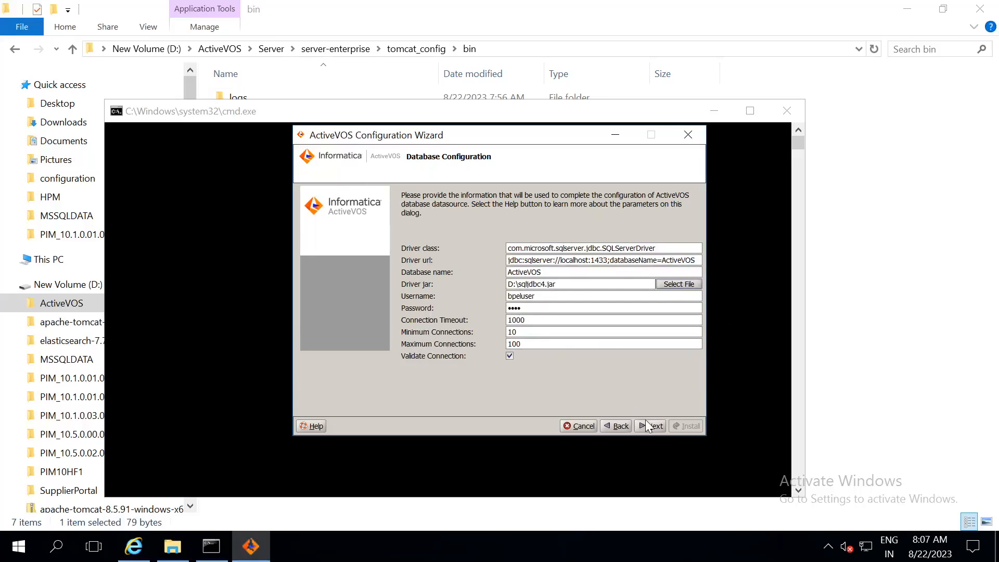
left_click(654, 425)
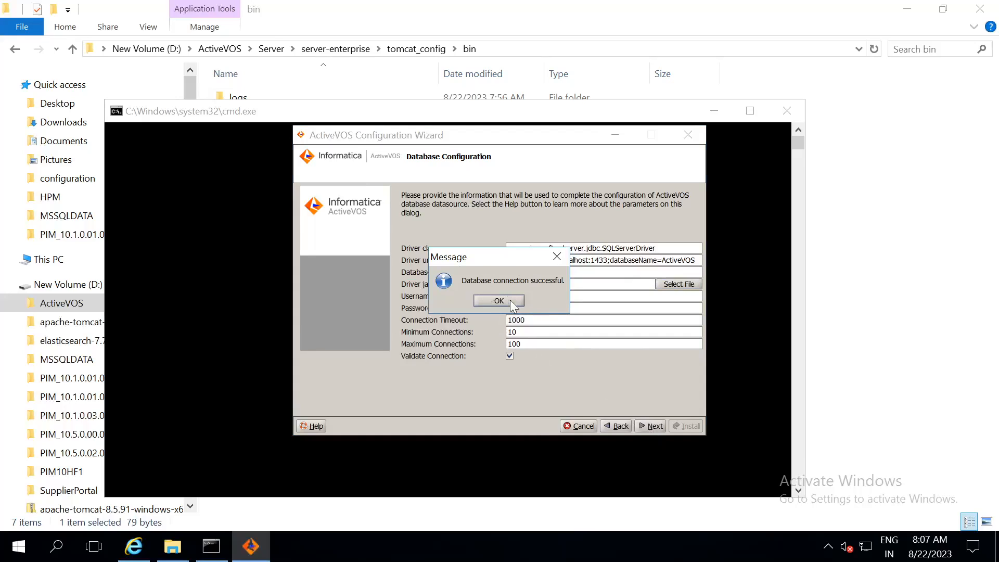
left_click(498, 300)
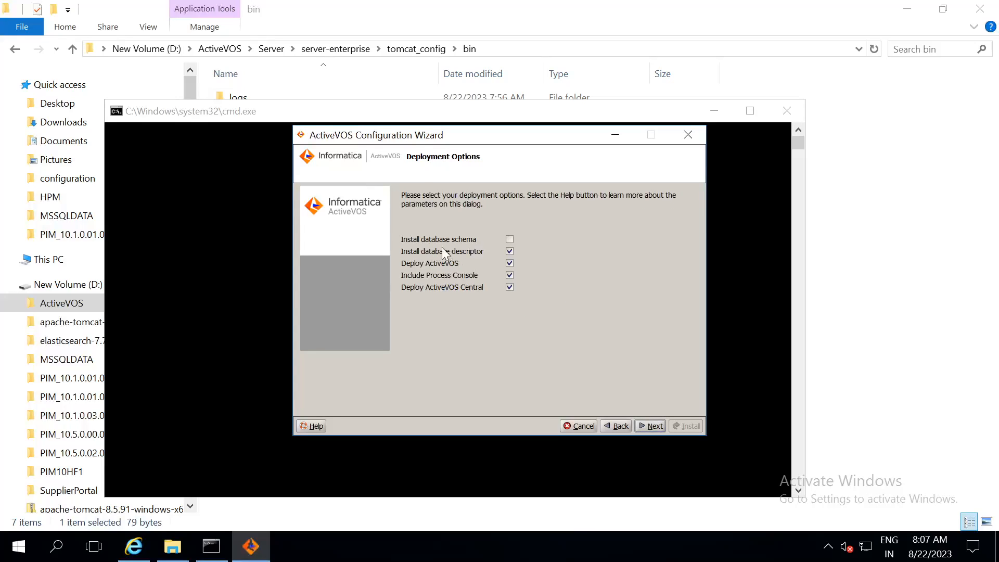
mouse_move(475, 261)
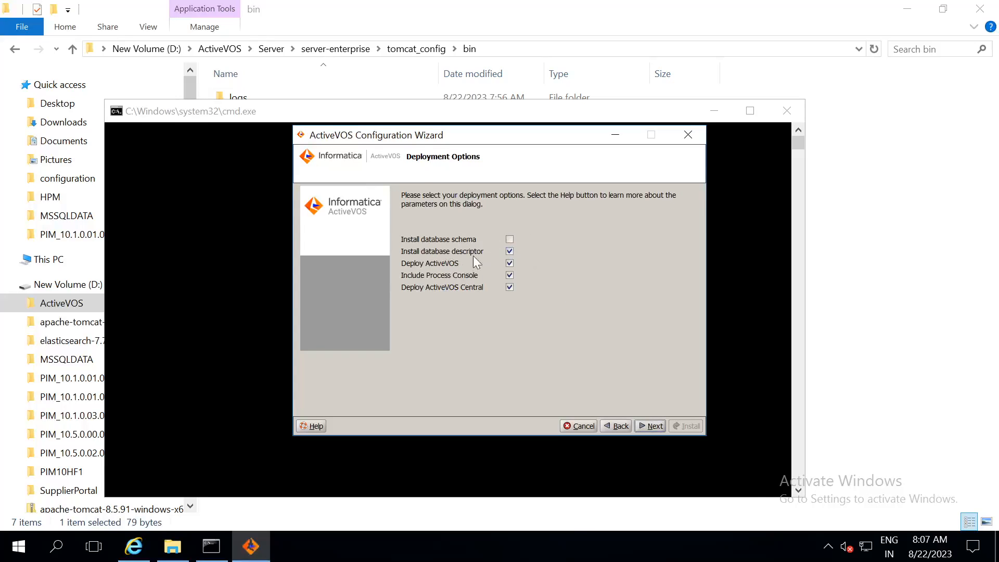
- Keep default deployment options and set the application server directory to D:\apache-tomcat-8.5.91
left_click(653, 426)
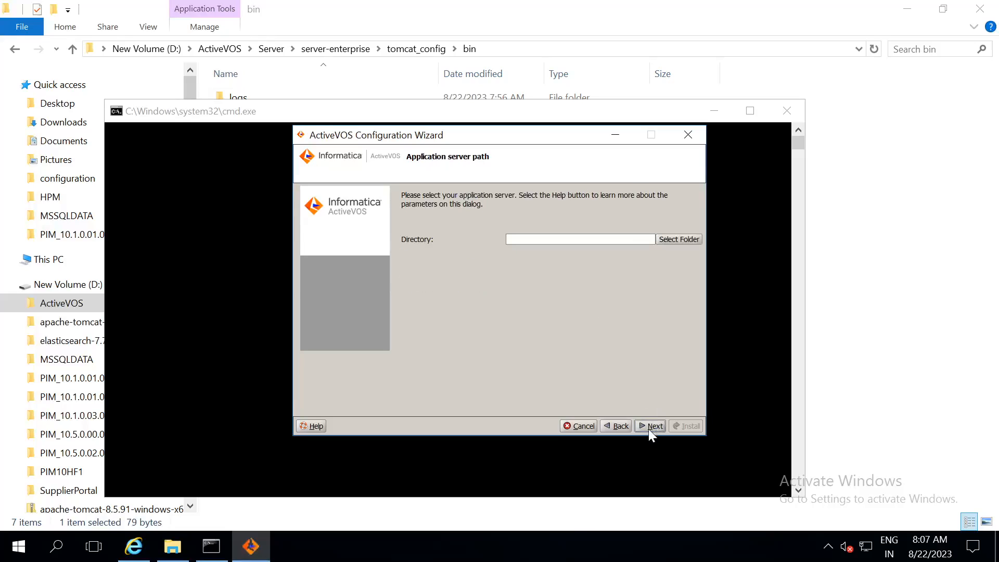
left_click(677, 239)
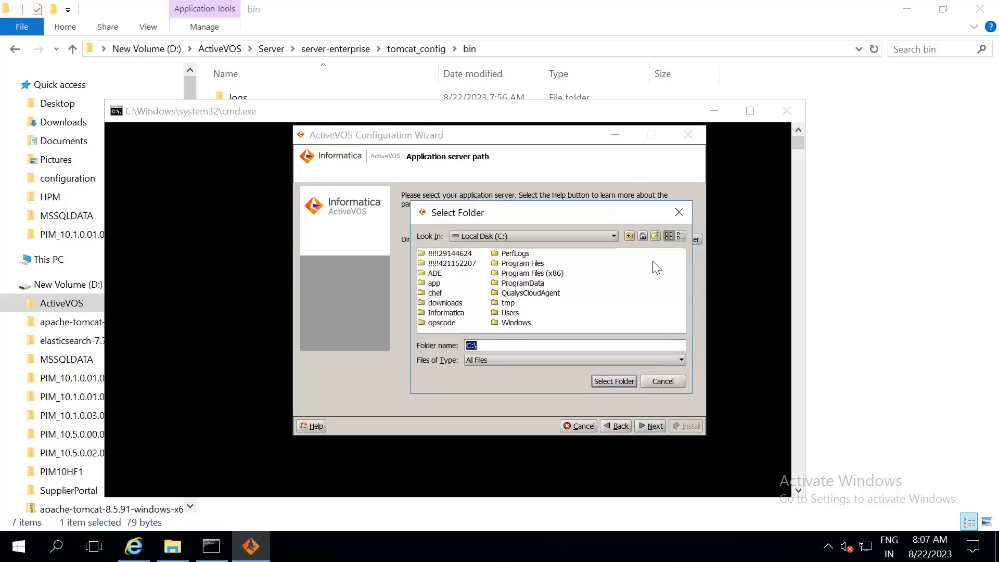
mouse_move(455, 313)
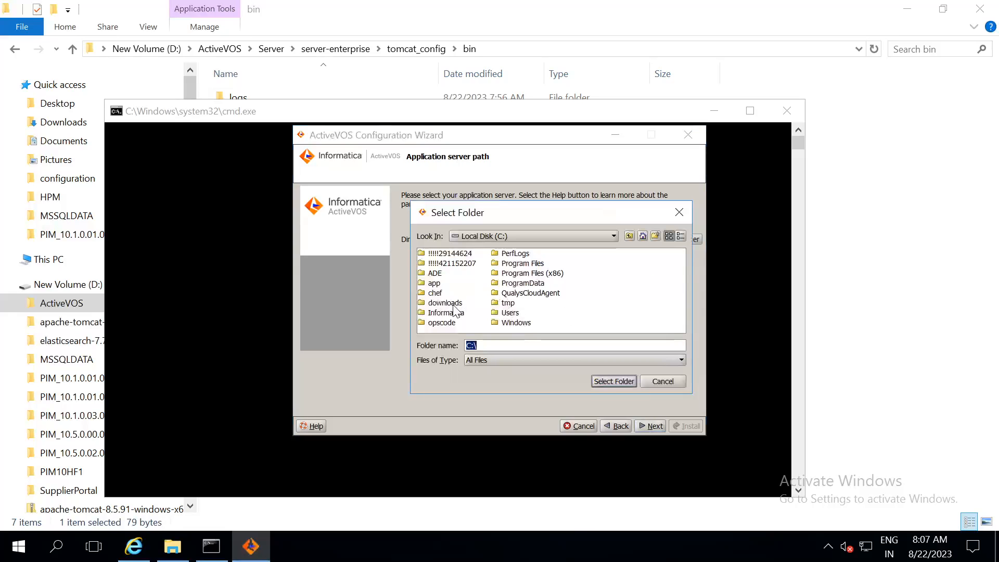
left_click(611, 236)
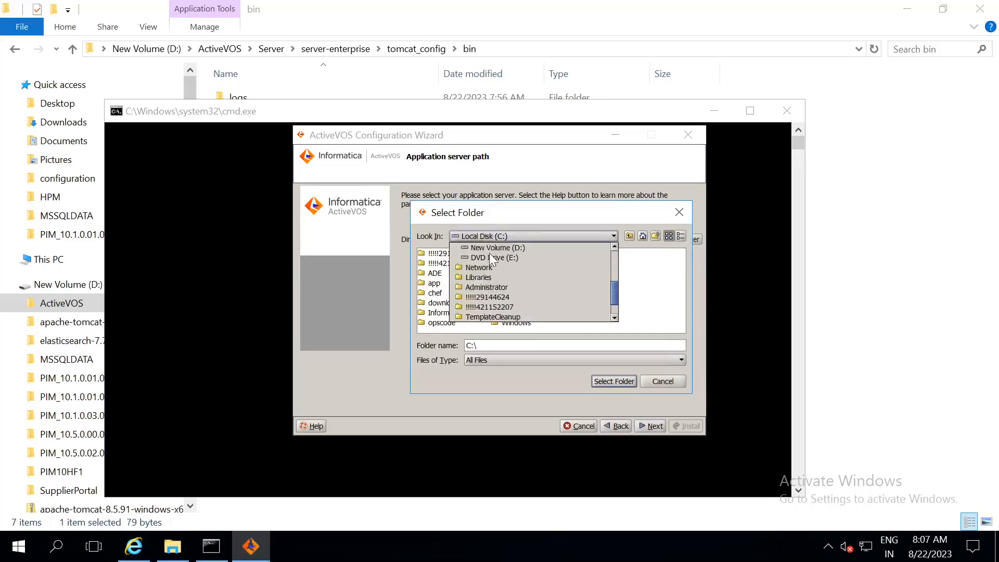
left_click(492, 248)
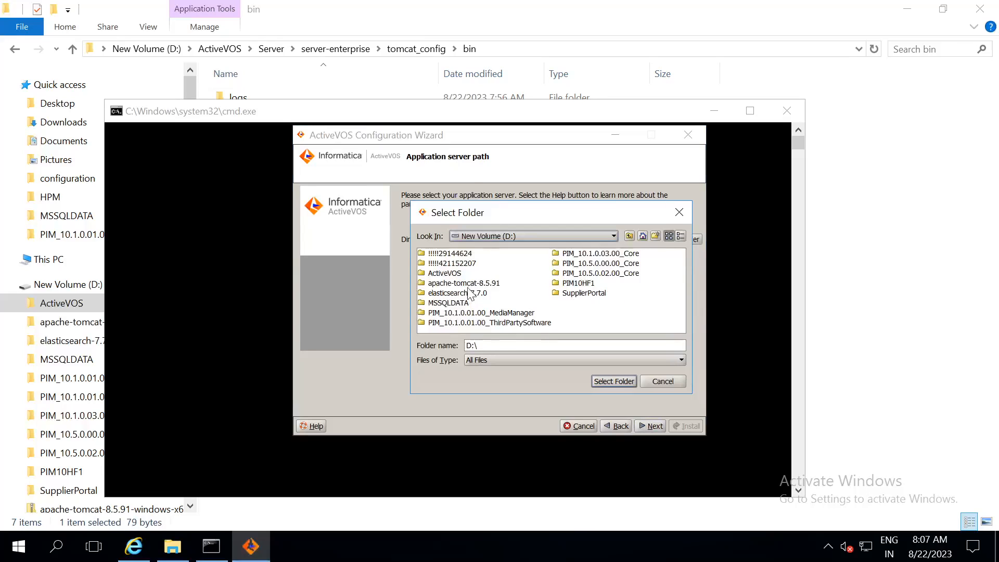
left_click(612, 381)
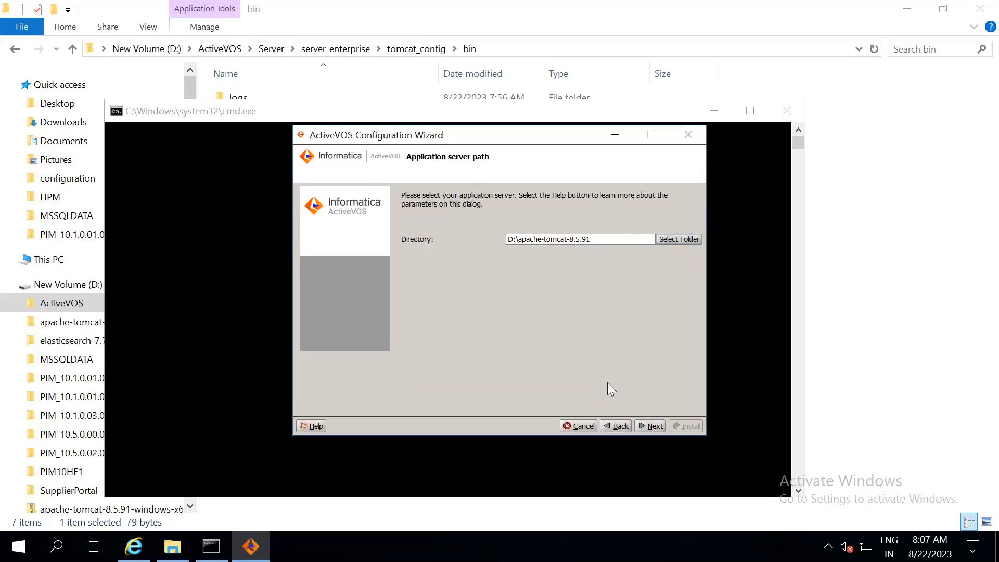
left_click(653, 425)
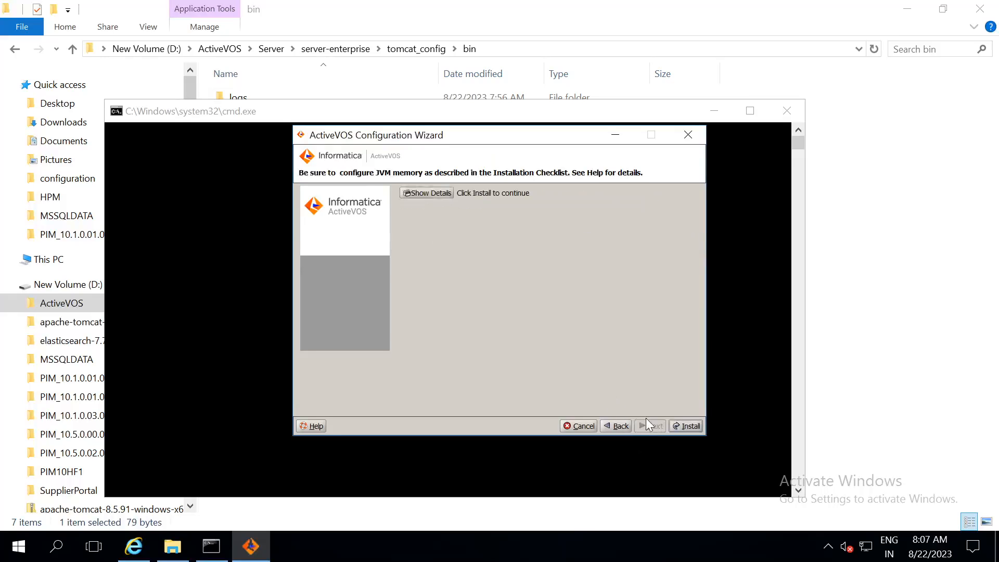
- Run the install with details shown, reaching BUILD SUCCESSFUL, and dismiss the Finished message
left_click(427, 192)
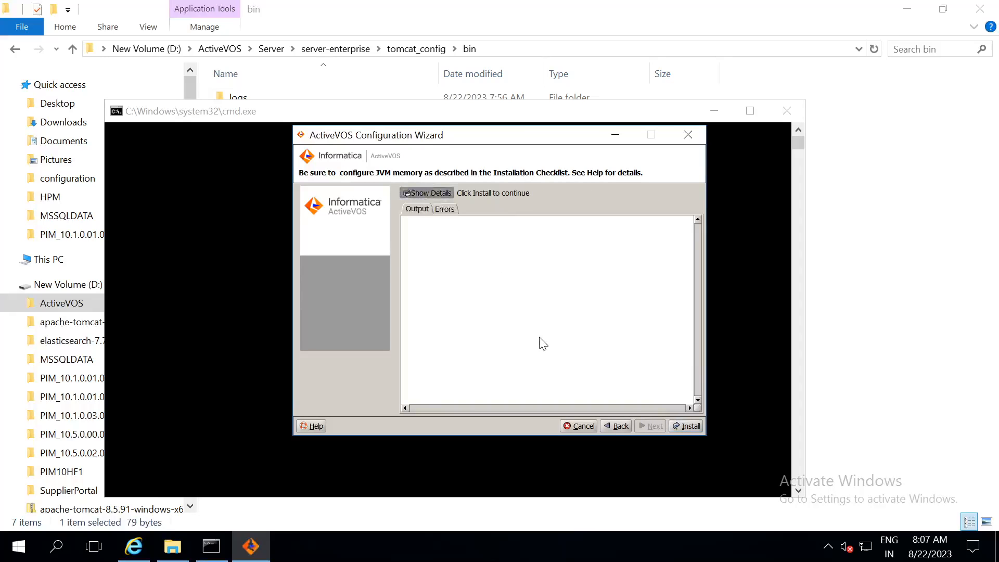
left_click(686, 426)
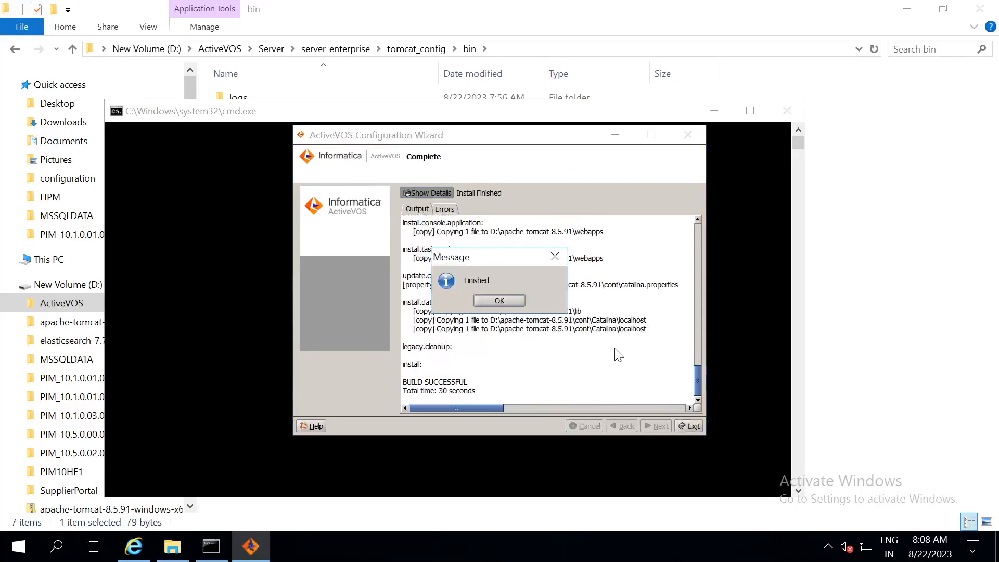
mouse_move(574, 340)
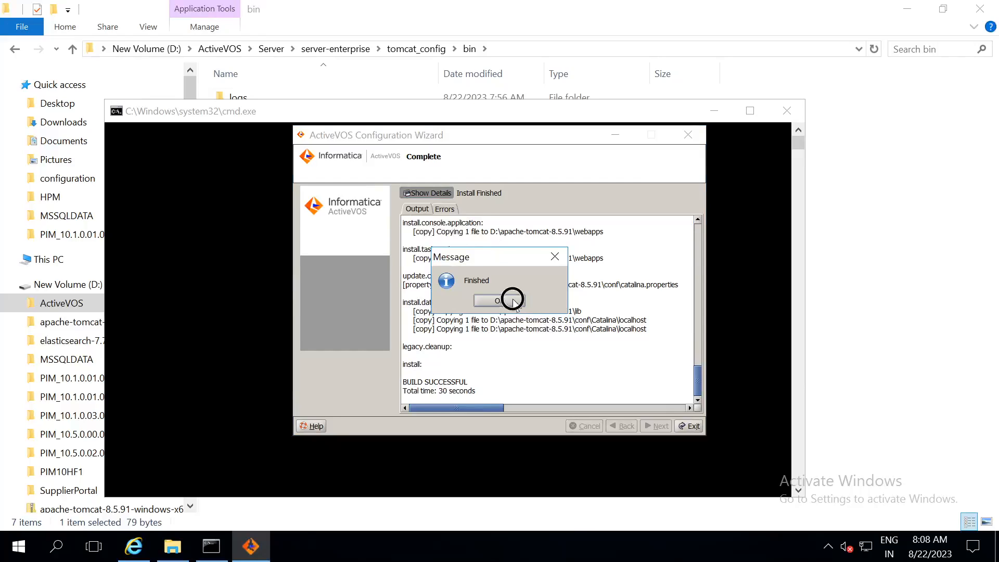
left_click(498, 300)
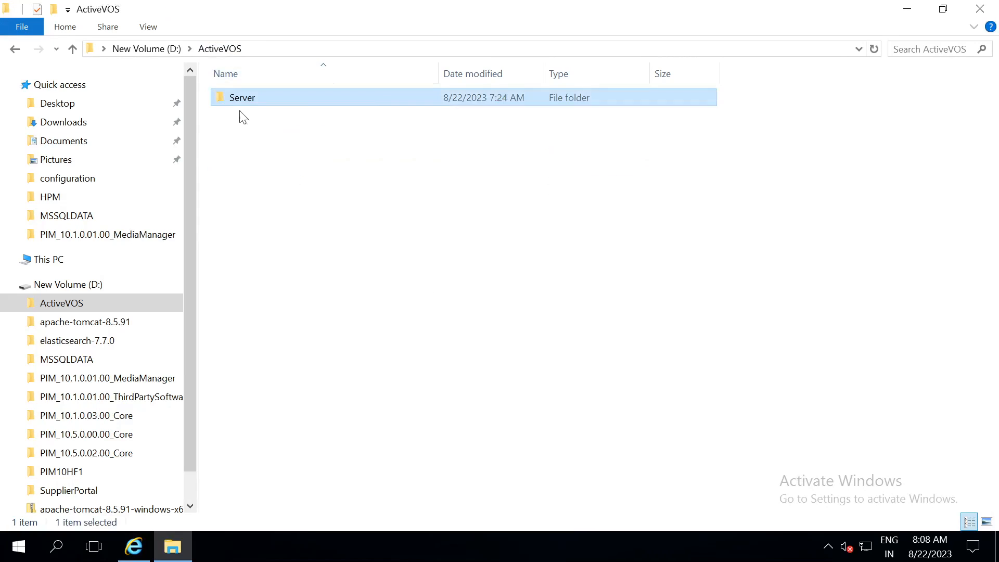
- Browse D:\apache-tomcat-8.5.91 in File Explorer to see the new activevos folder
left_click(71, 48)
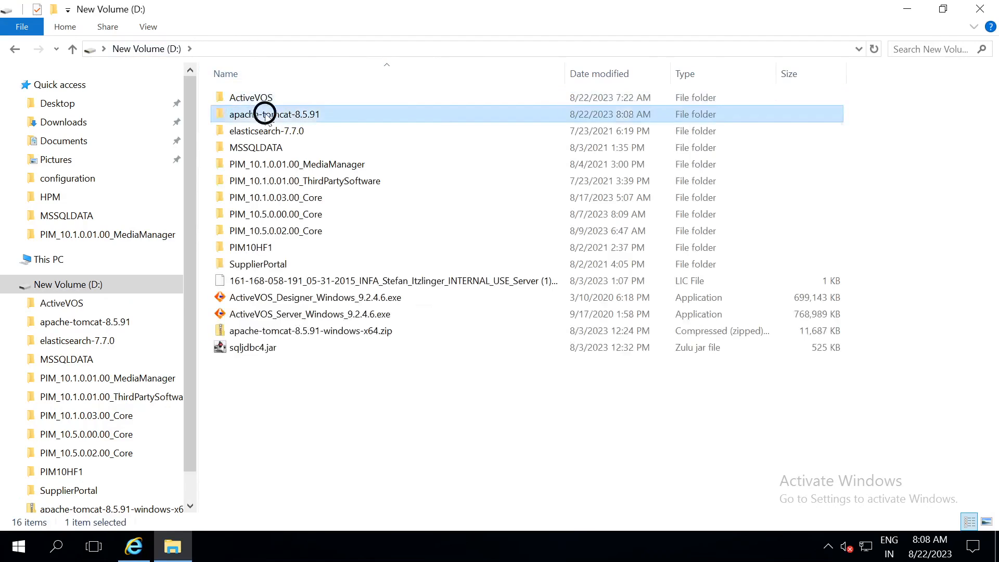
double_click(274, 115)
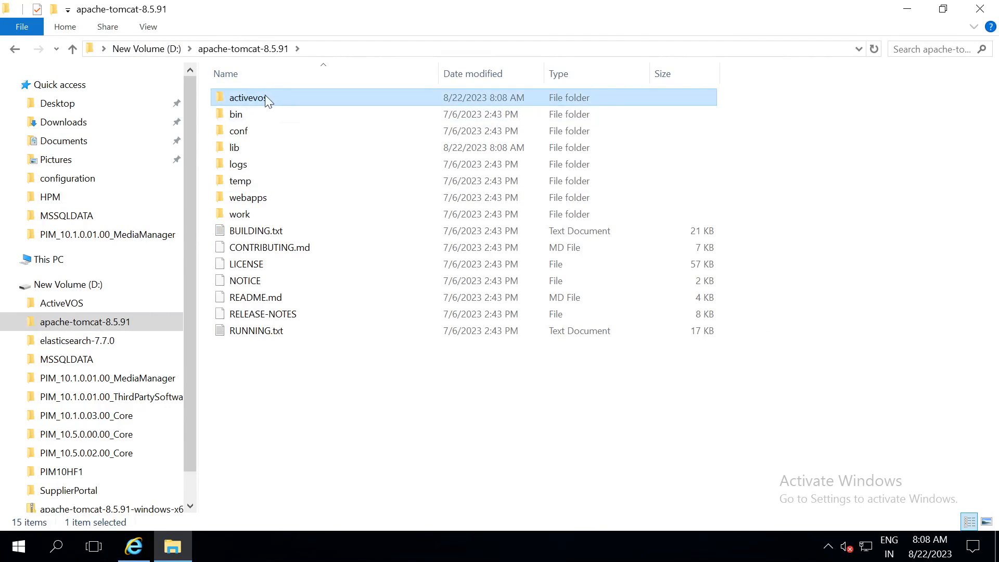
mouse_move(147, 49)
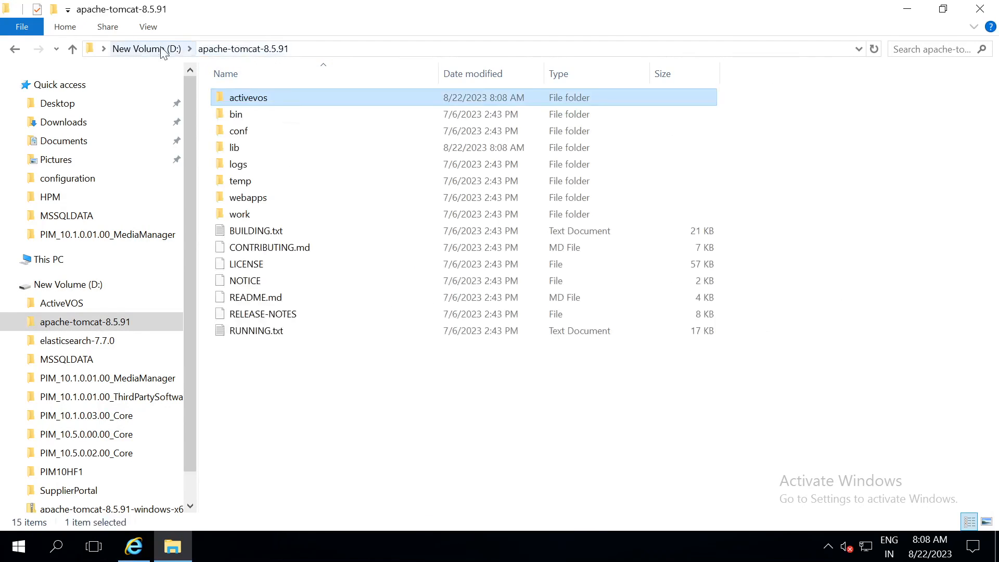
left_click(137, 49)
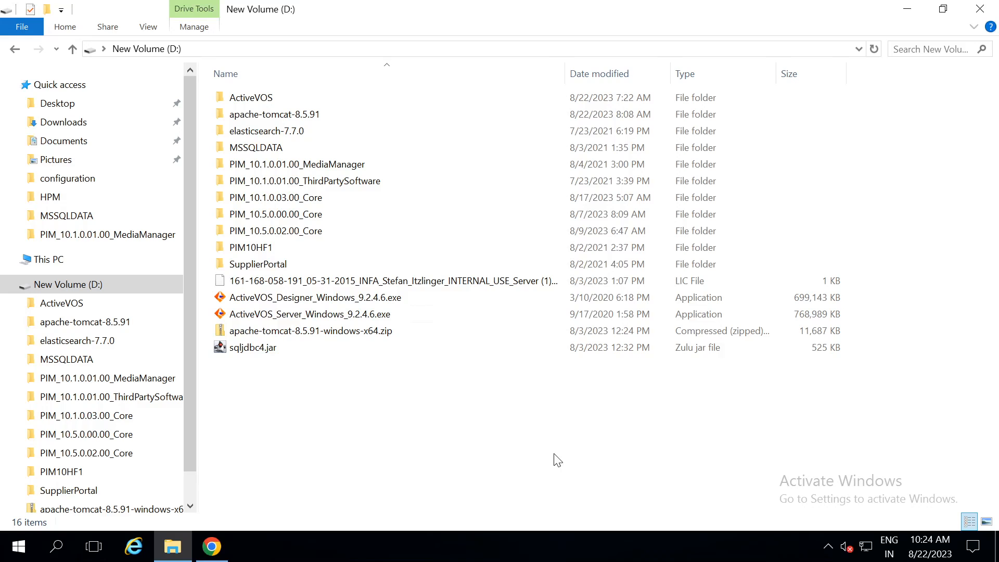
left_click(275, 115)
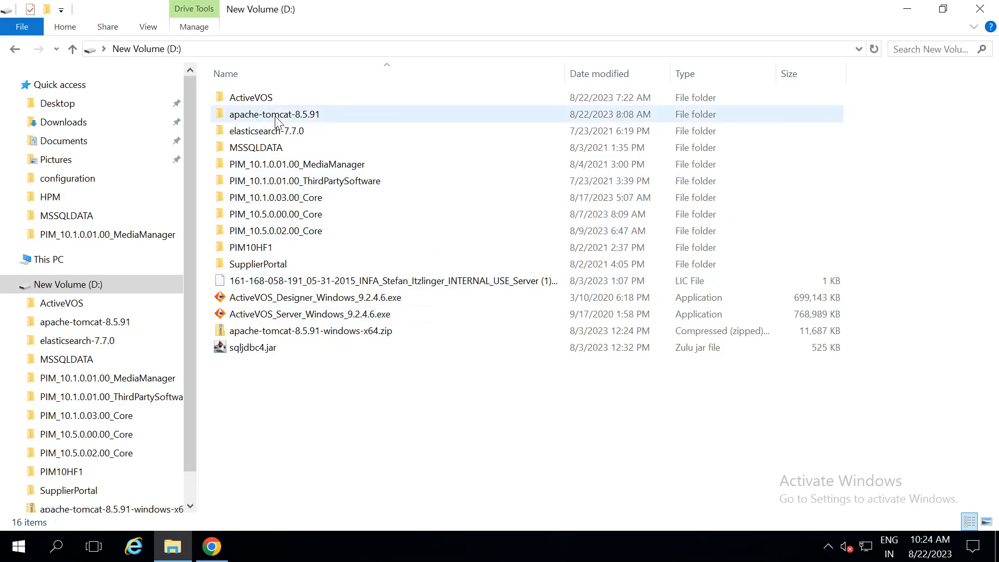
double_click(273, 115)
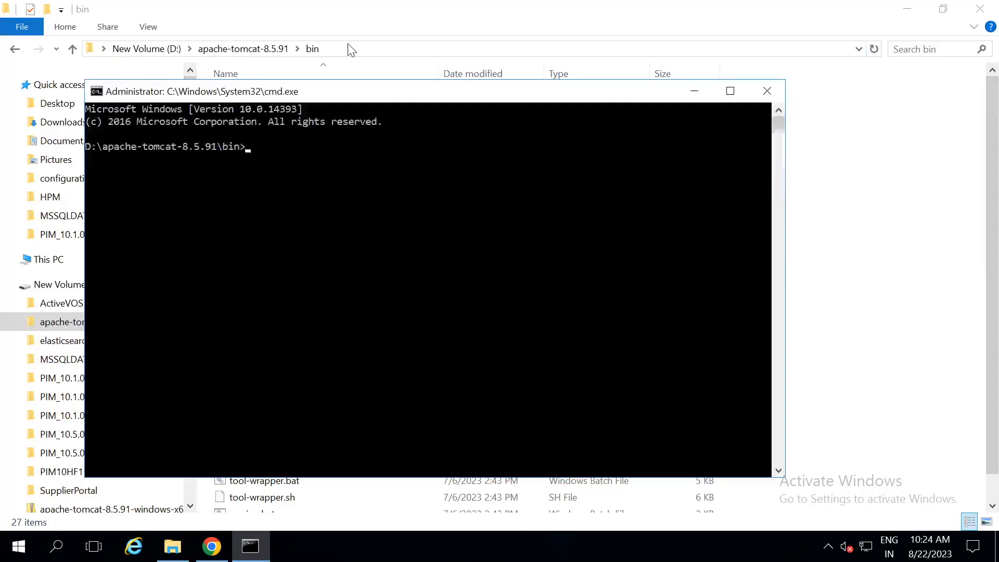
- Run service.bat install to register the Tomcat8 service, then start Apache Tomcat 8.5 Tomcat8 in Services
type("service.bat")
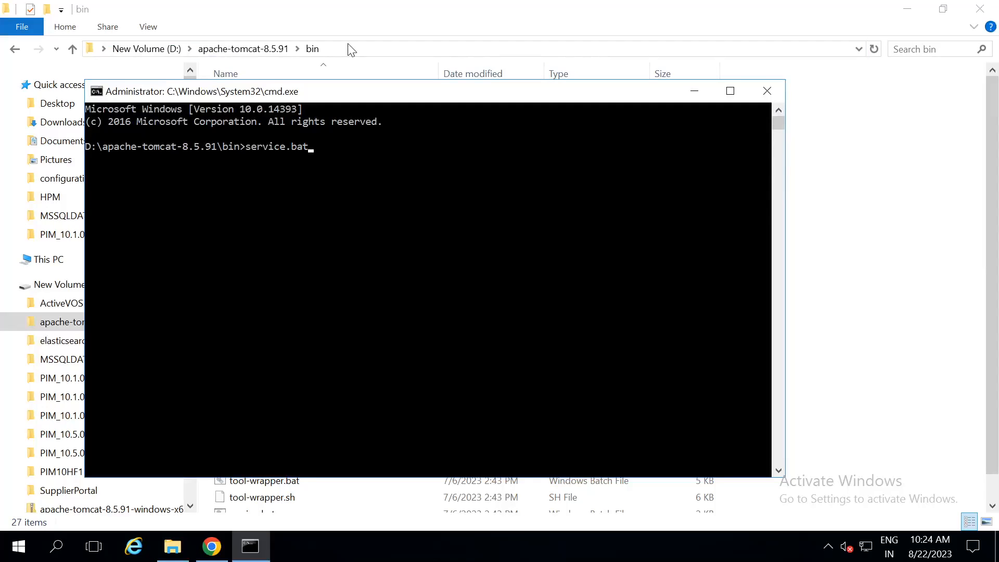
type("install")
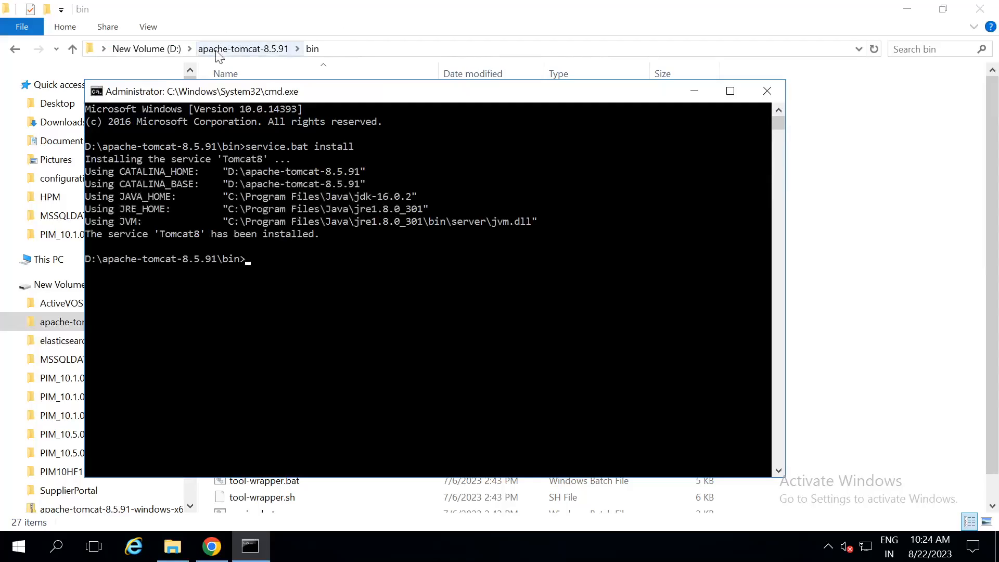
mouse_move(138, 465)
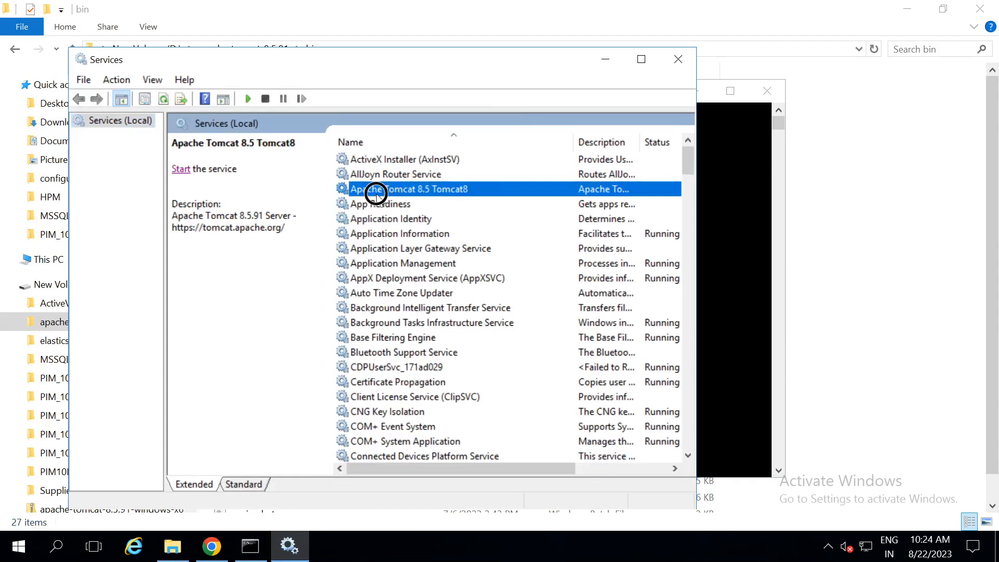
left_click(181, 168)
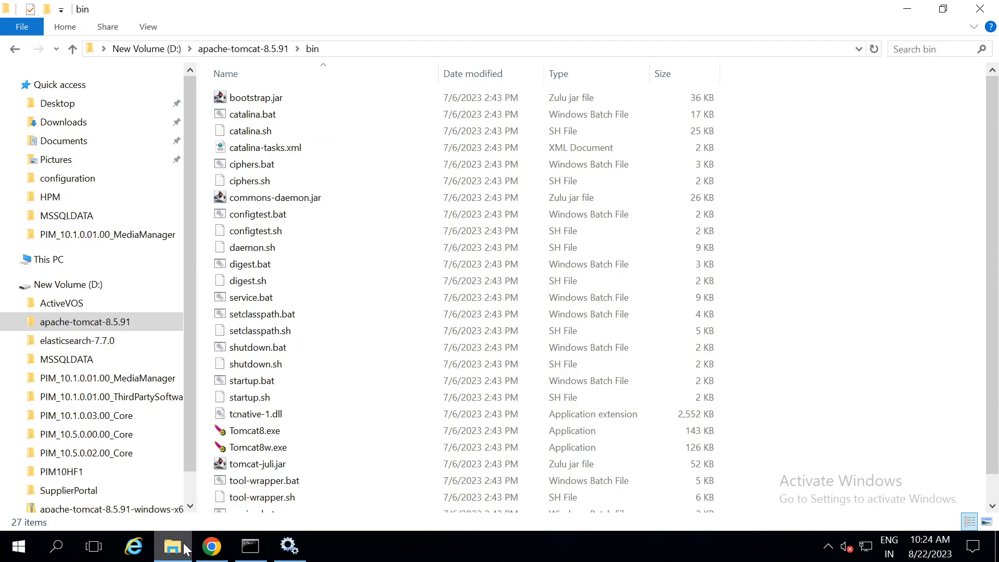
- View catalina.2023-08-22.log in Notepad++ showing Tomcat started with no licenses configured
left_click(72, 48)
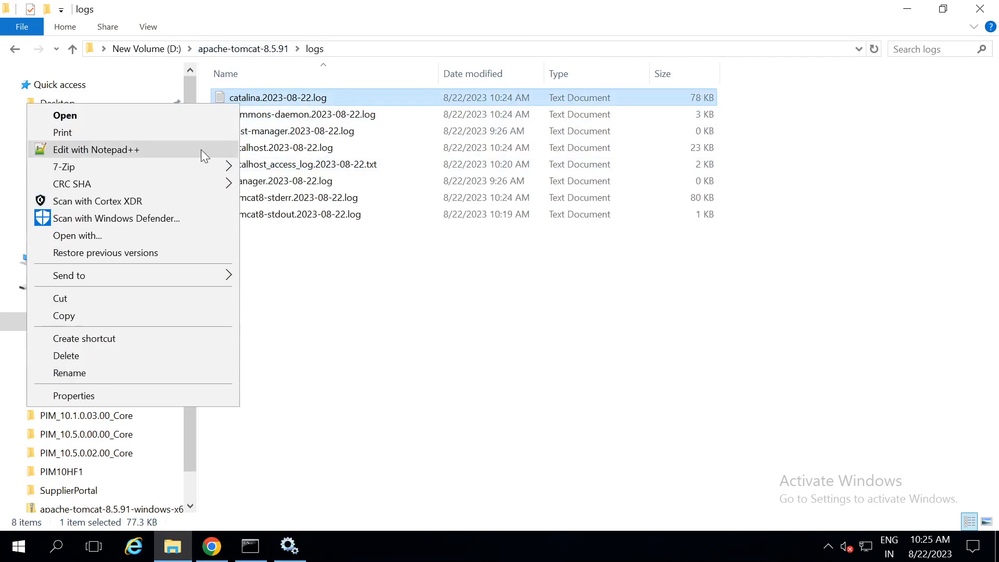
left_click(96, 149)
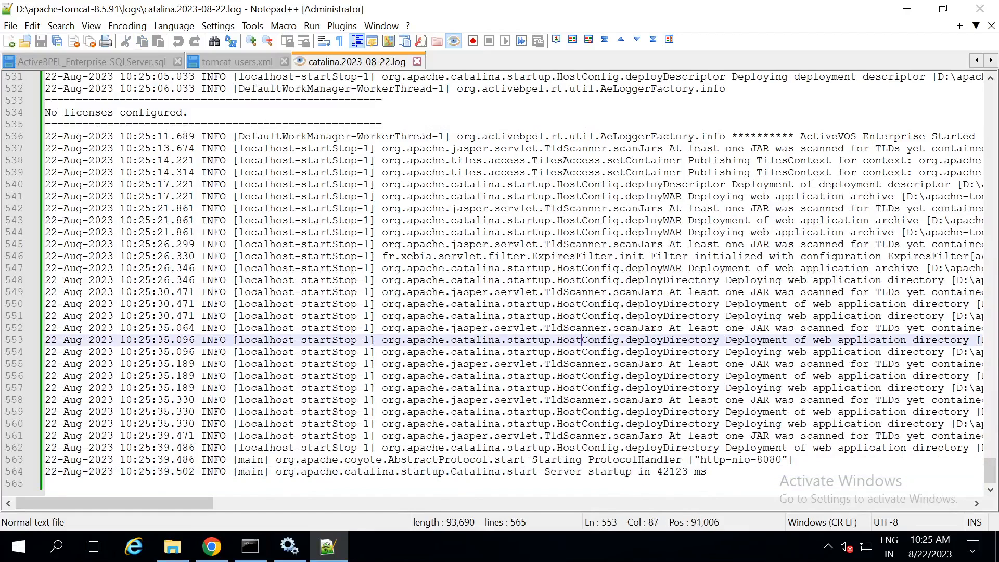
left_click(211, 546)
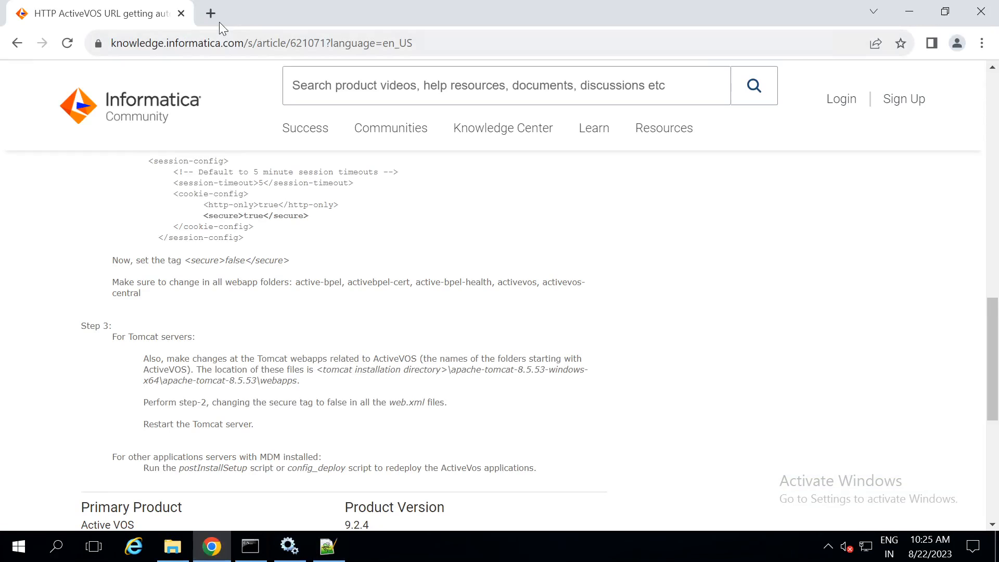
- Load localhost:8080 and try localhost:8080/activevos, which gets redirected to https and refused
left_click(212, 12)
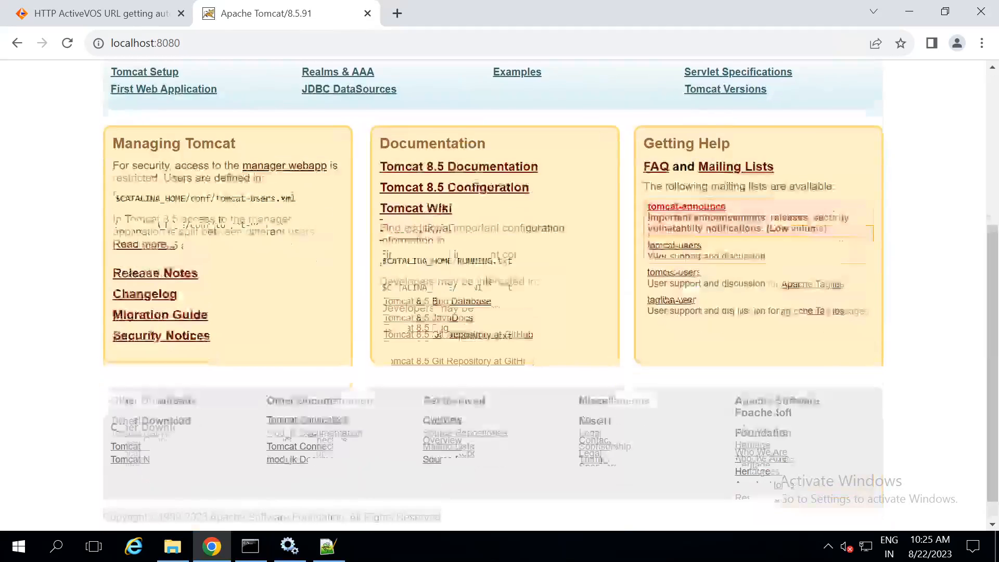
scroll("up", 3)
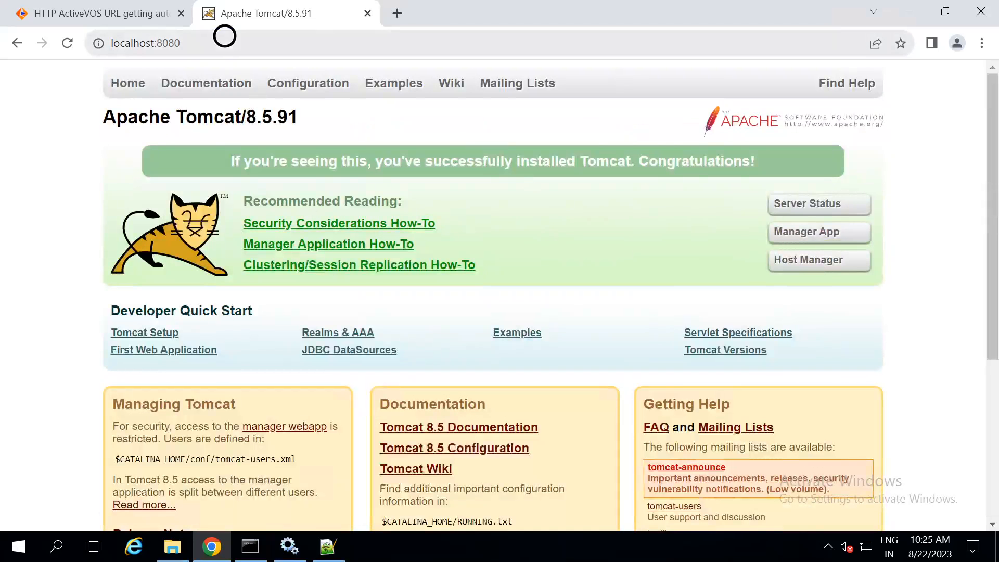
type("/a")
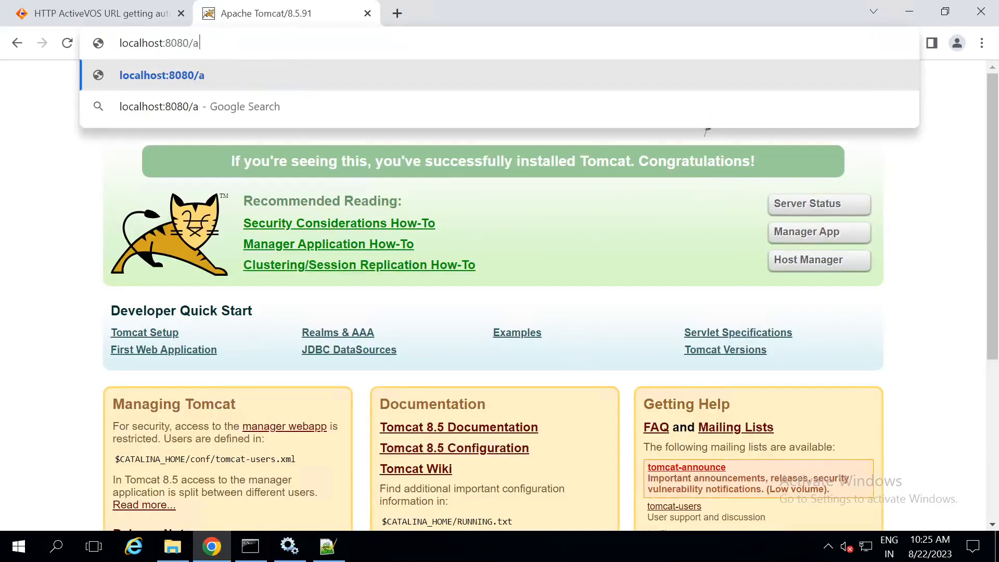
type("ctivevos/")
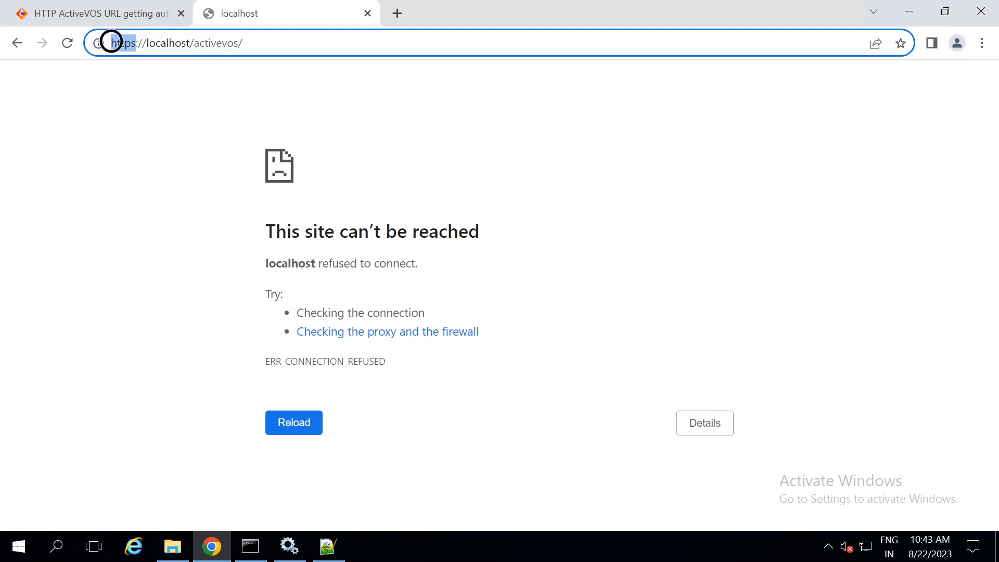
left_click(114, 43)
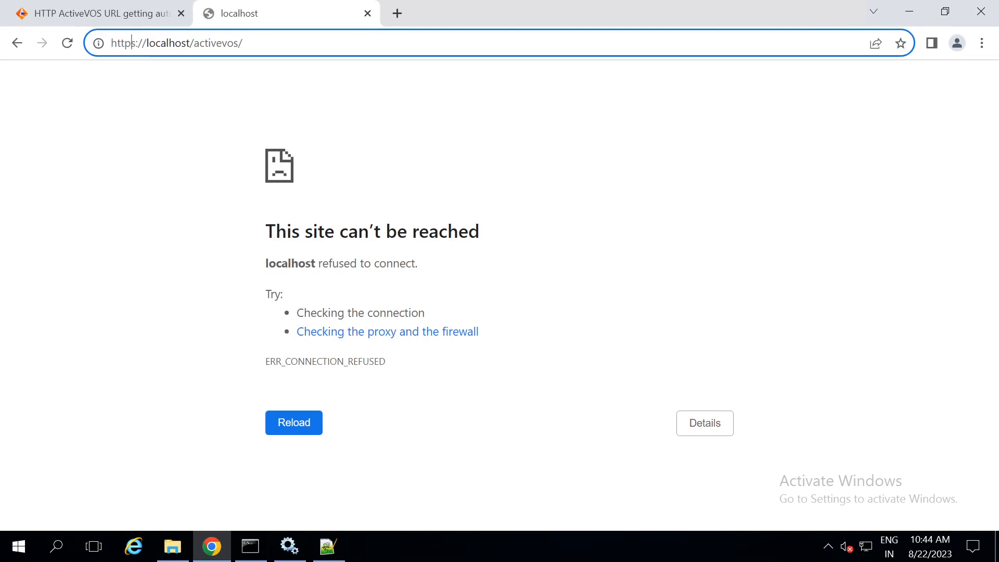
- Review the Informatica article's HTTP redirect fix, then return to the refused page and File Explorer
left_click(95, 13)
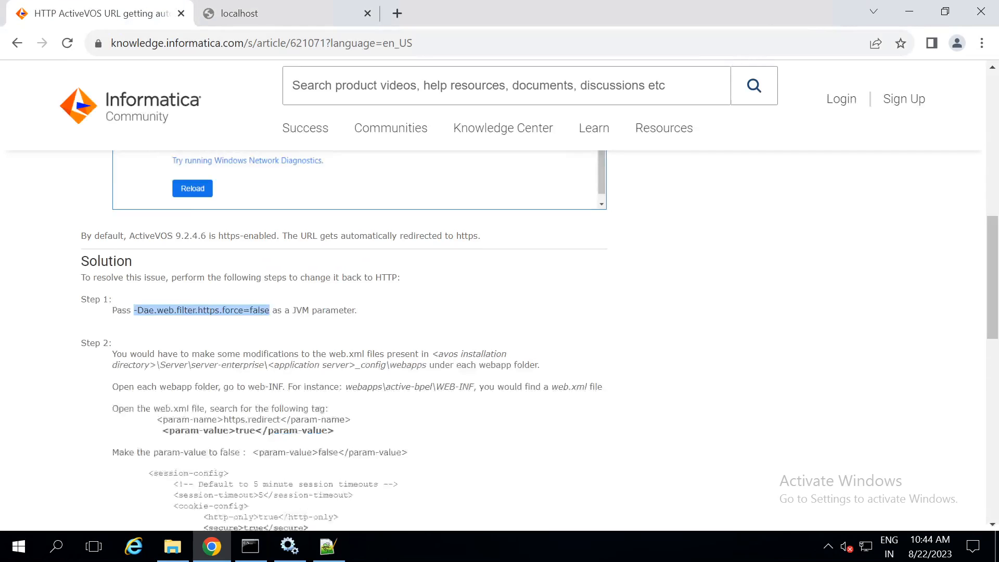
scroll("down", 3)
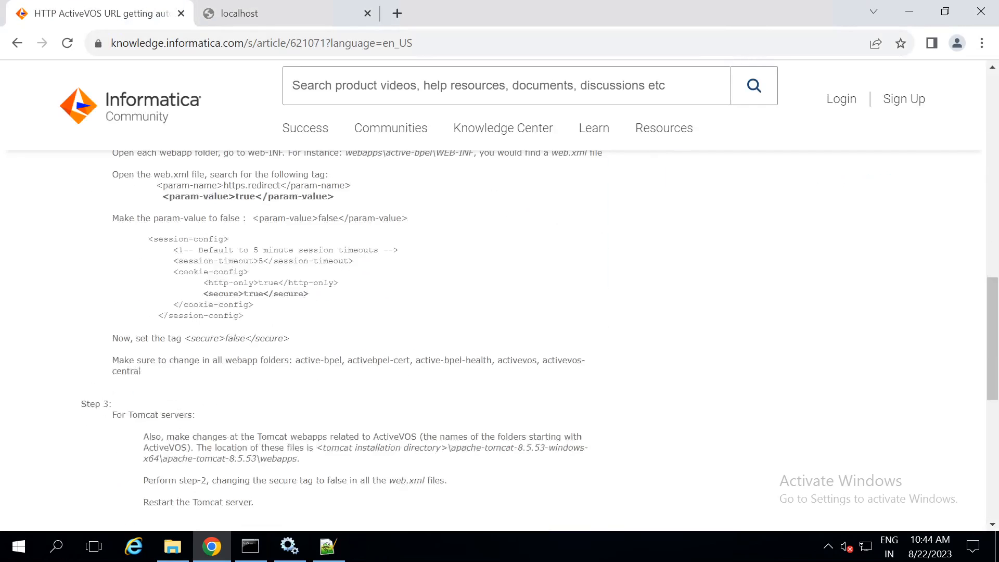
scroll("up", 3)
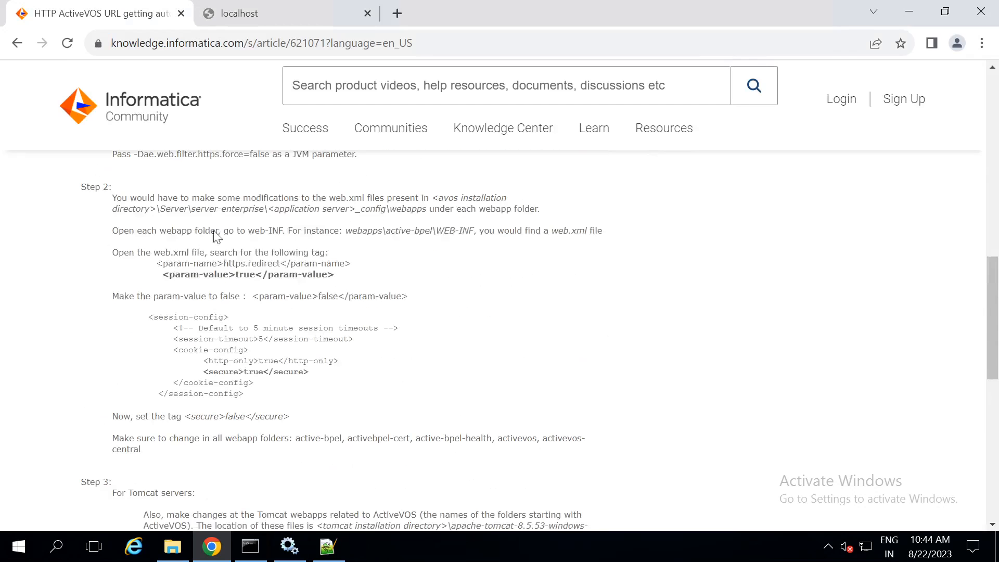
scroll("up", 3)
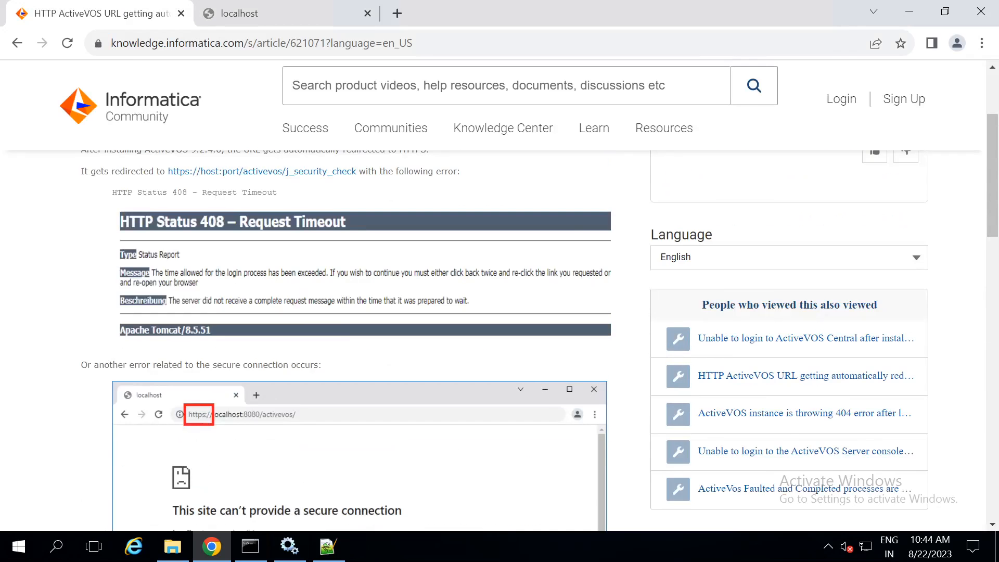
left_click(287, 13)
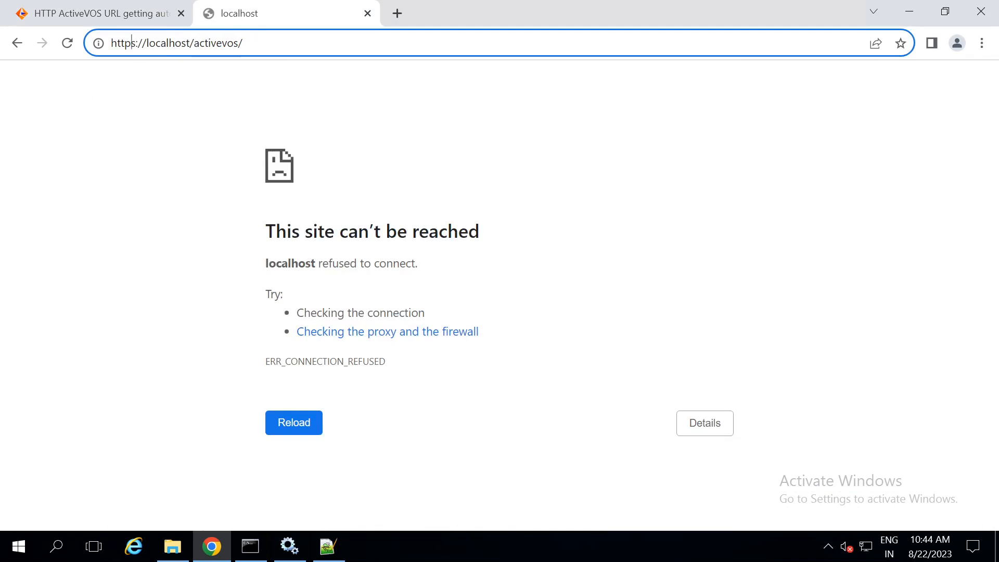
left_click(172, 546)
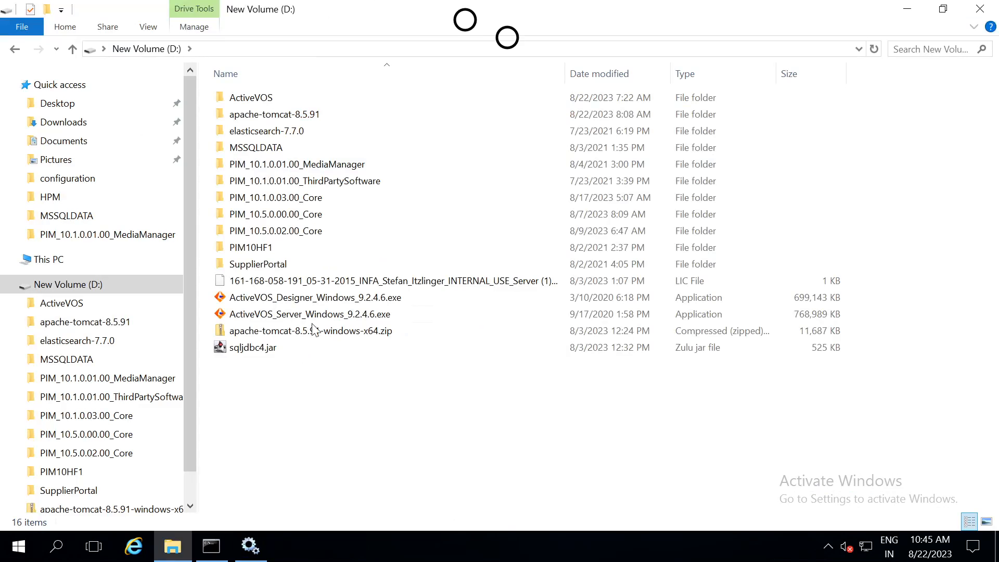
- Check conf\tomcat-users.xml defines the avos user with abAdmin roles, then reach the ActiveVOS console login page
double_click(274, 114)
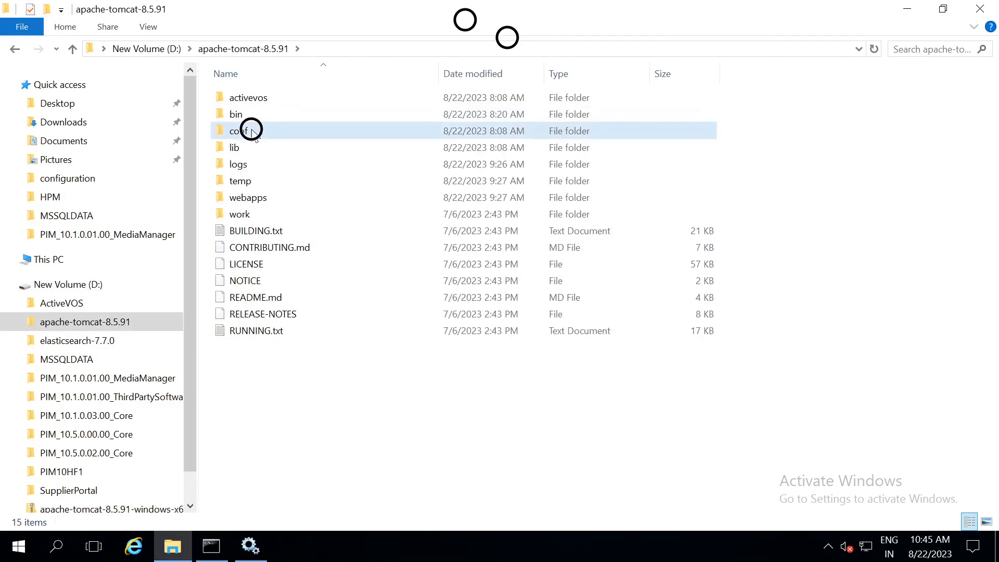
double_click(251, 131)
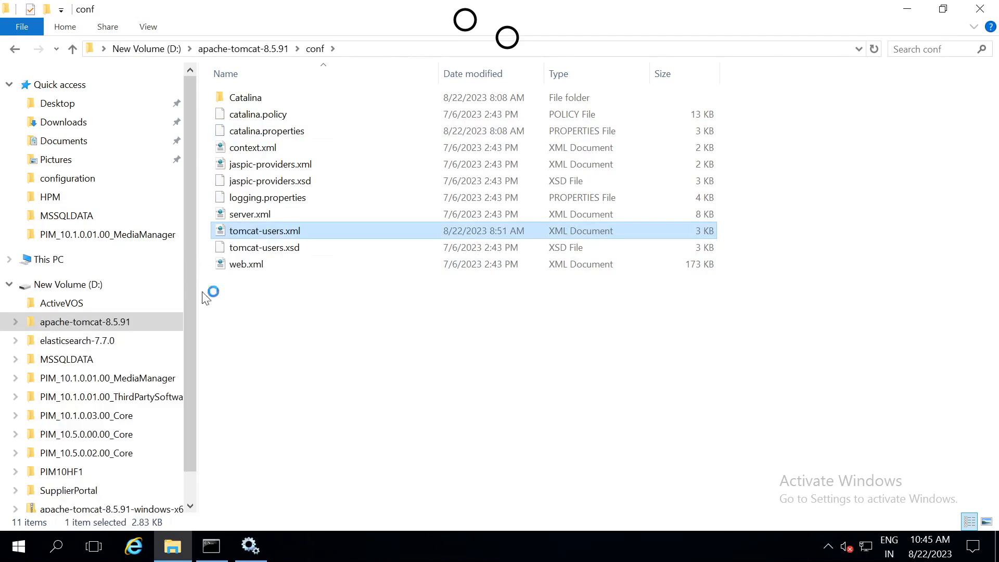
double_click(266, 231)
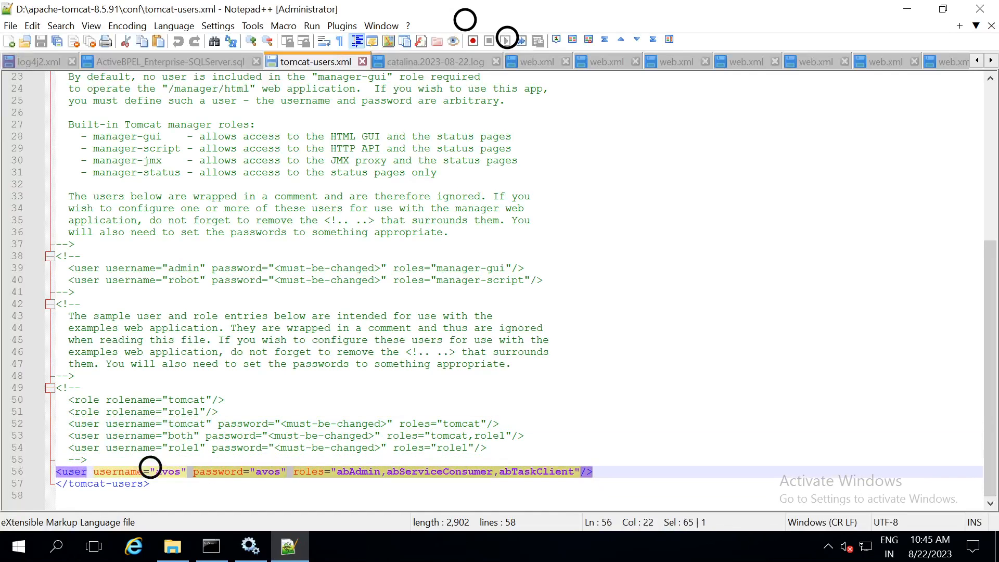
left_click(218, 412)
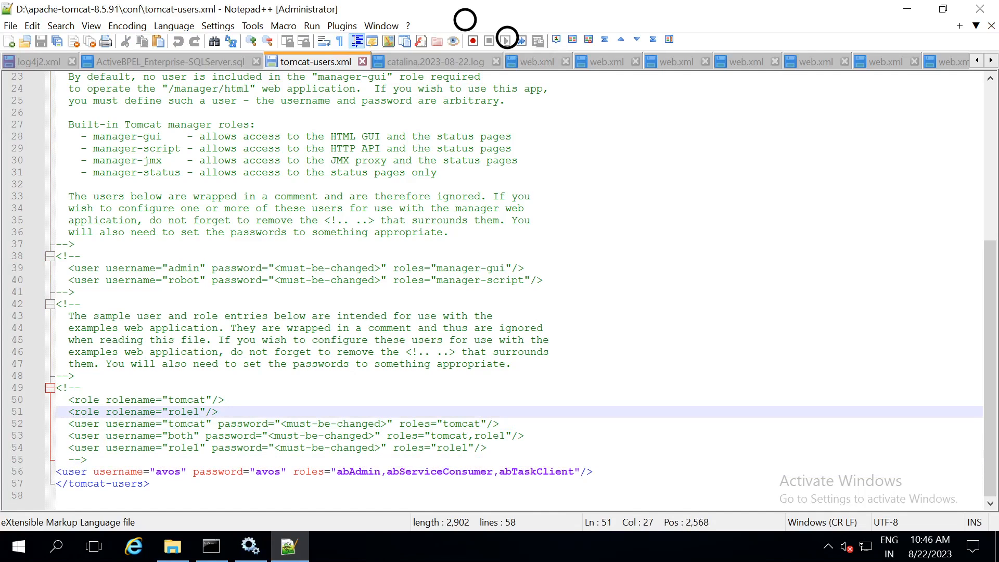
left_click(58, 471)
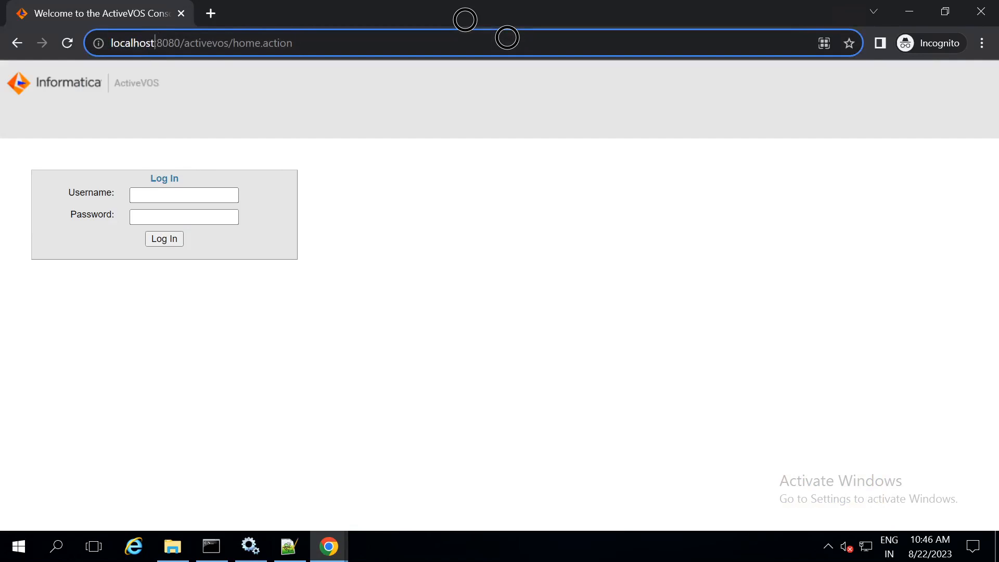
- Log in to the ActiveVOS Console with username avos and password avos
left_click(183, 195)
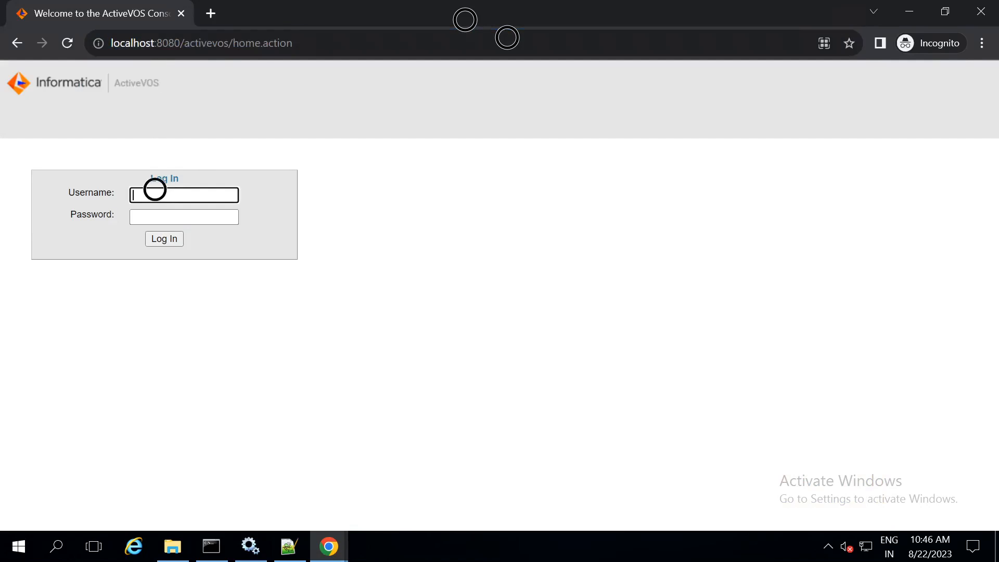
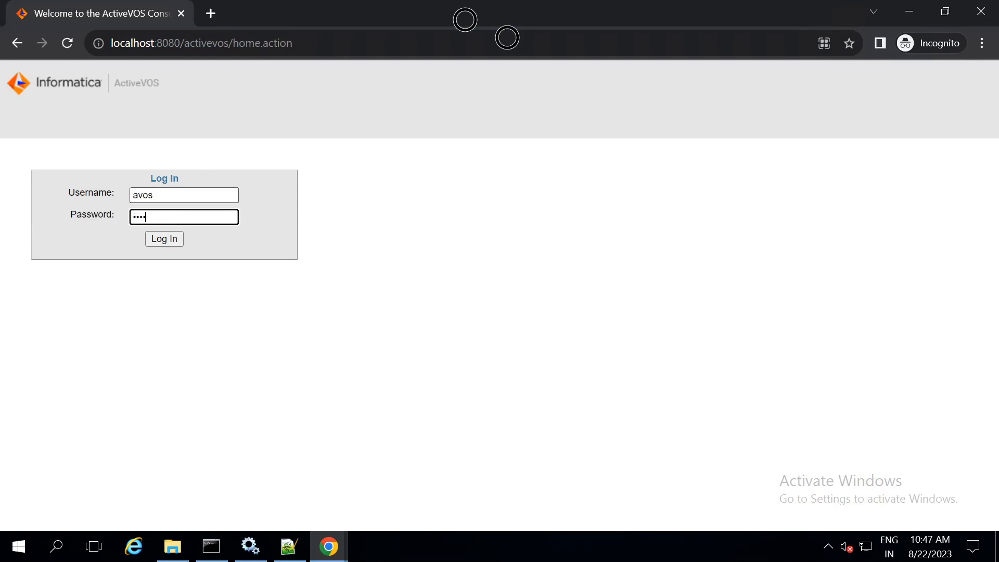
left_click(163, 238)
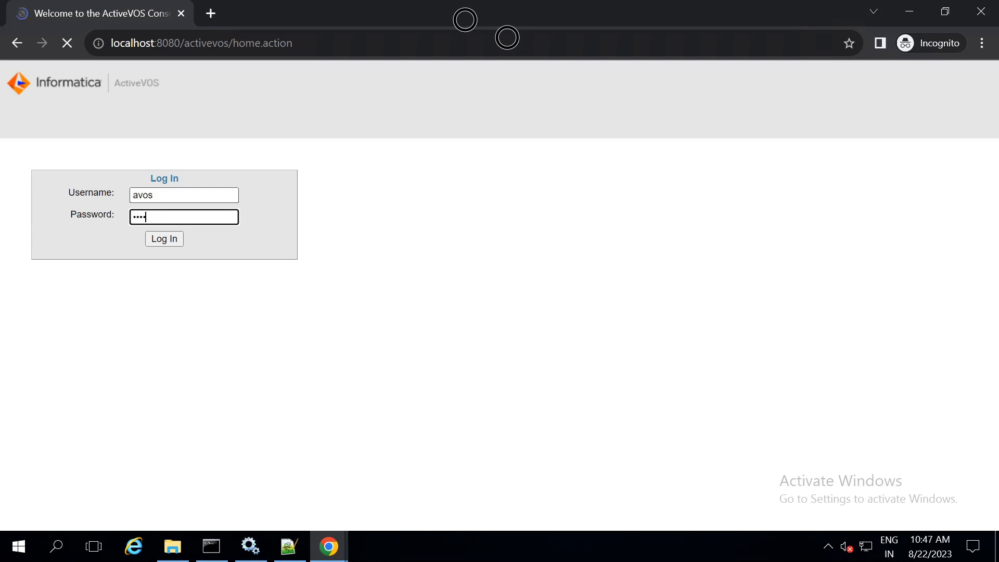
left_click(164, 238)
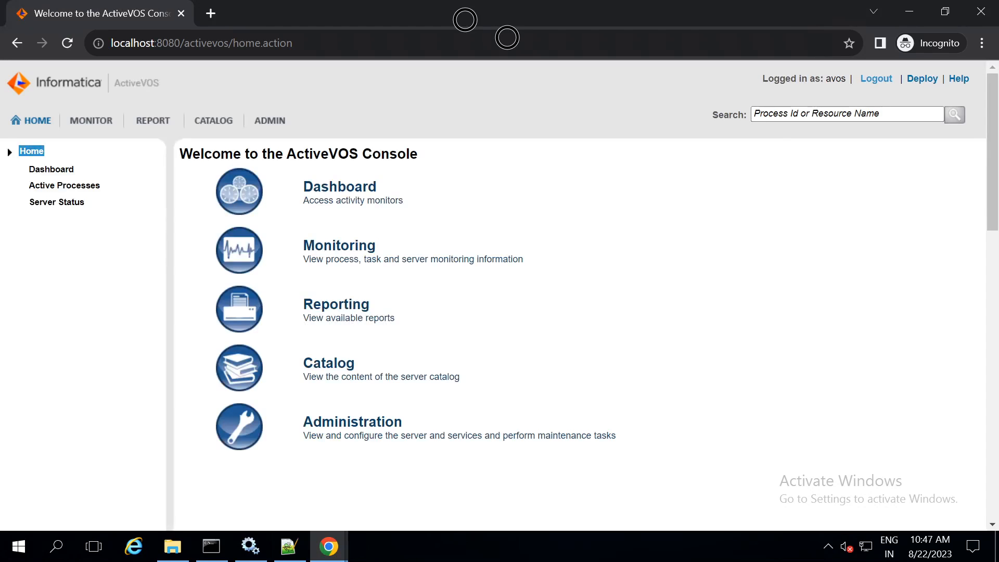
- Paste the license file contents into the Add License box and install the 4-CPU server license
left_click(268, 121)
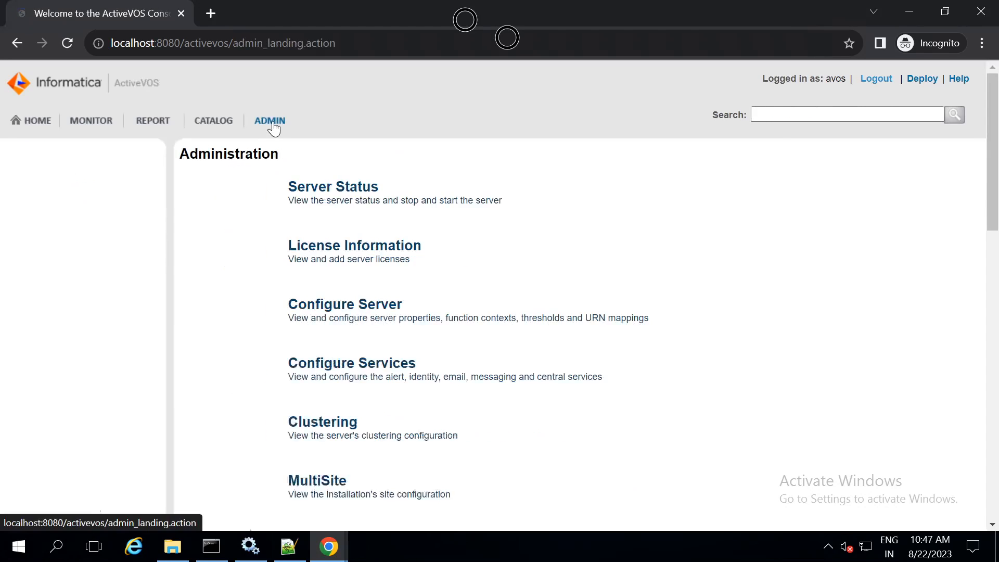
left_click(269, 121)
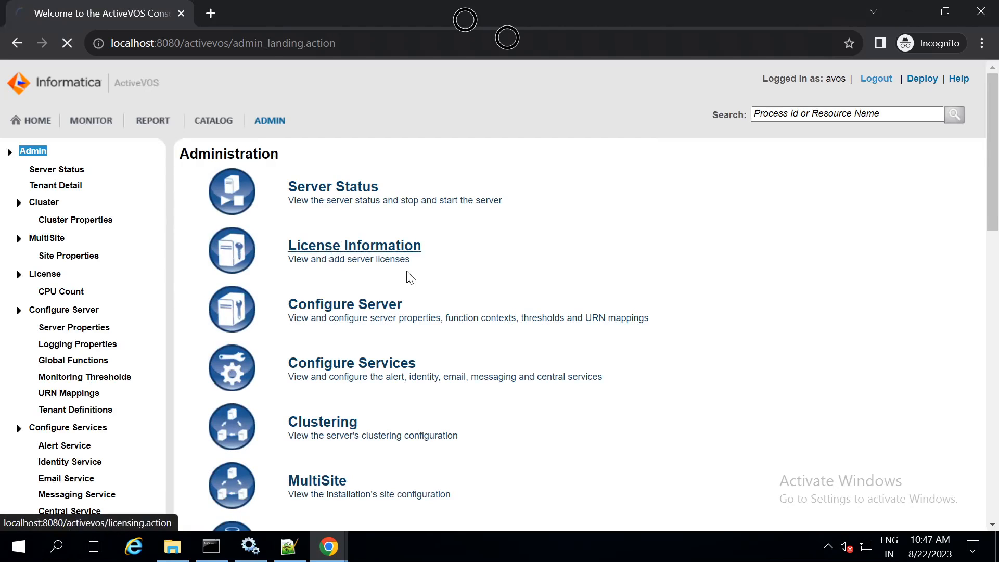
left_click(353, 246)
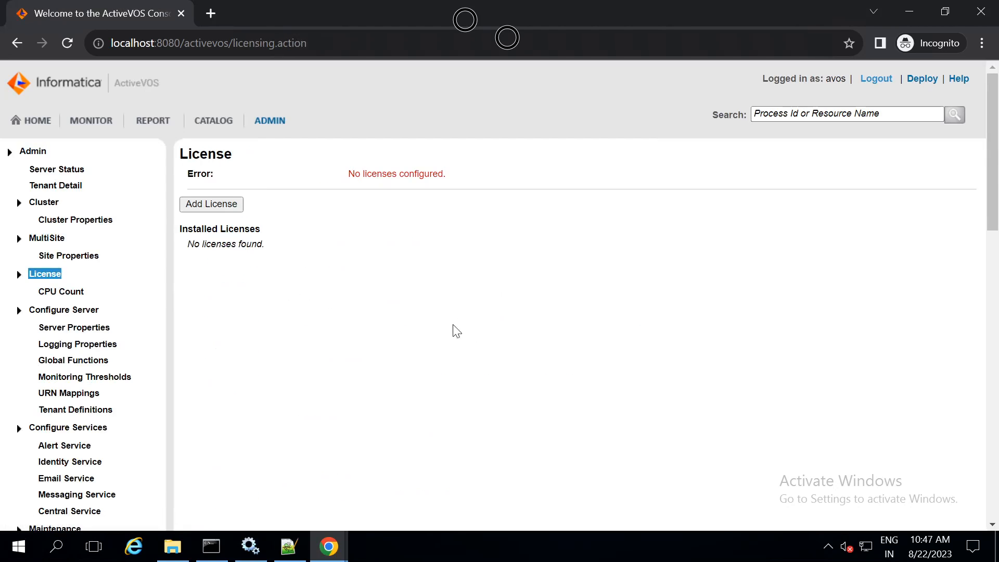
left_click(211, 204)
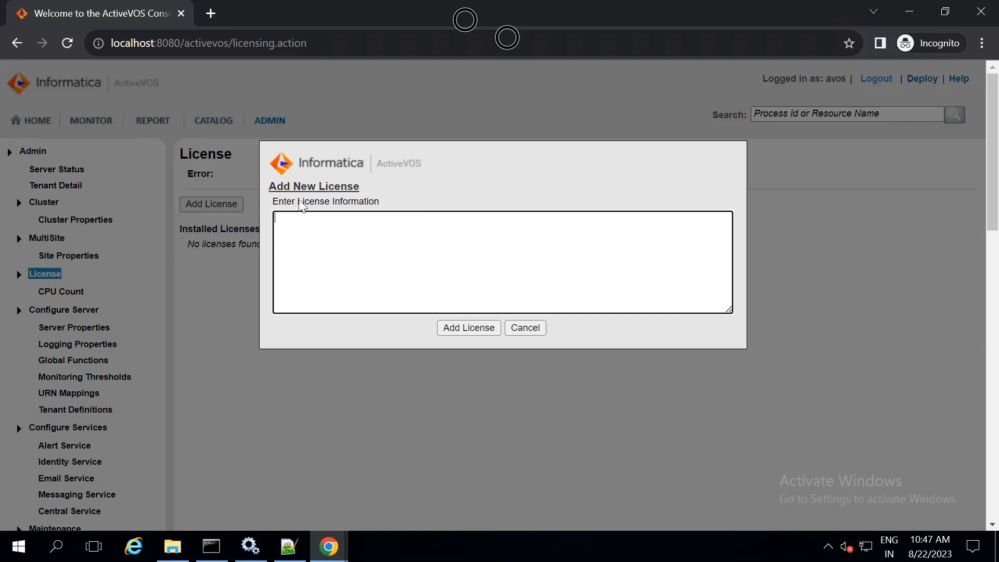
mouse_move(264, 411)
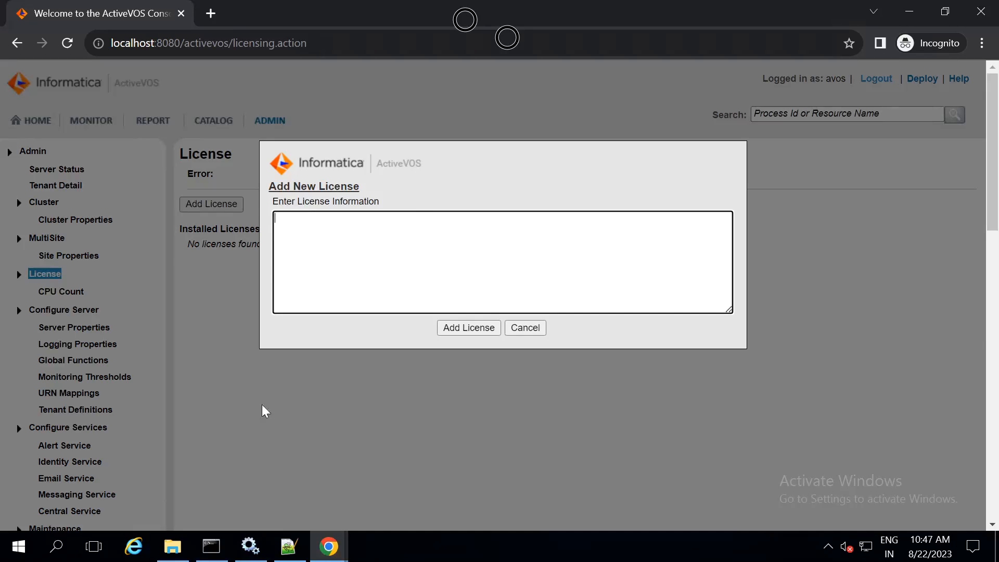
left_click(172, 546)
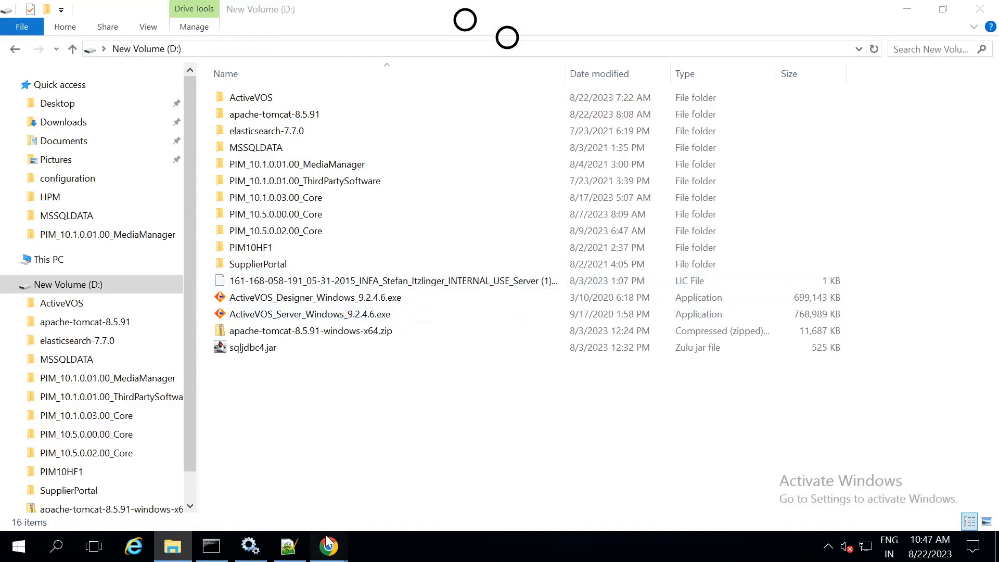
left_click(327, 546)
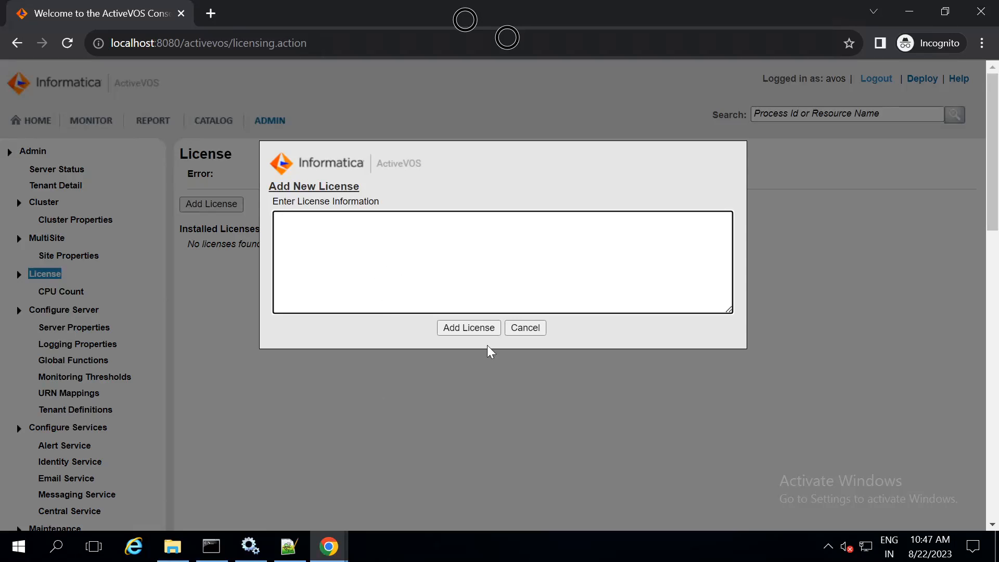
left_click(467, 328)
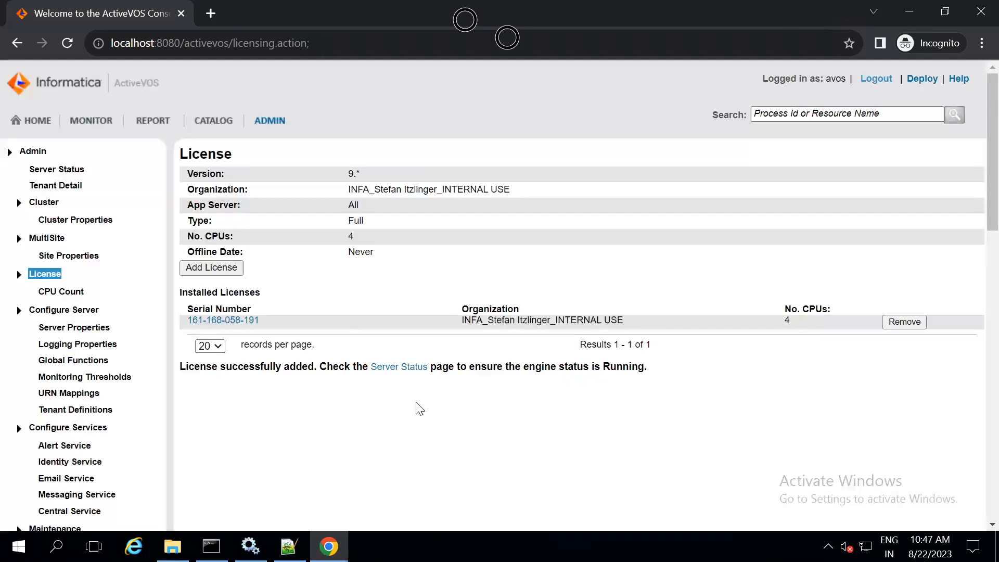
mouse_move(365, 393)
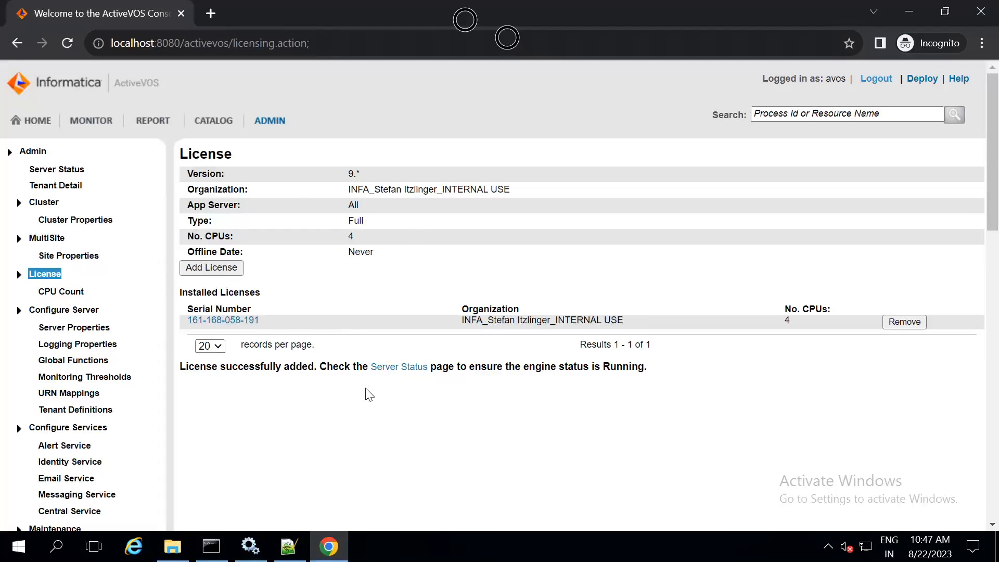
mouse_move(348, 338)
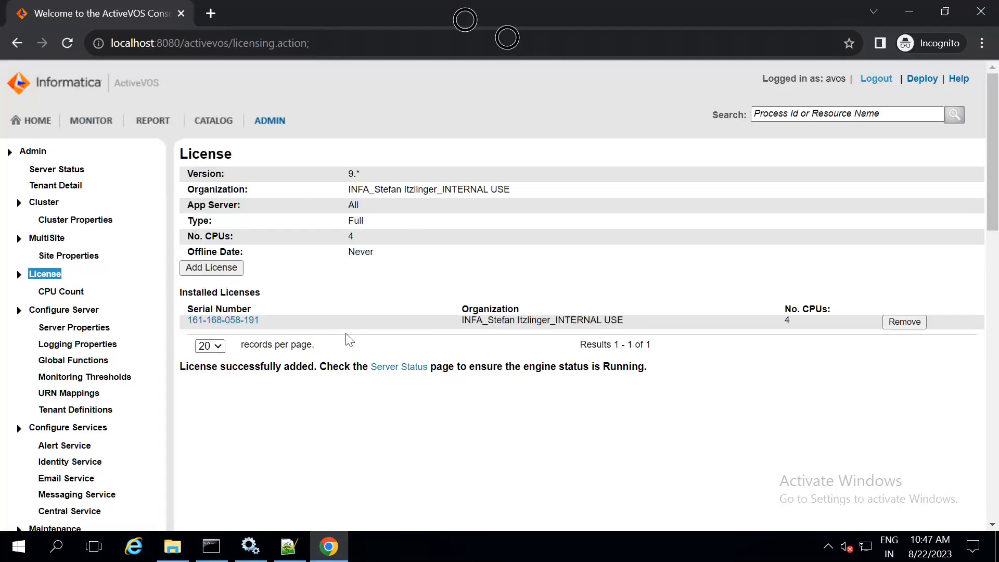
- Start the server from Server Status so cluster status reads Running with 60 process definitions
left_click(32, 151)
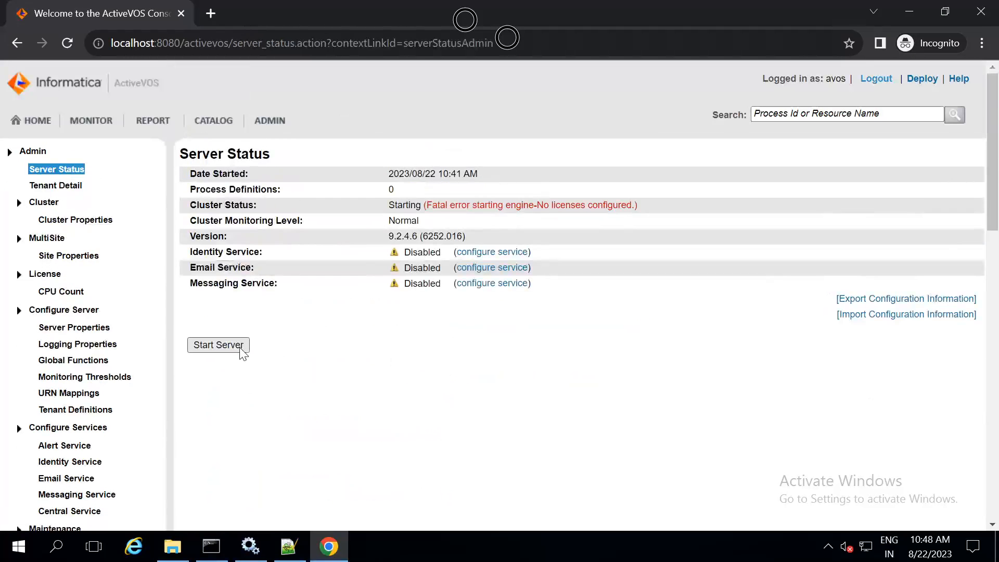
left_click(218, 344)
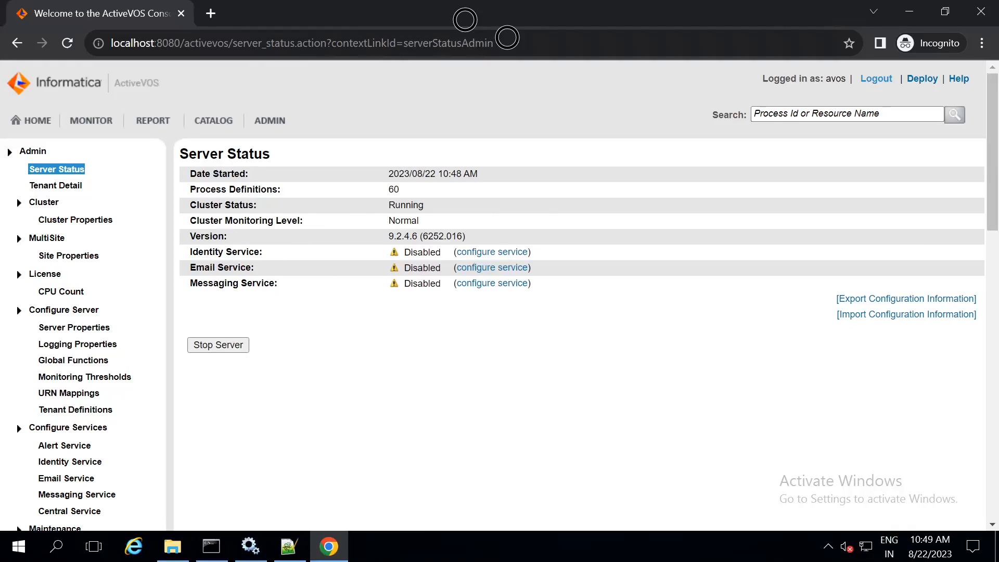
double_click(405, 204)
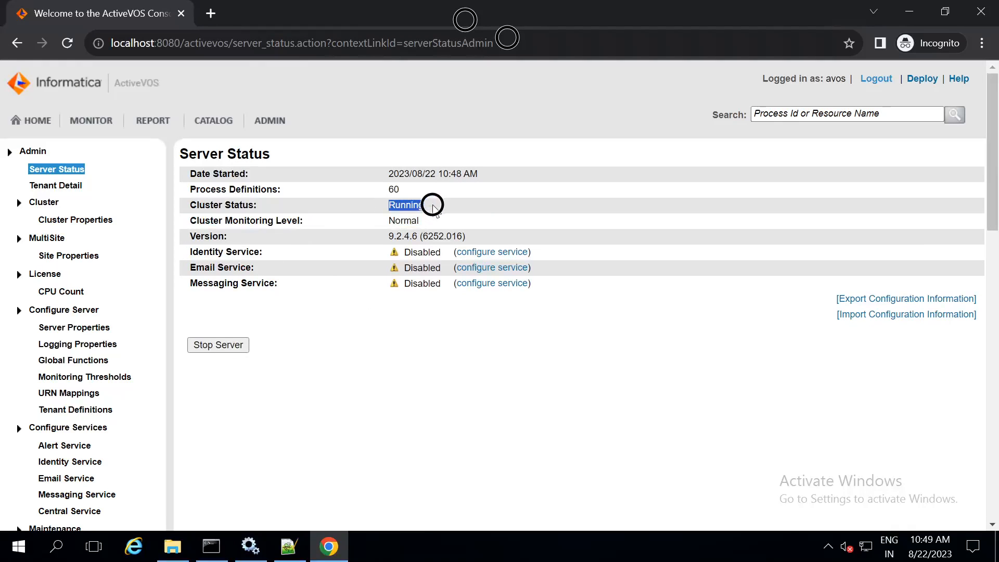
mouse_move(549, 395)
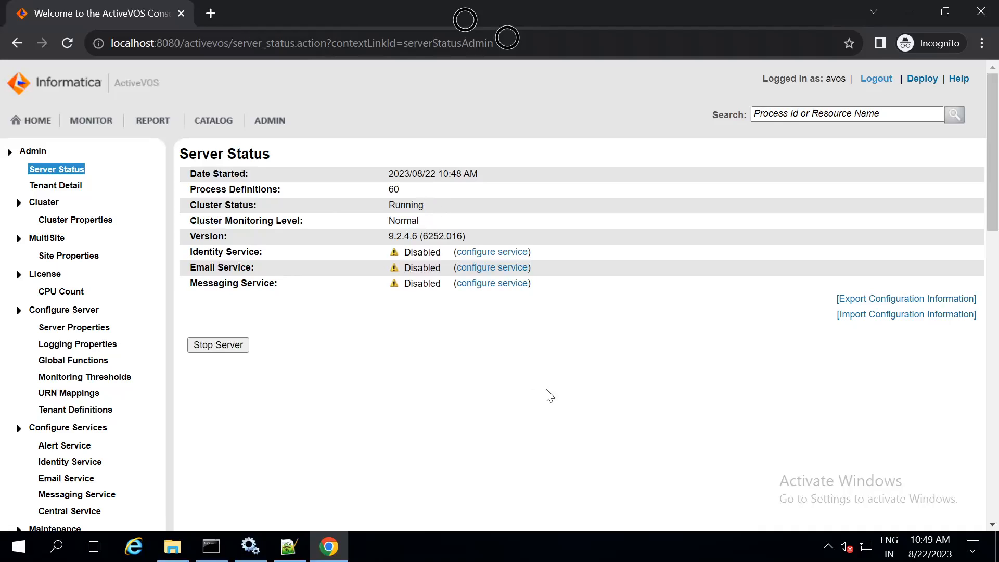
mouse_move(520, 371)
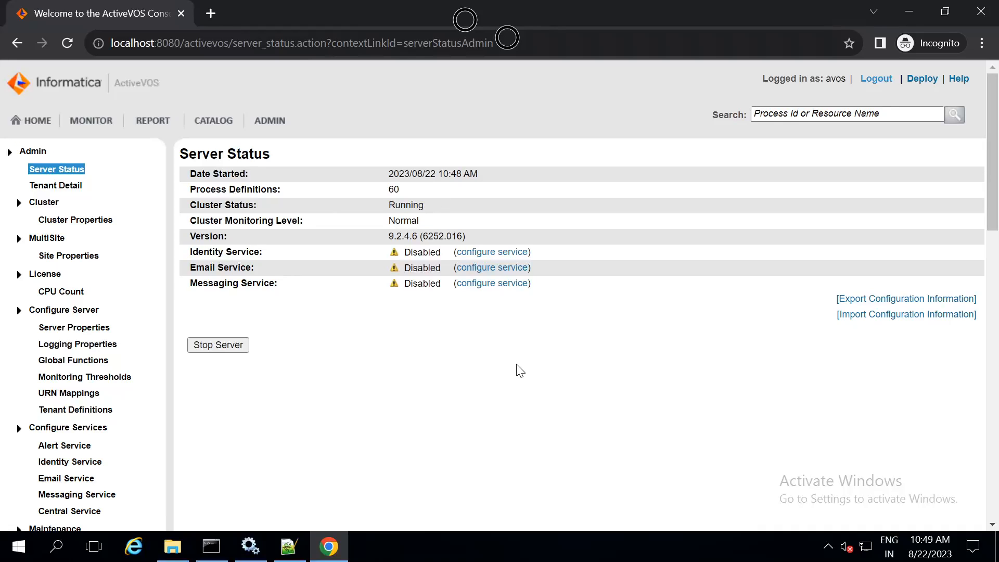
left_click(329, 546)
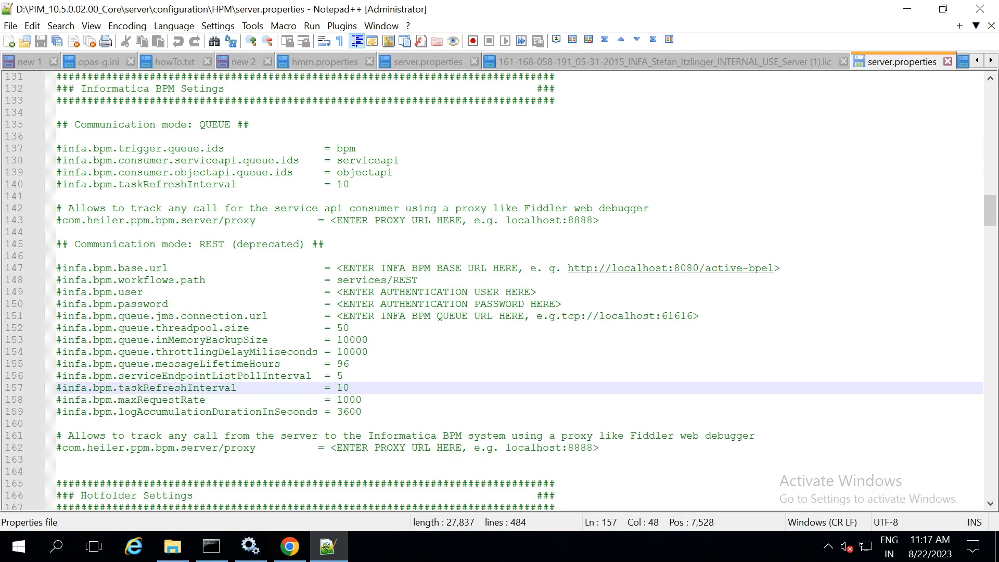
- Fill the infa.bpm base and queue URL placeholders with localhost values, set user and password to avos, and save
scroll("up", 3)
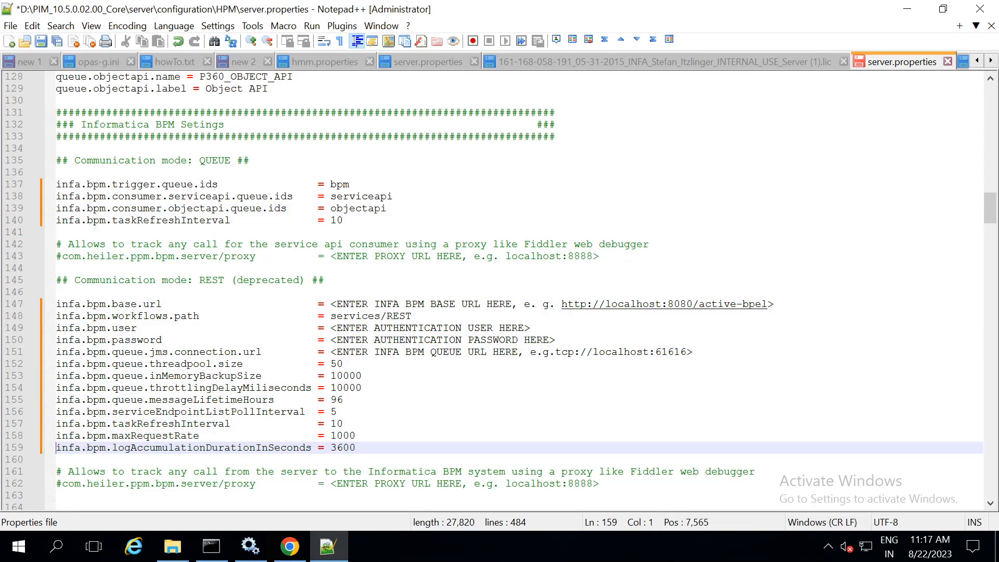
left_click(771, 304)
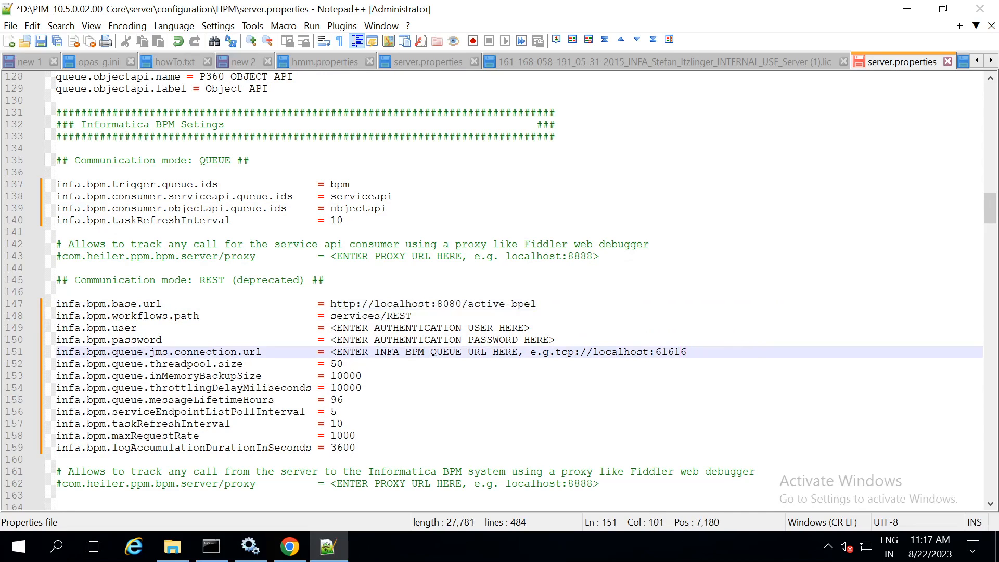
left_click(560, 352)
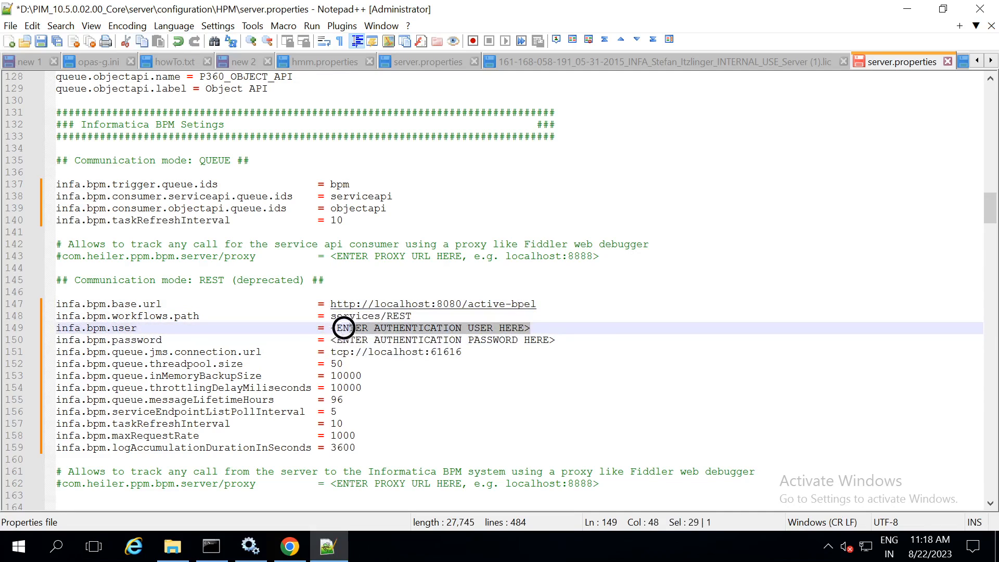
type("avos")
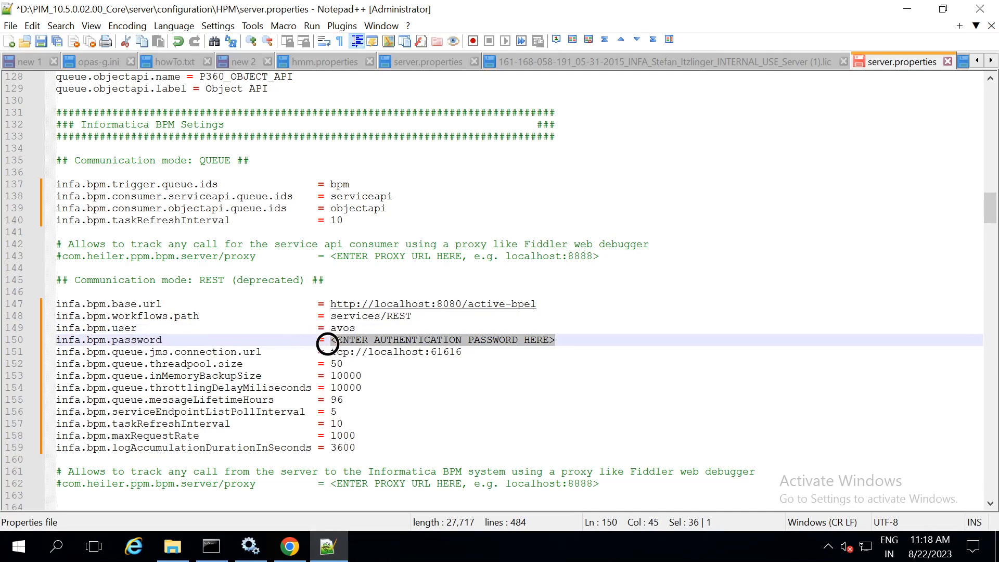
type("avos")
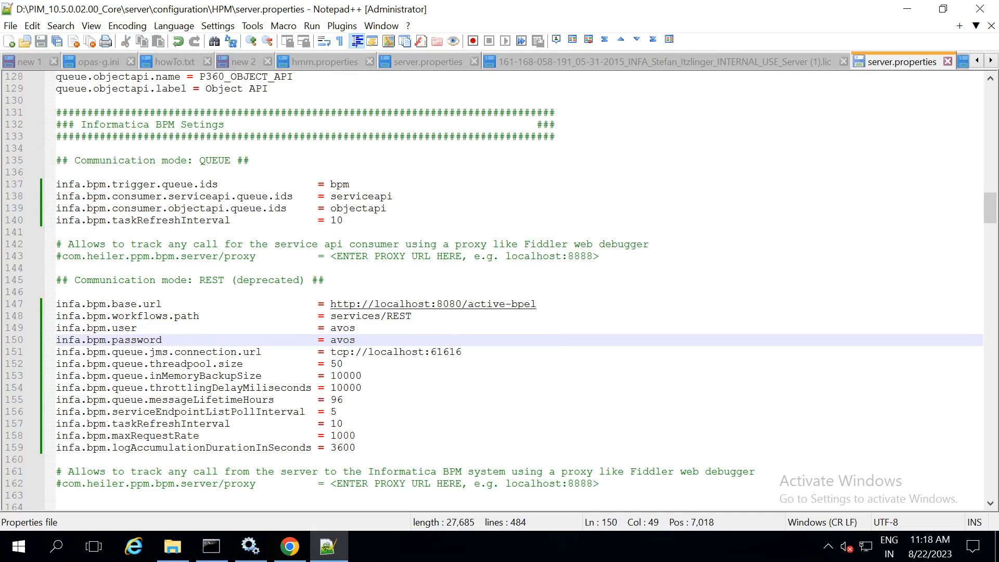
left_click(355, 339)
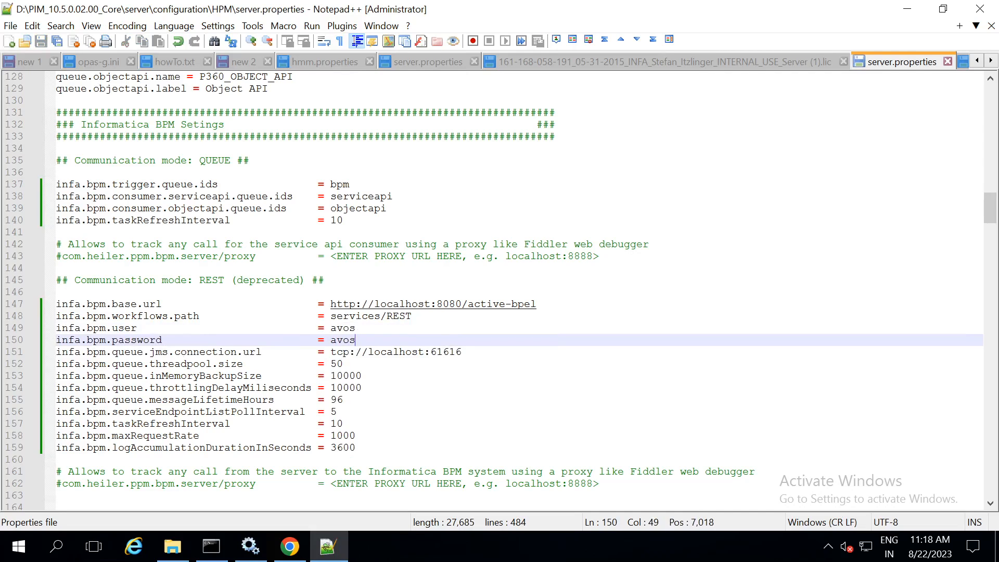
- Switch to the Product 360 client and open the Business process management perspective via the 'bus' filter
left_click(367, 546)
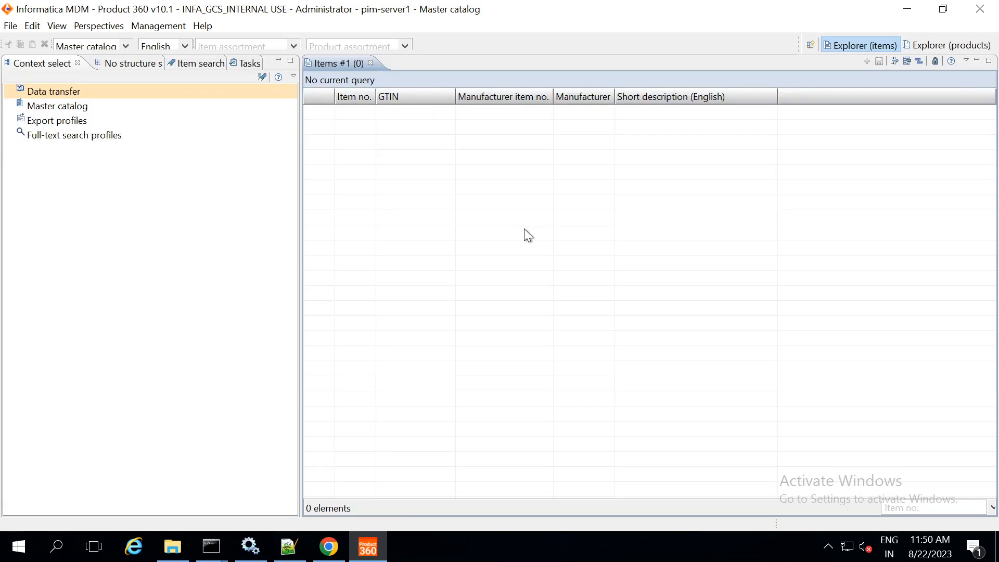
mouse_move(98, 25)
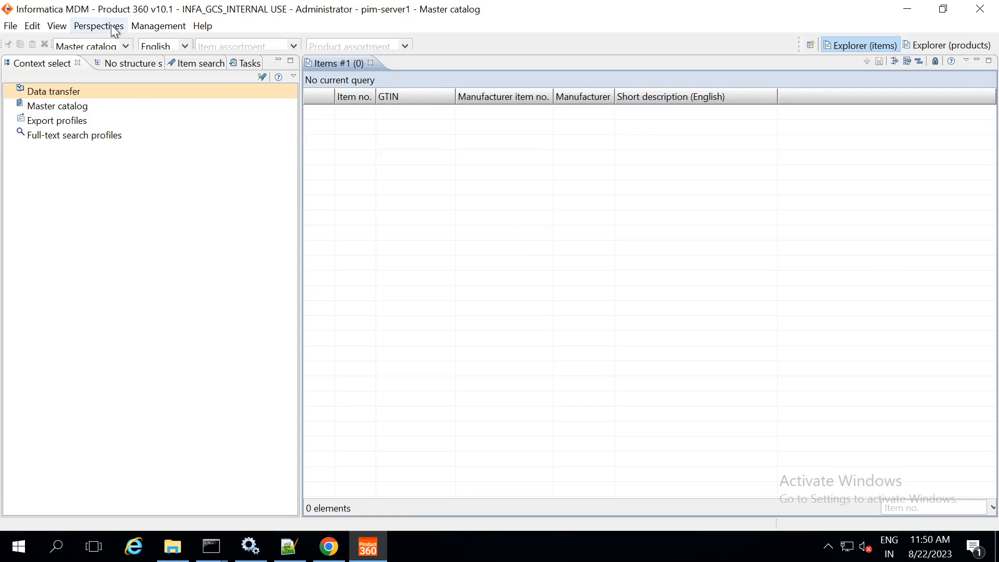
left_click(98, 25)
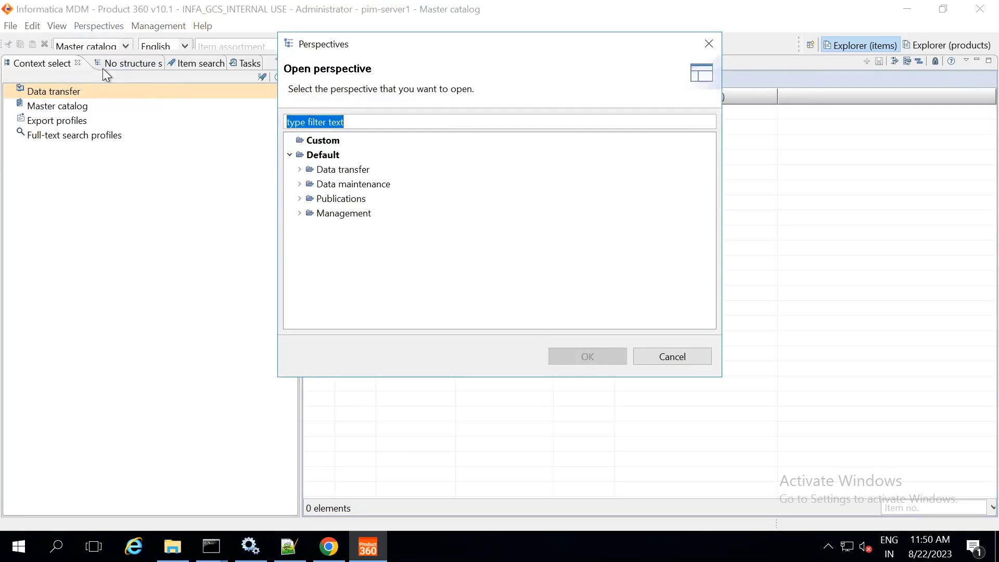
type("bus")
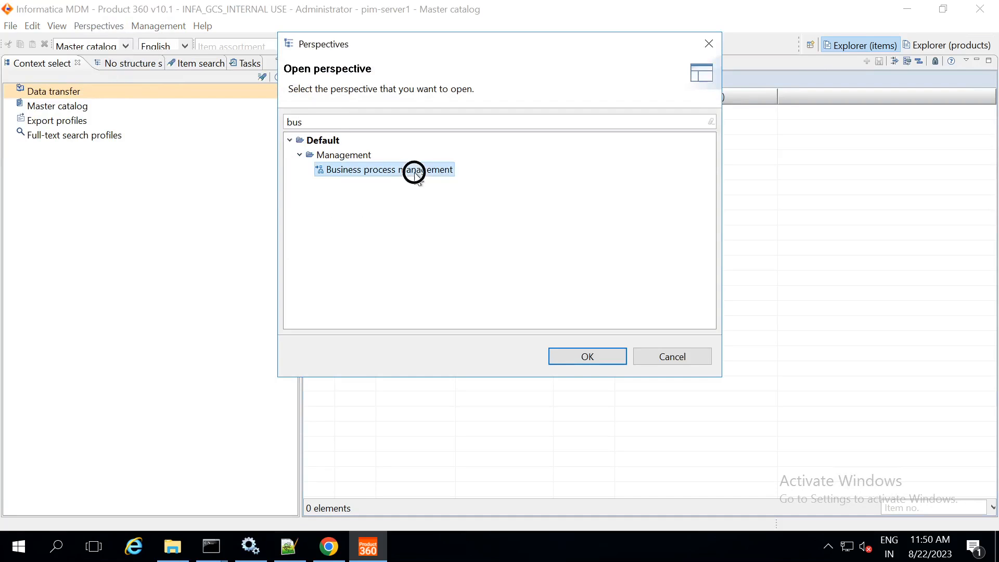
left_click(586, 356)
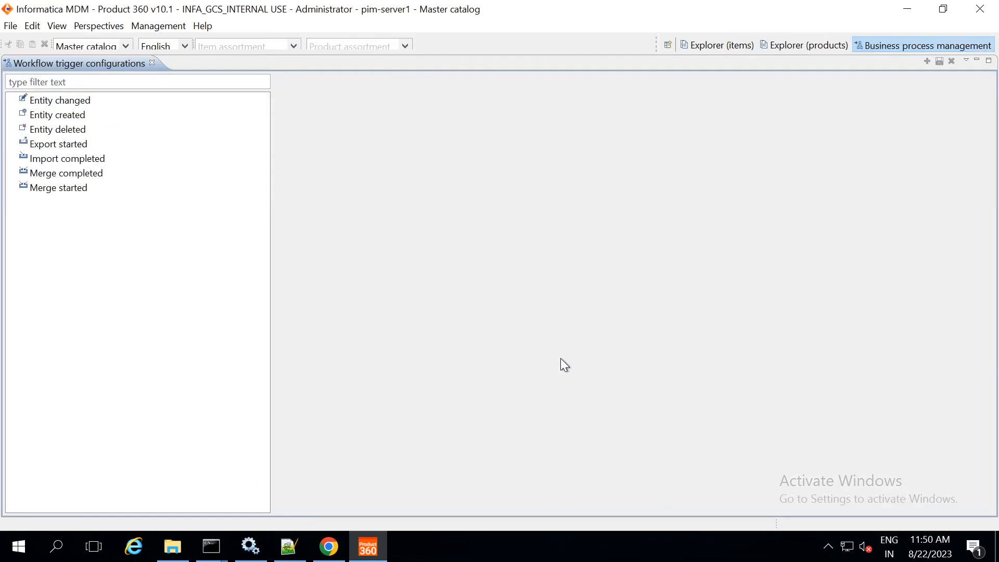
- Browse the workflow triggers Entity changed and Entity created in the perspective
left_click(60, 100)
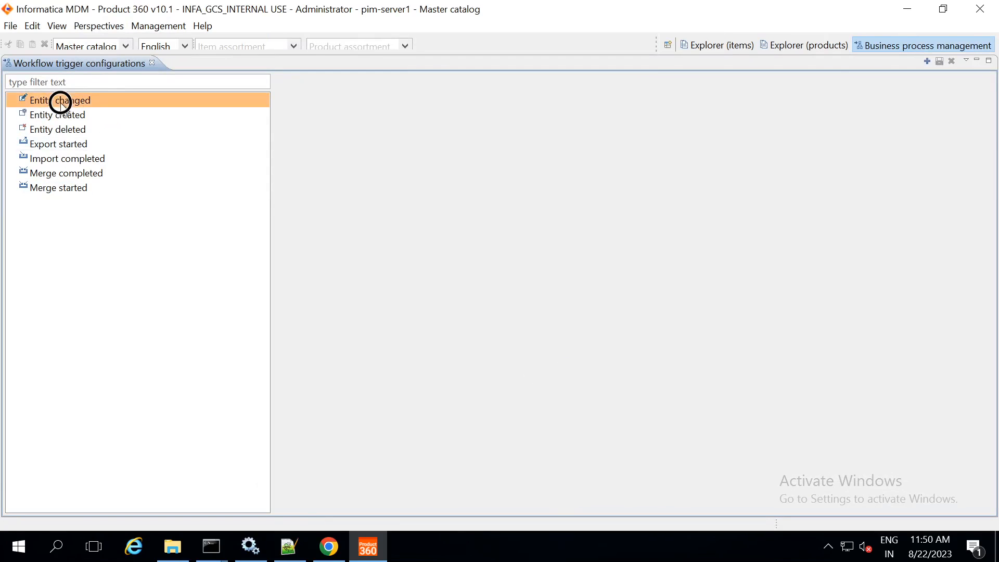
left_click(56, 114)
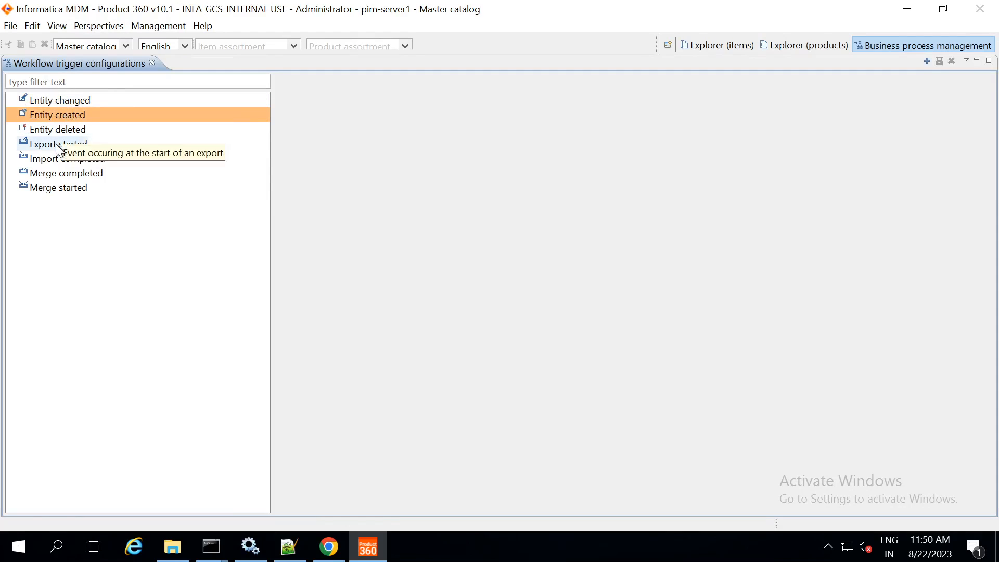
left_click(67, 158)
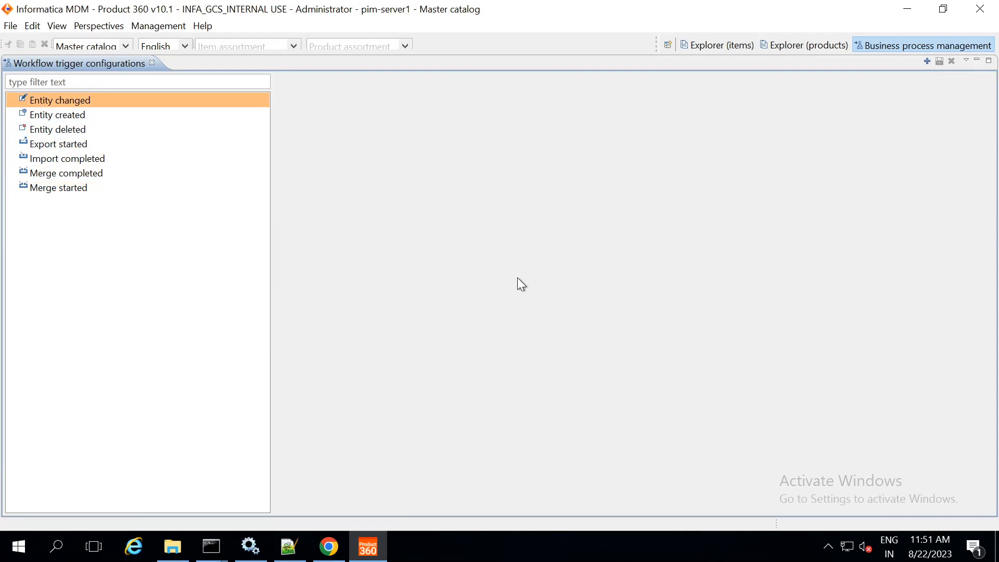
mouse_move(525, 253)
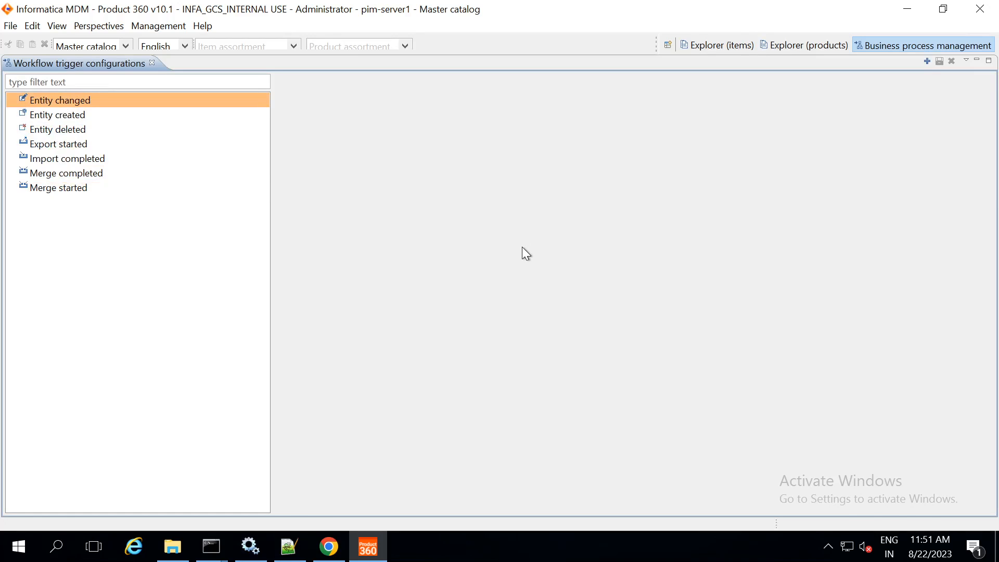